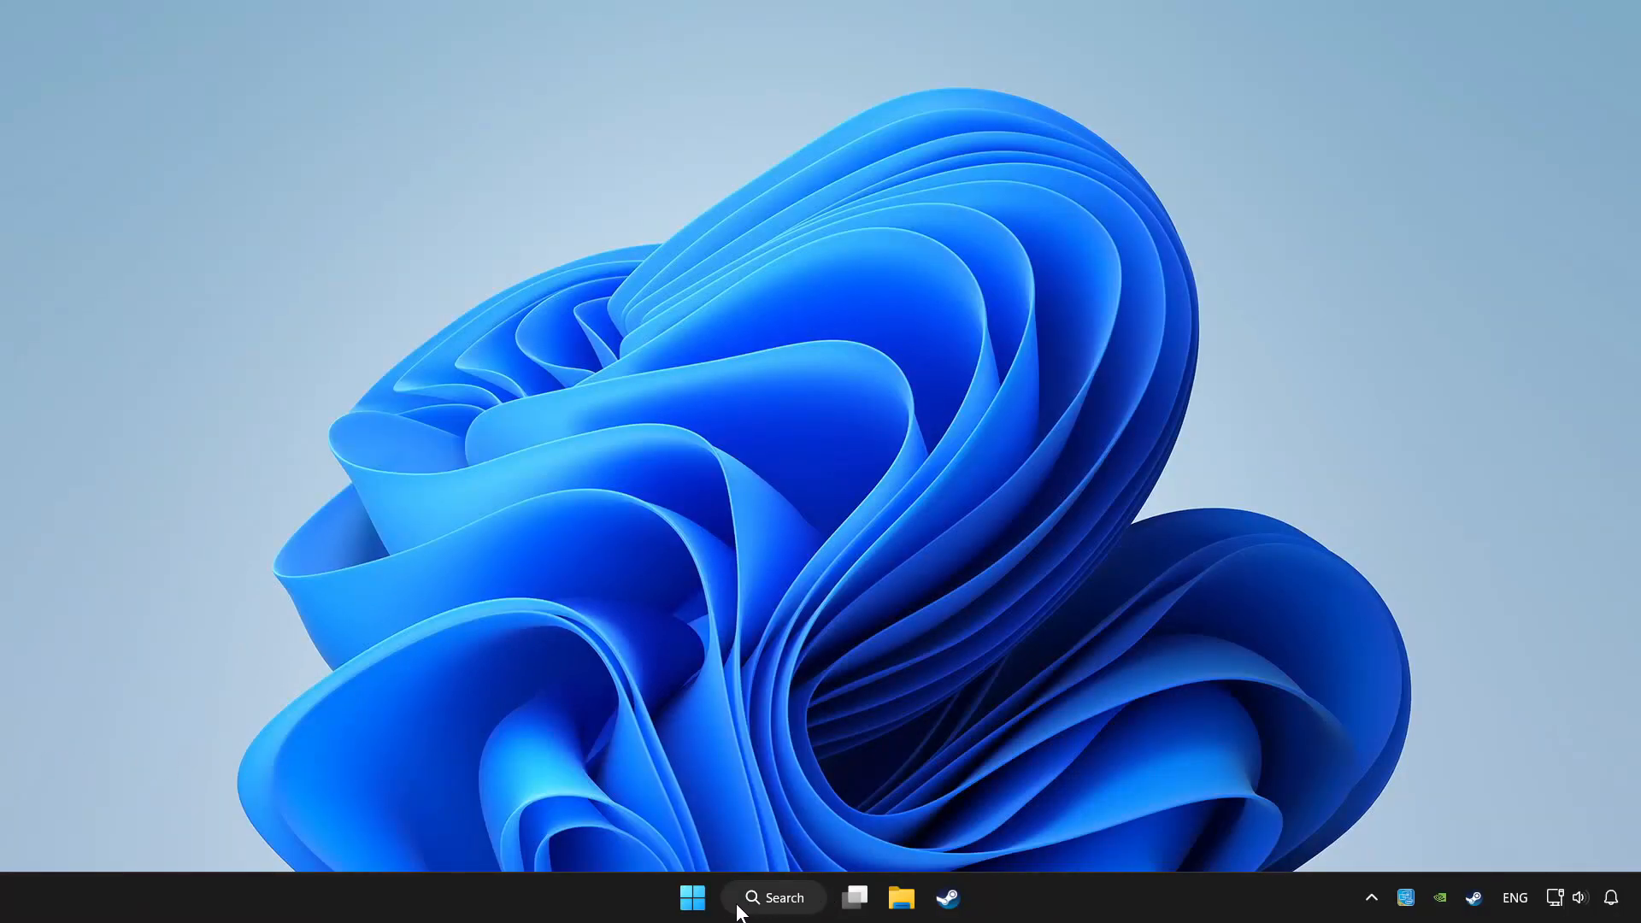
Search Windows for 'device Manager' to bring up the Device Manager match
click(773, 897)
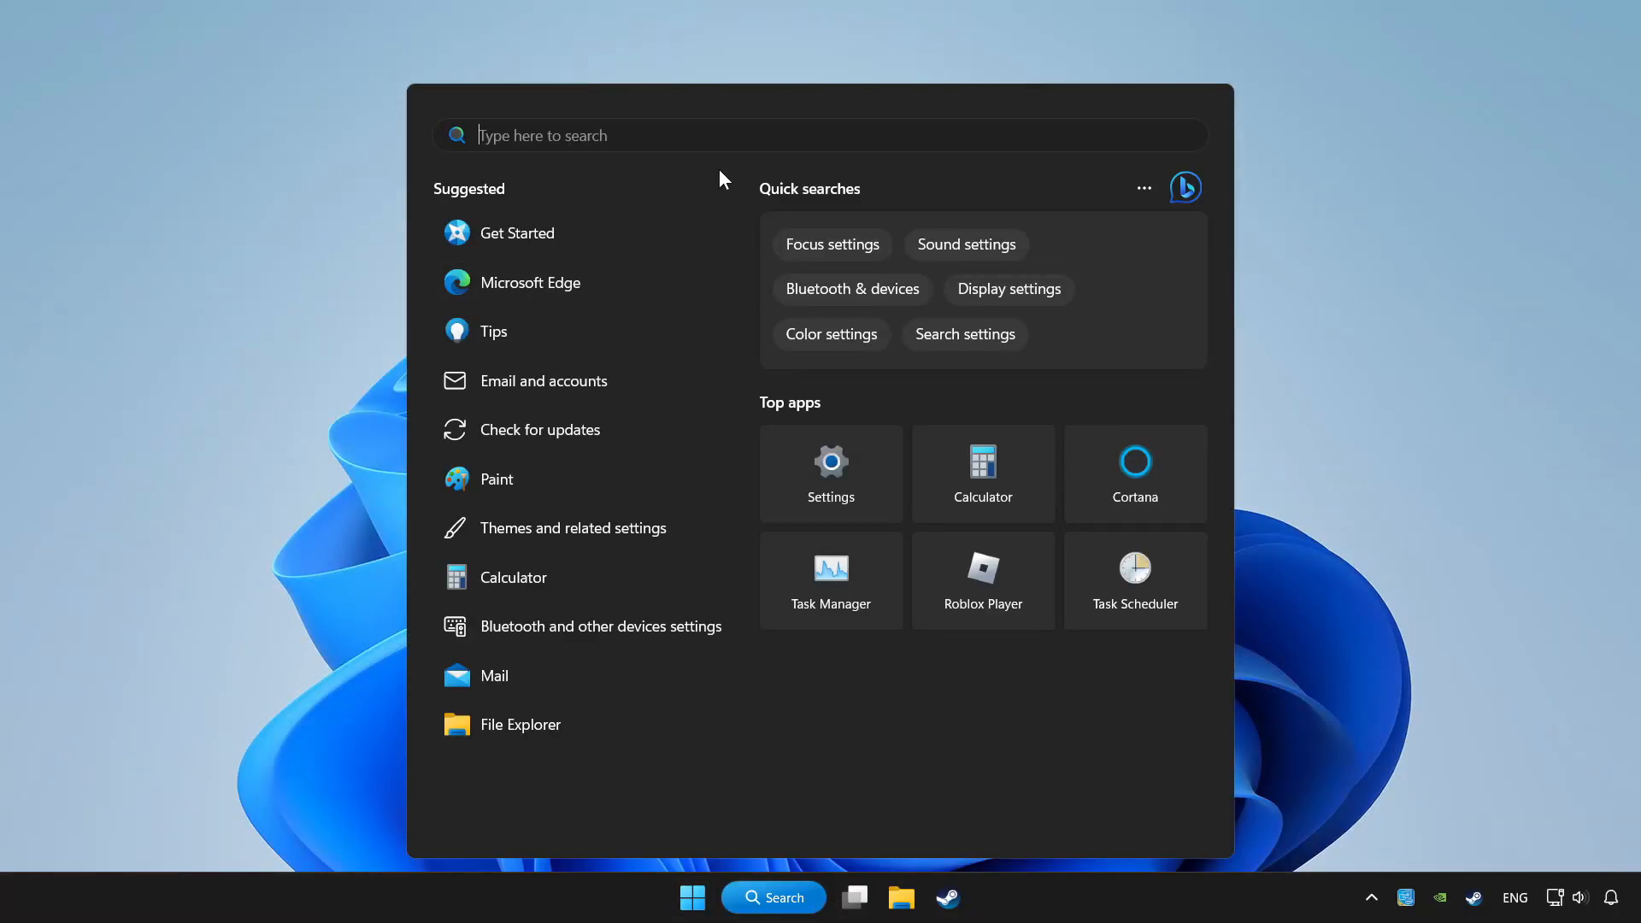
text(device Manager)
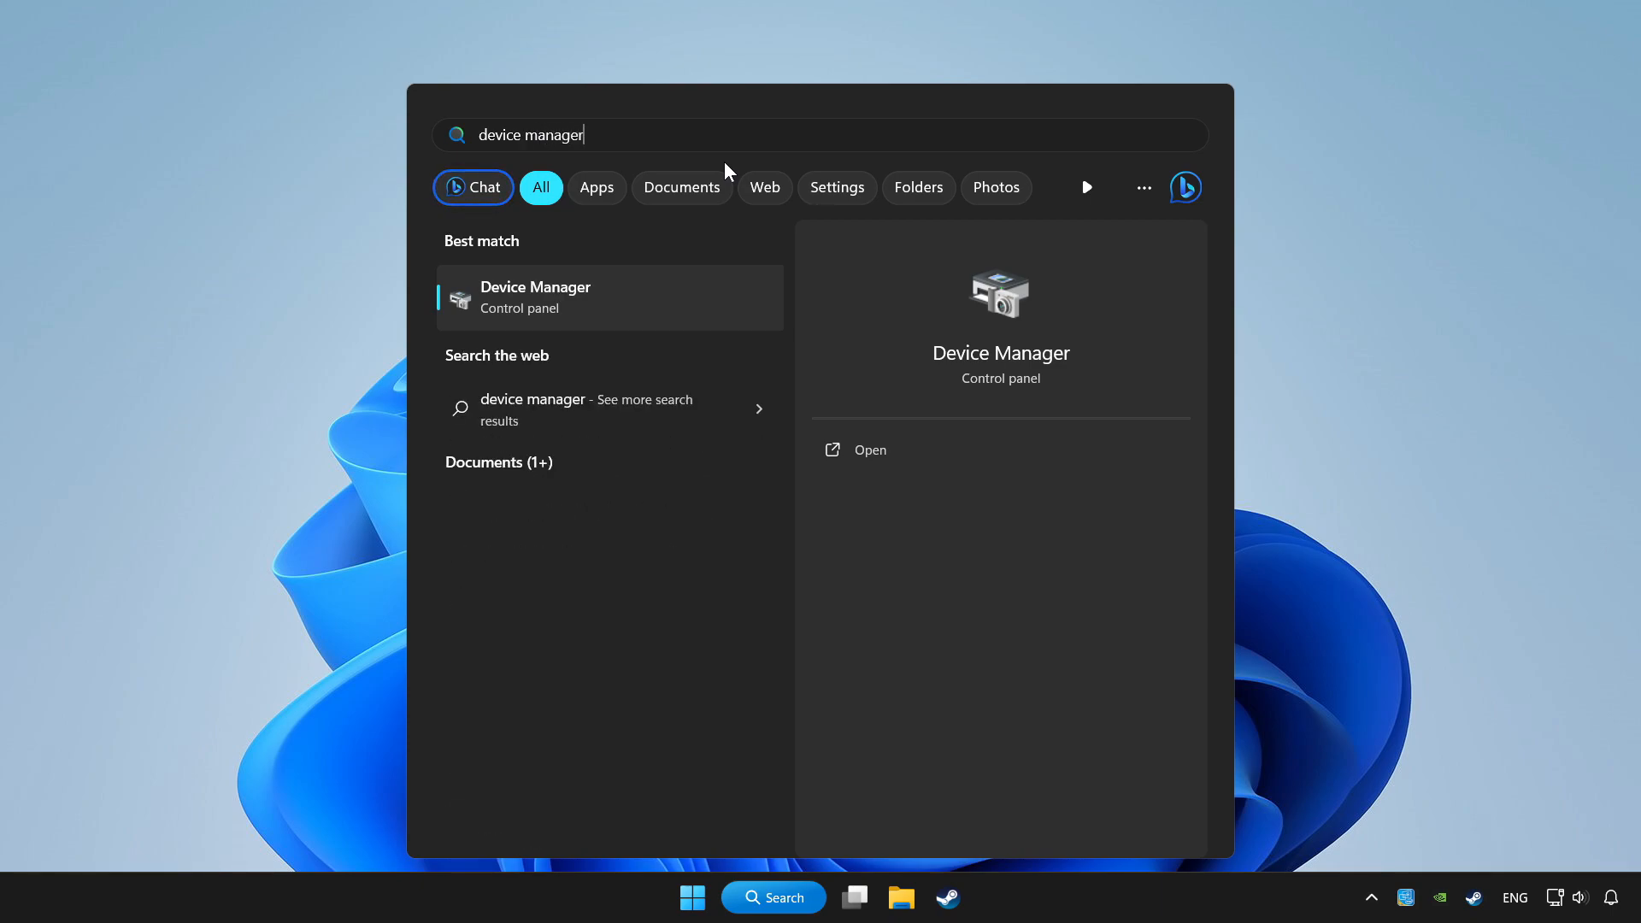
mouse_move(711, 304)
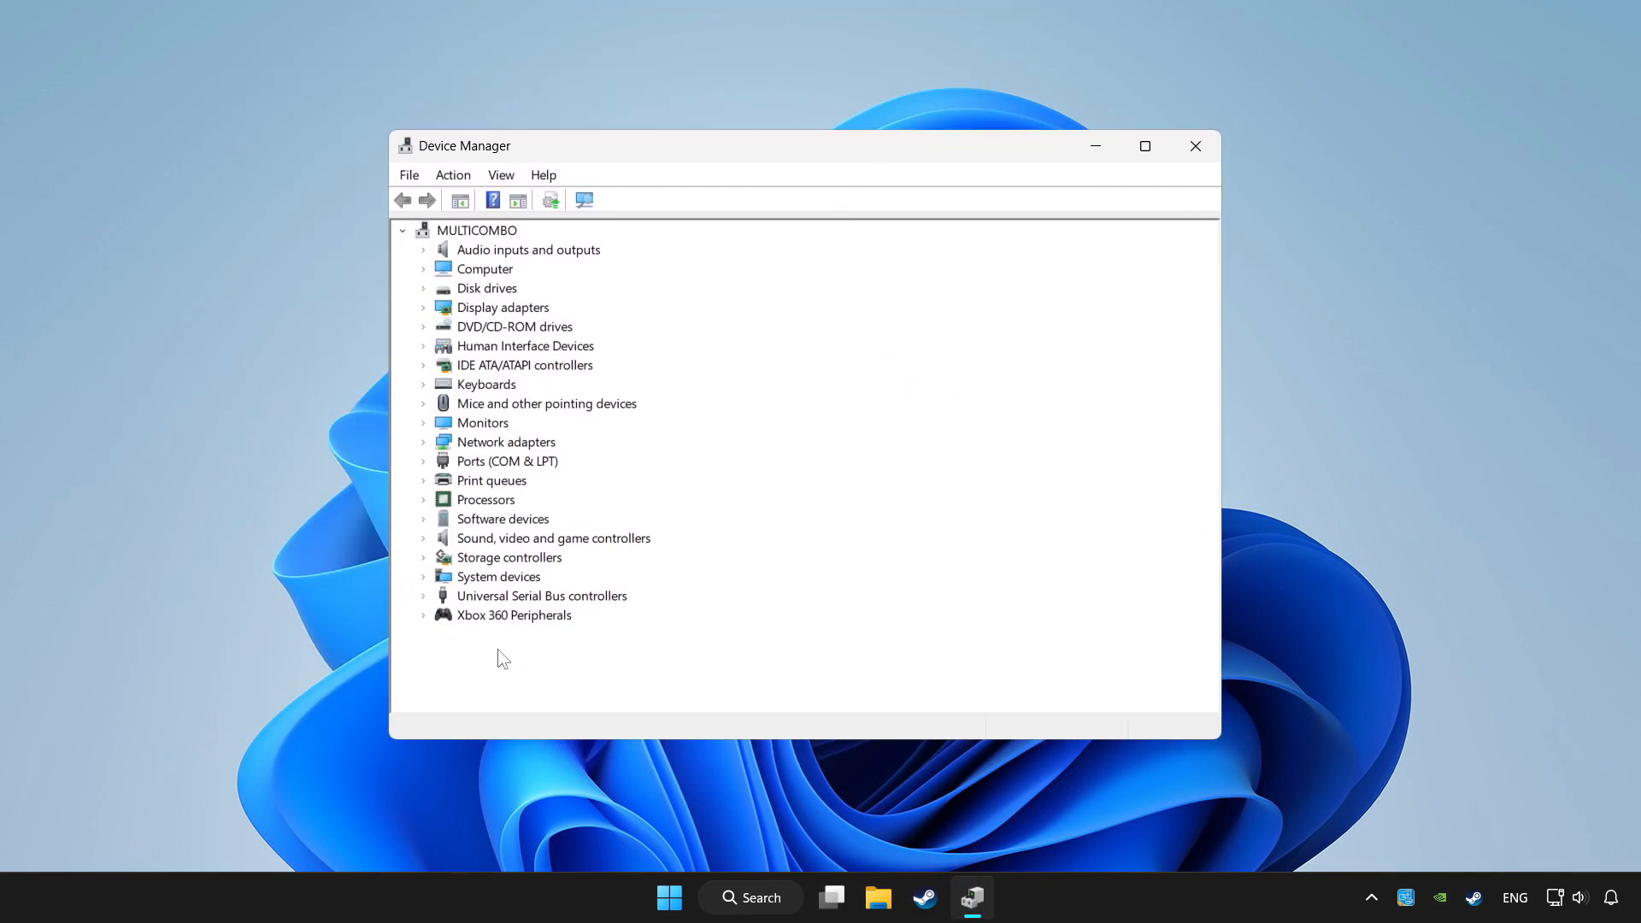
mouse_move(432, 622)
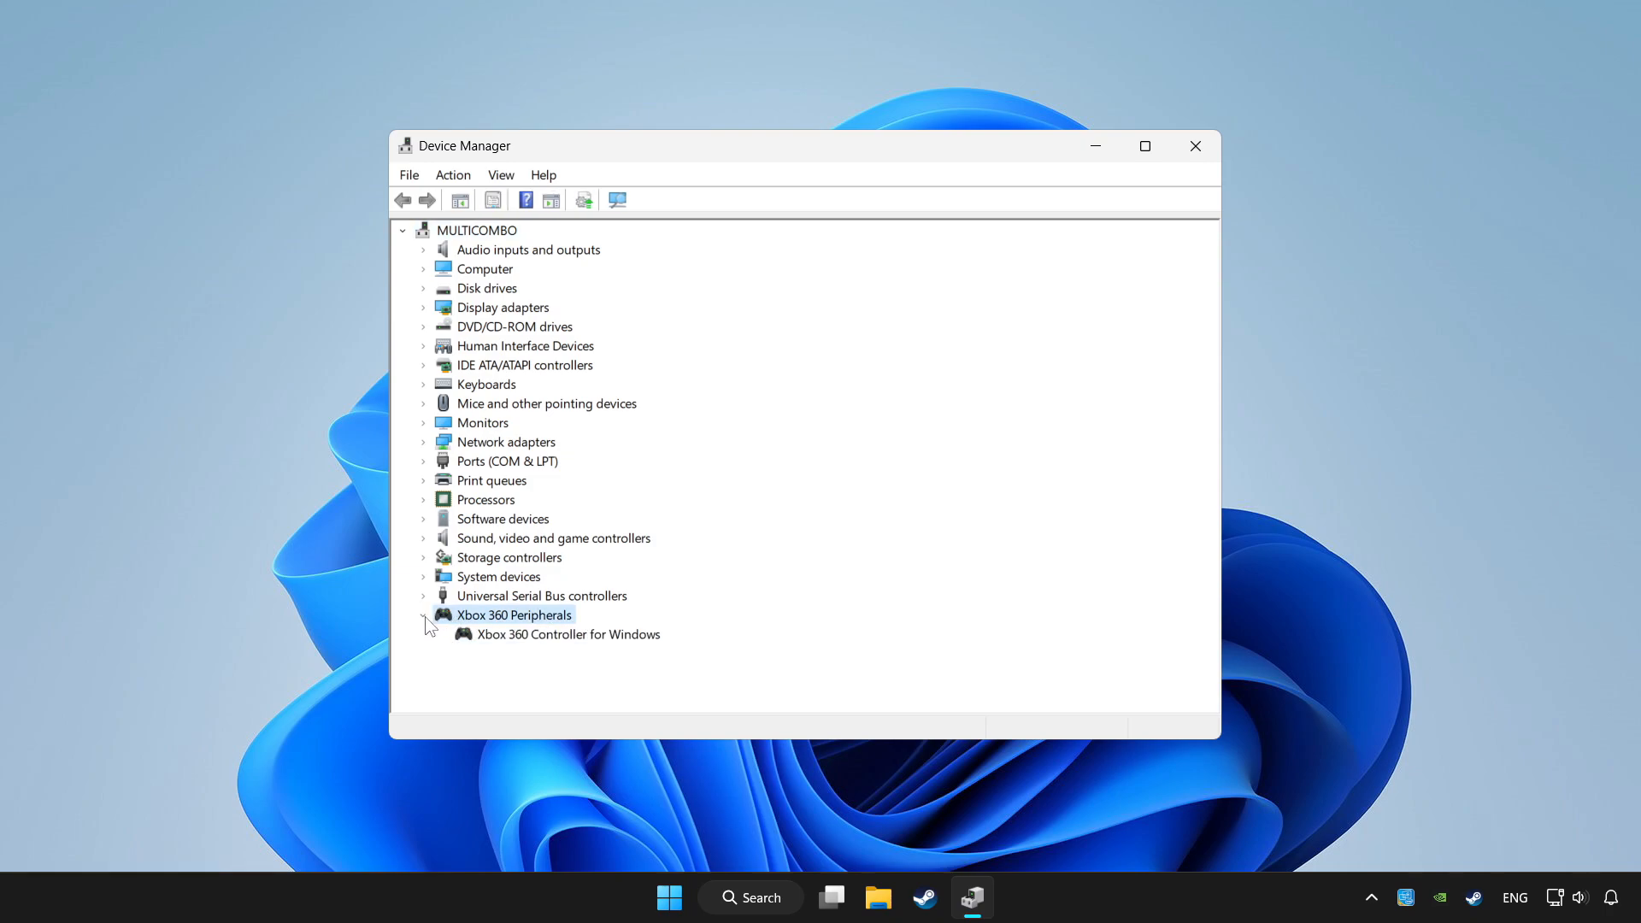
Run an automatic driver search for Xbox 360 Controller for Windows and dismiss the already-up-to-date result
click(567, 634)
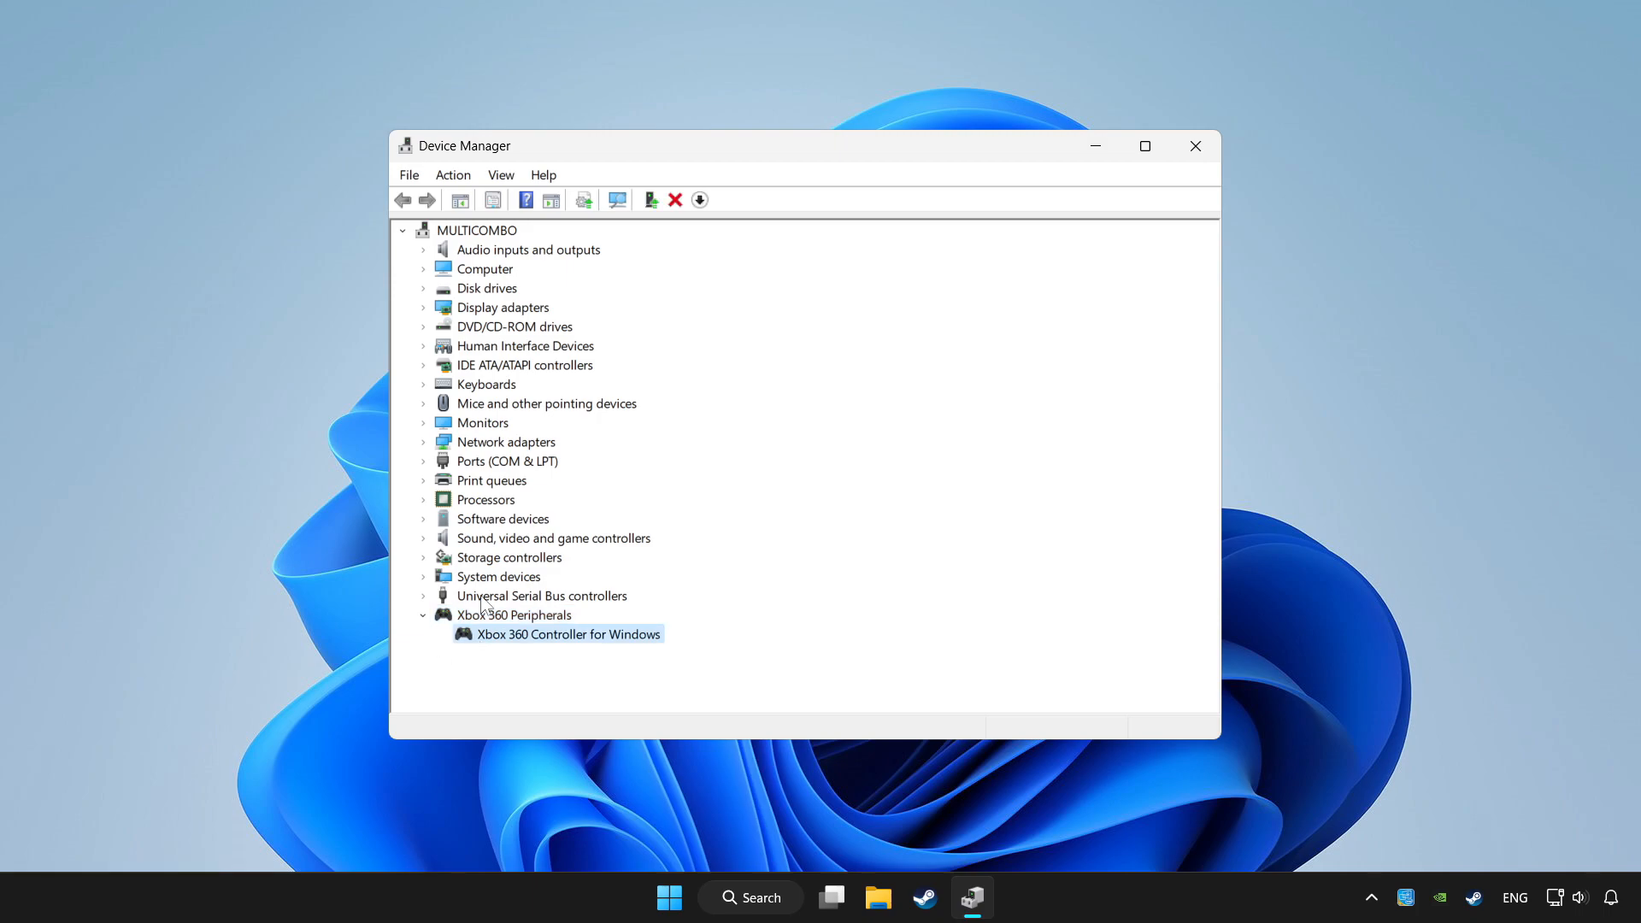
right_click(568, 633)
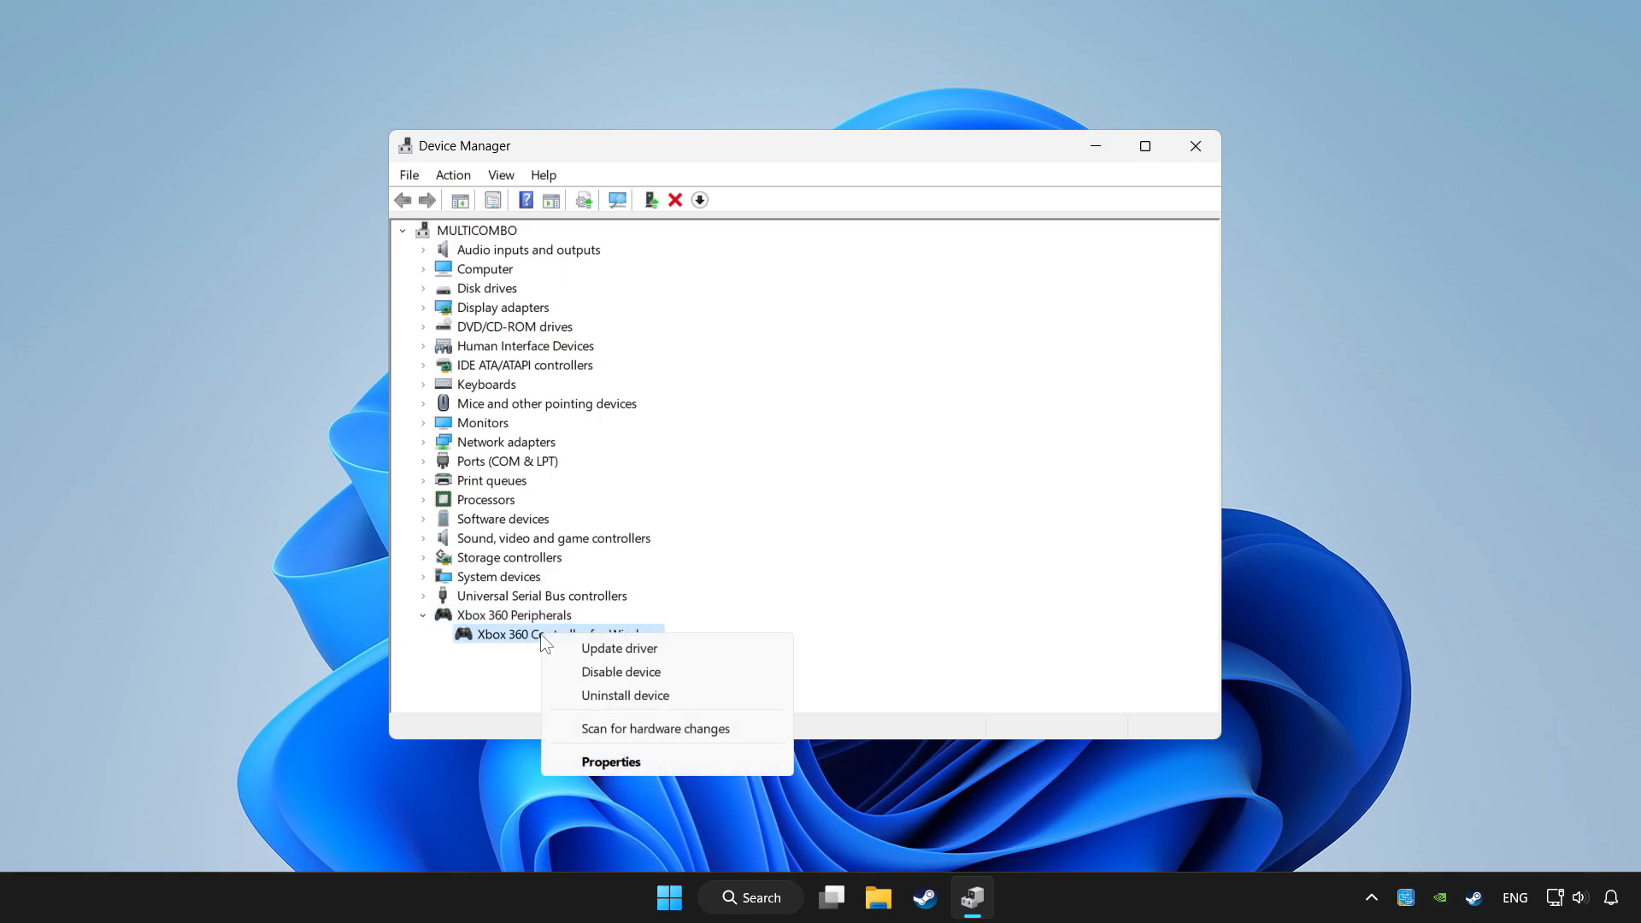
mouse_move(618, 648)
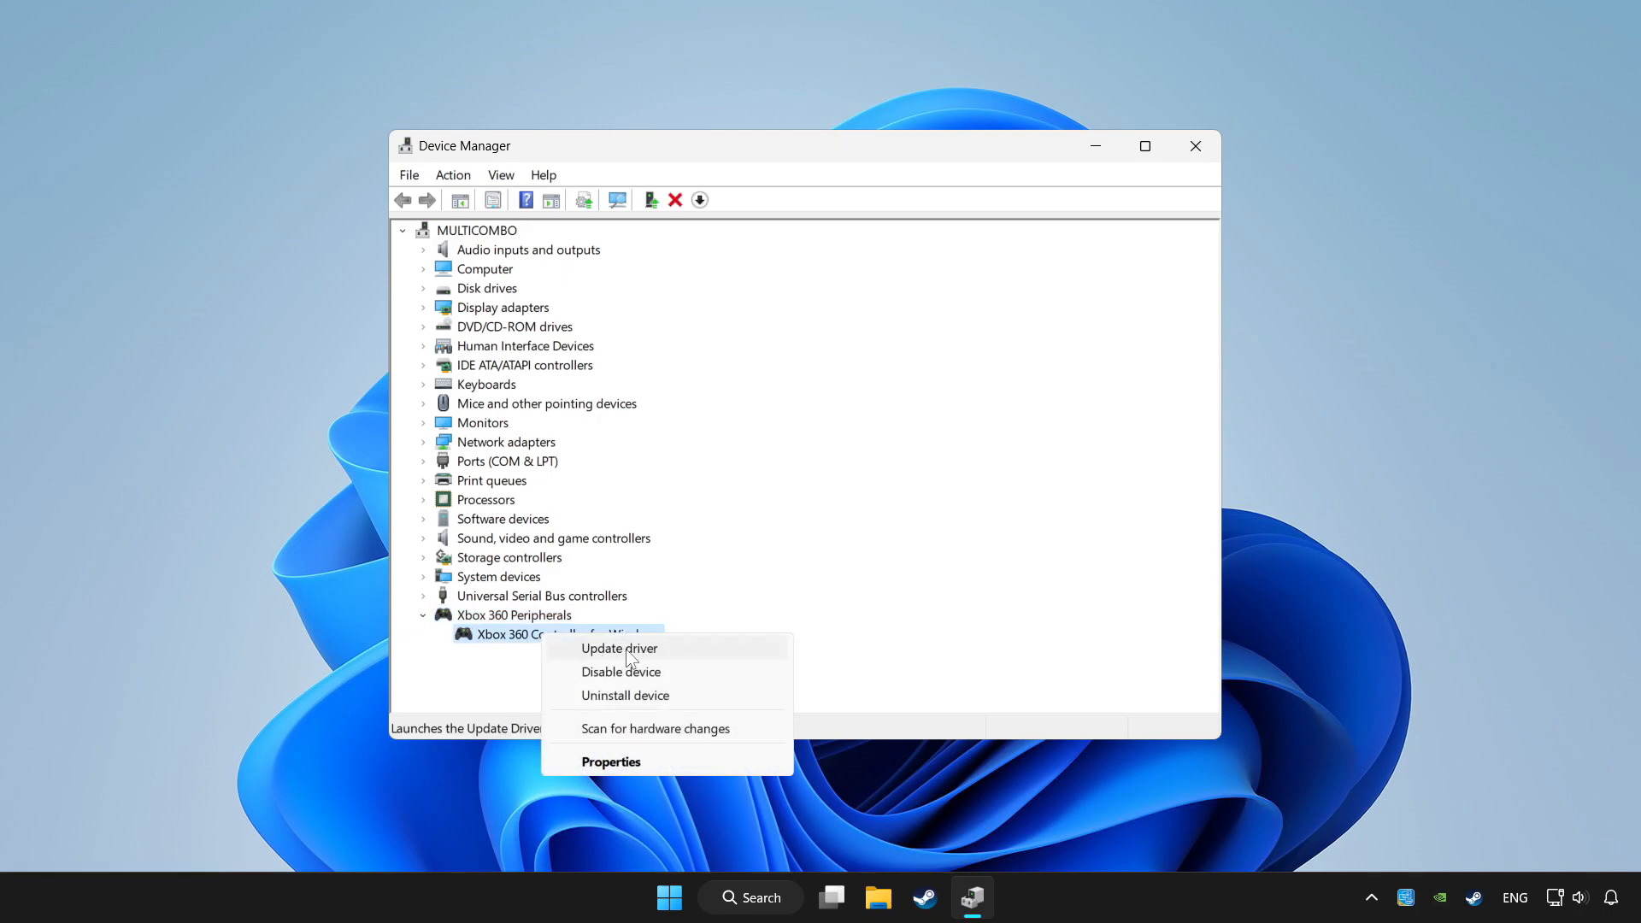
click(619, 647)
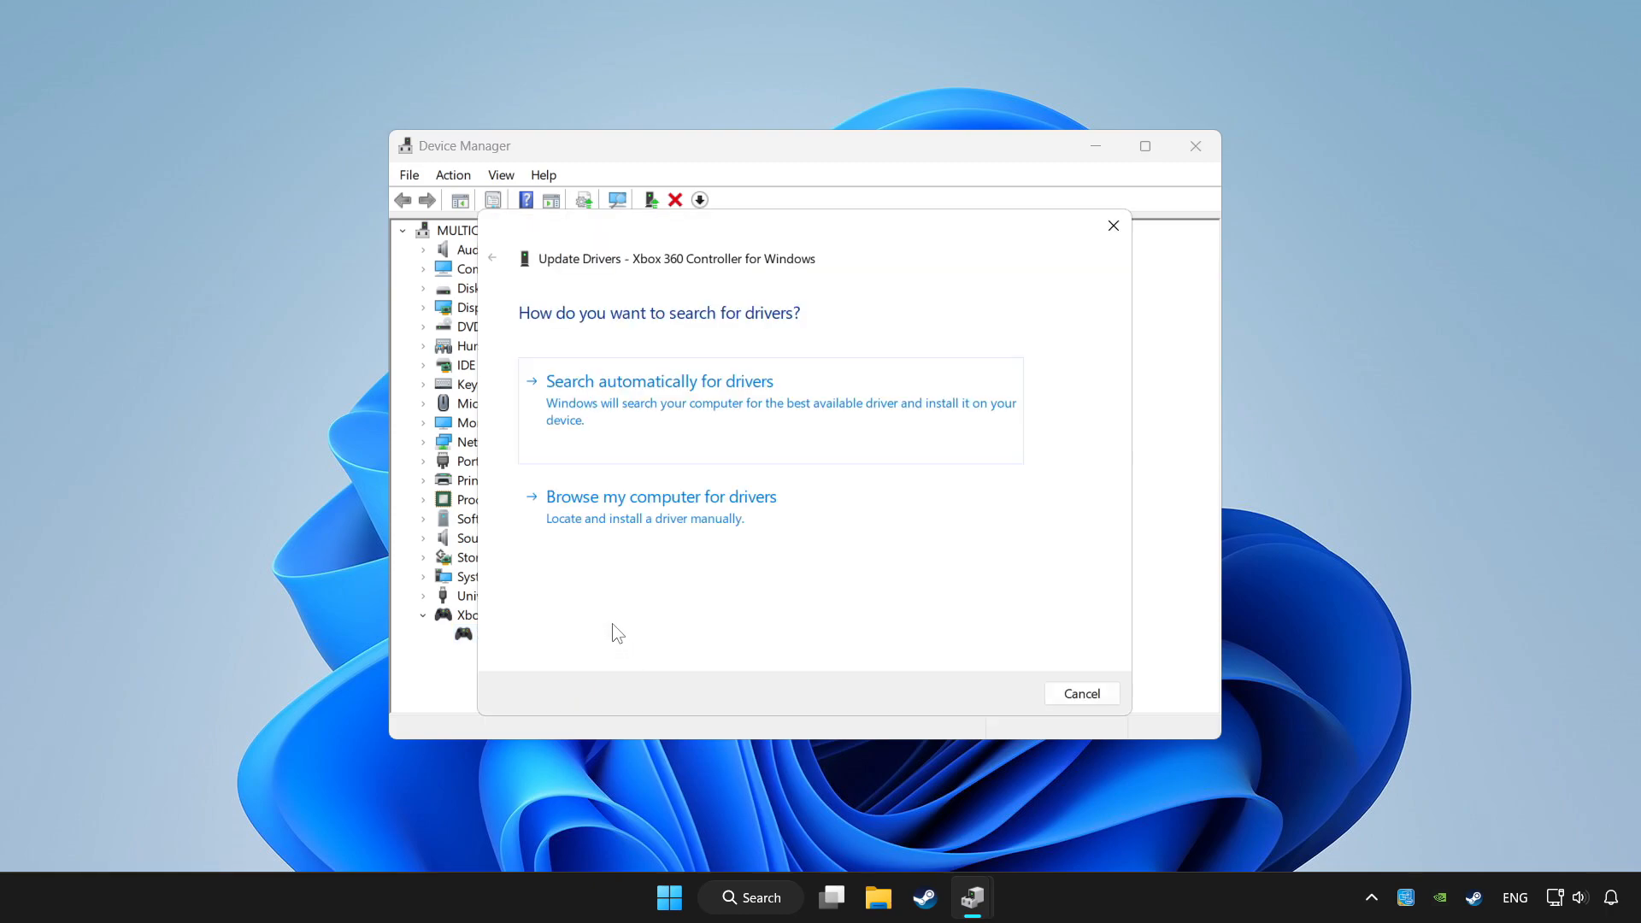
mouse_move(738, 407)
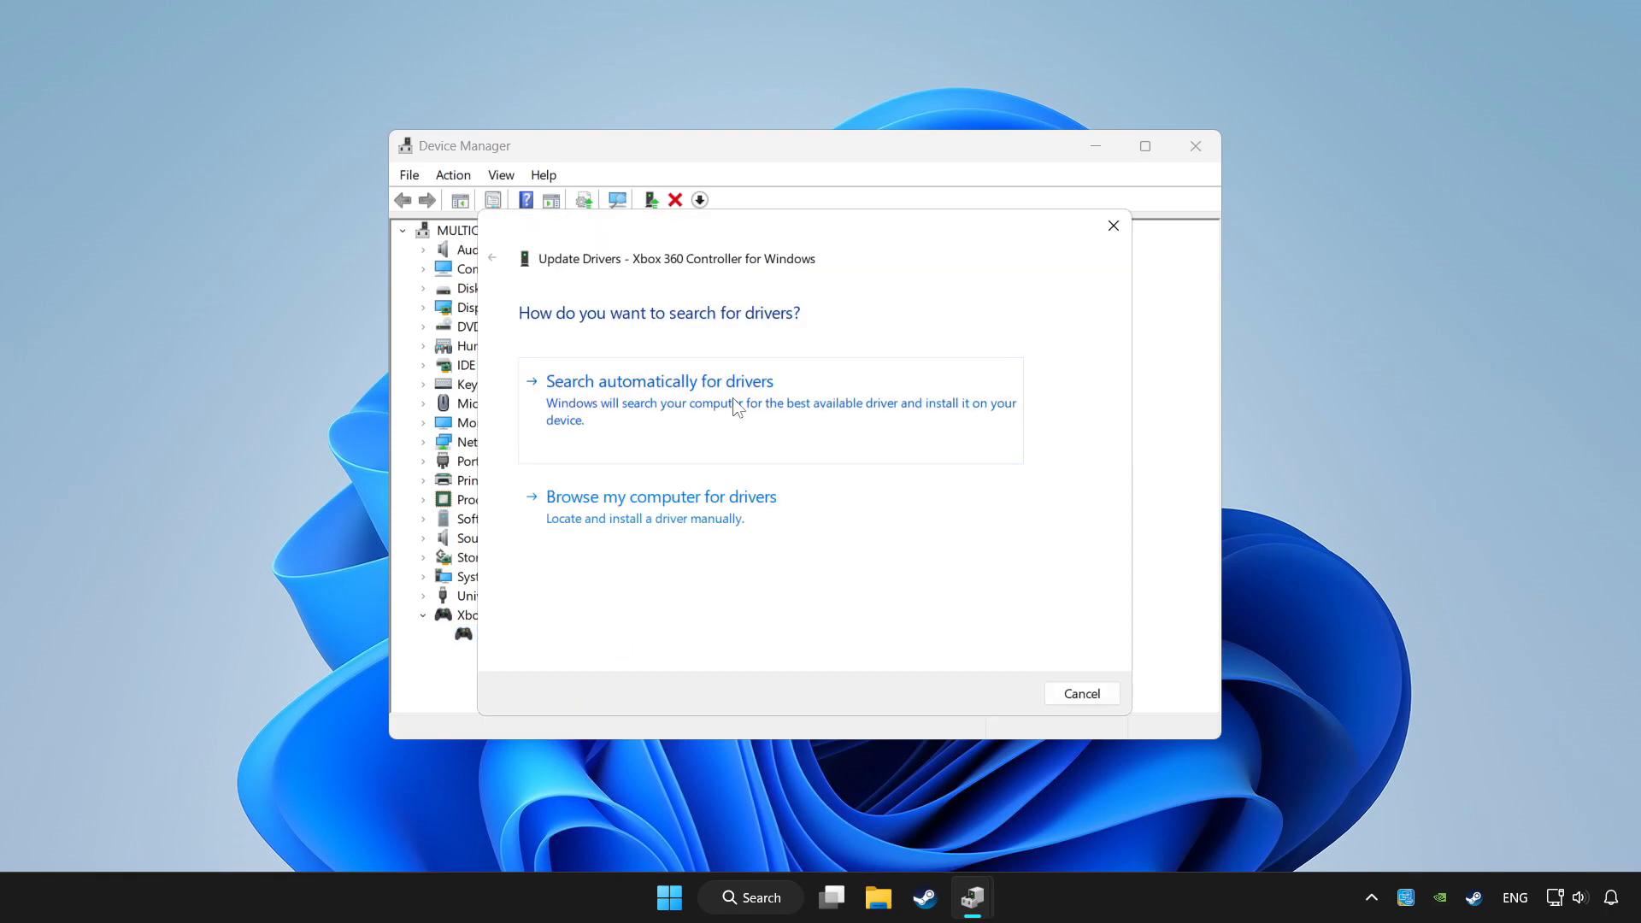
click(659, 381)
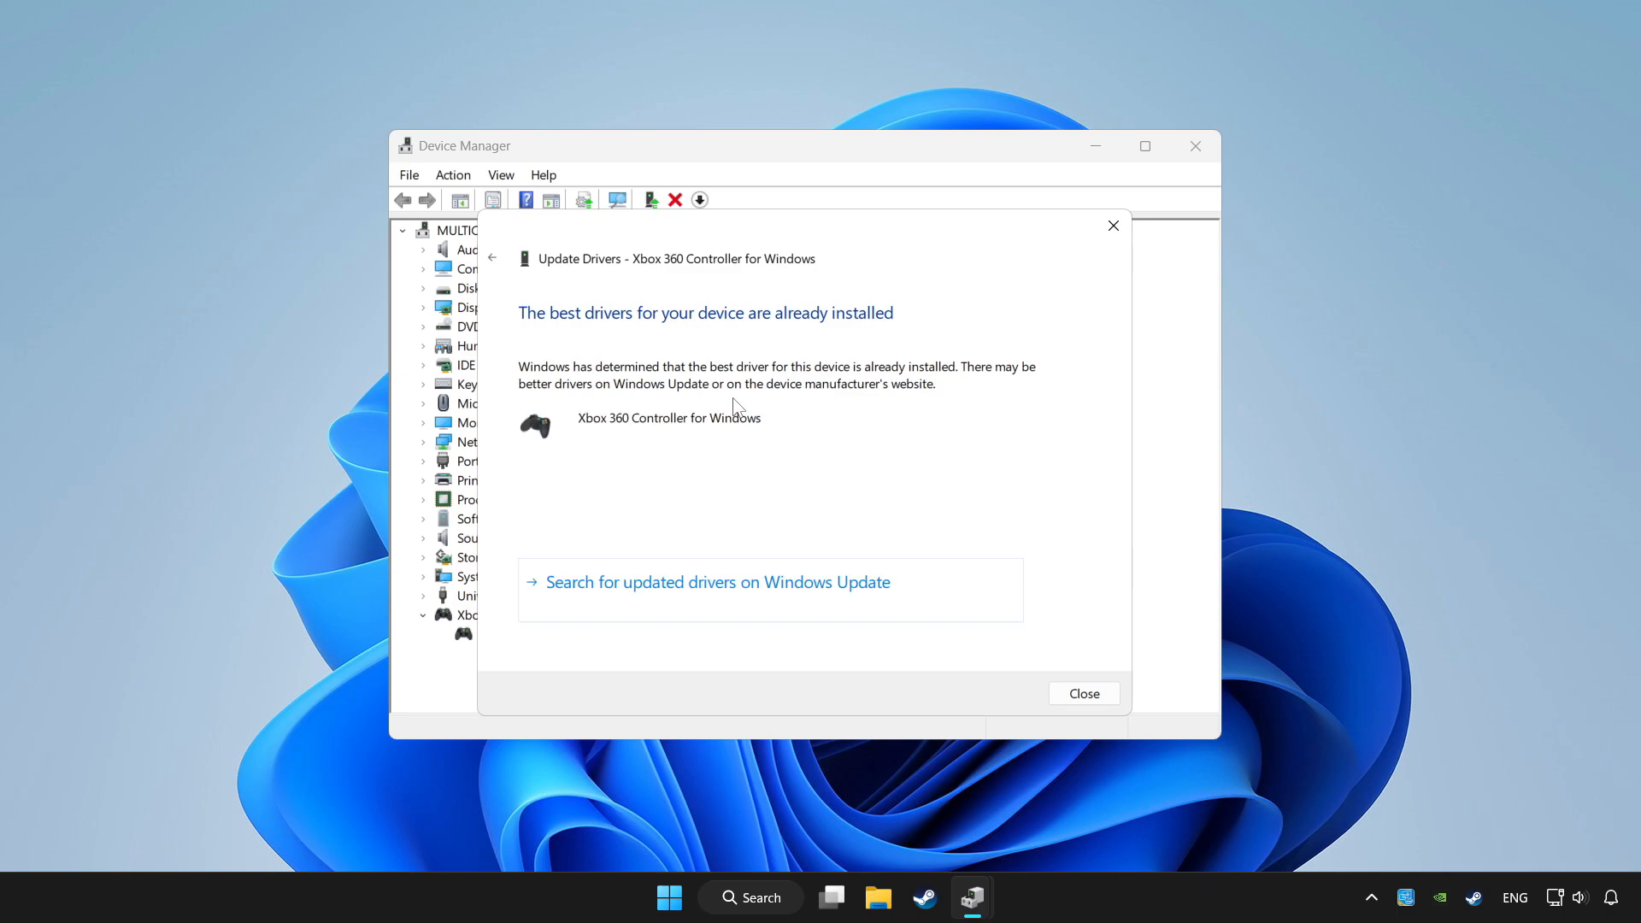
mouse_move(1084, 692)
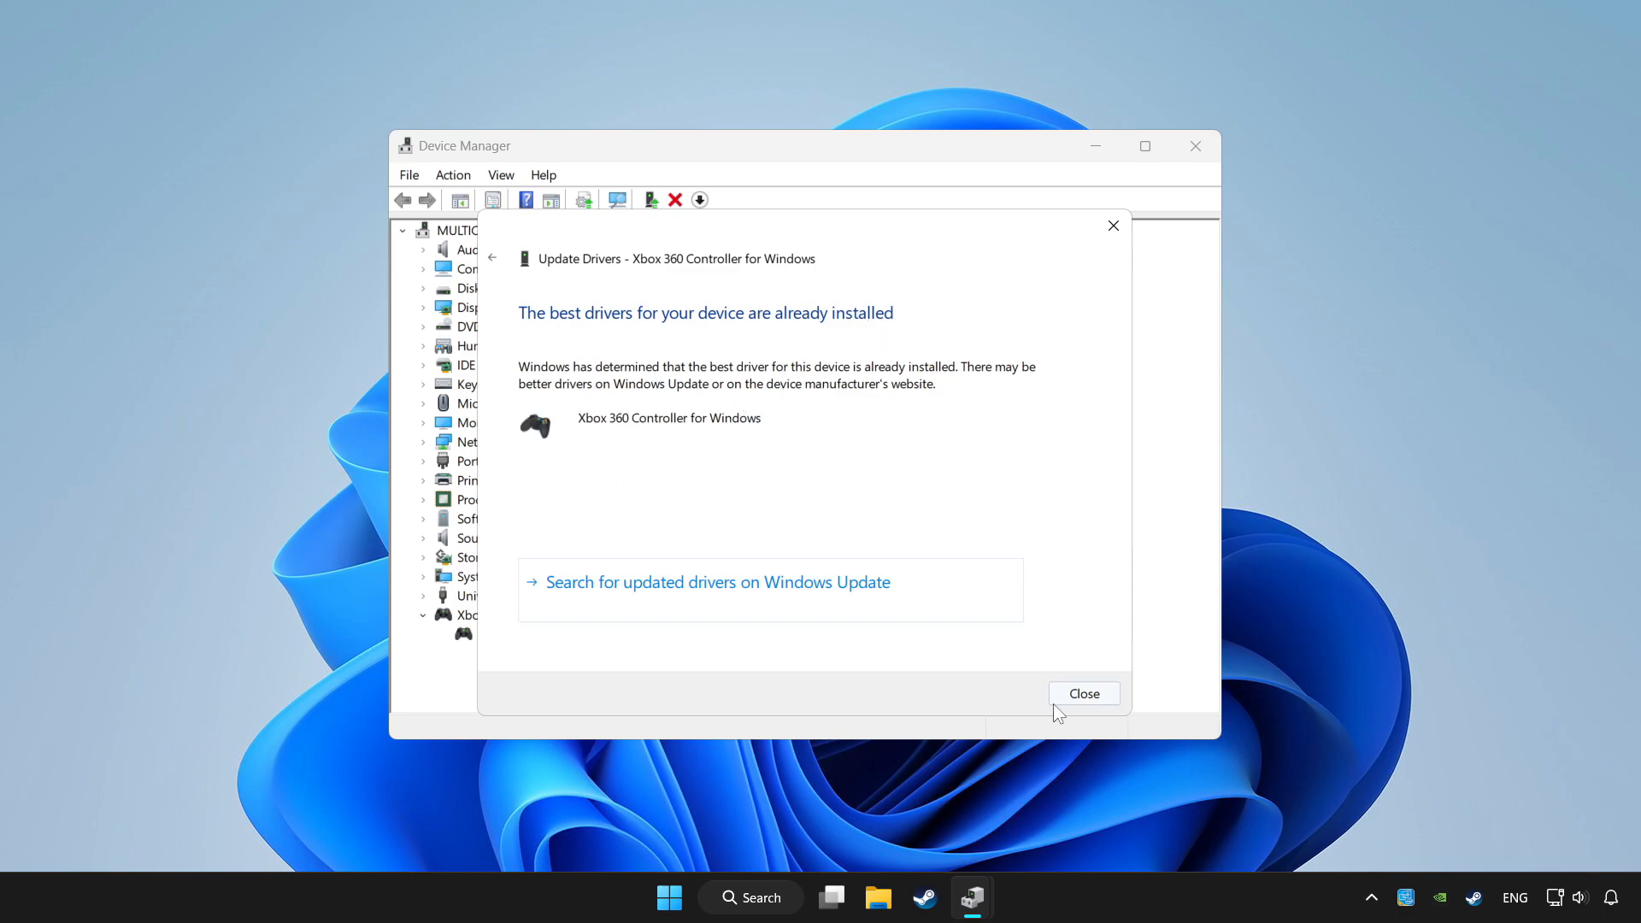
click(1083, 692)
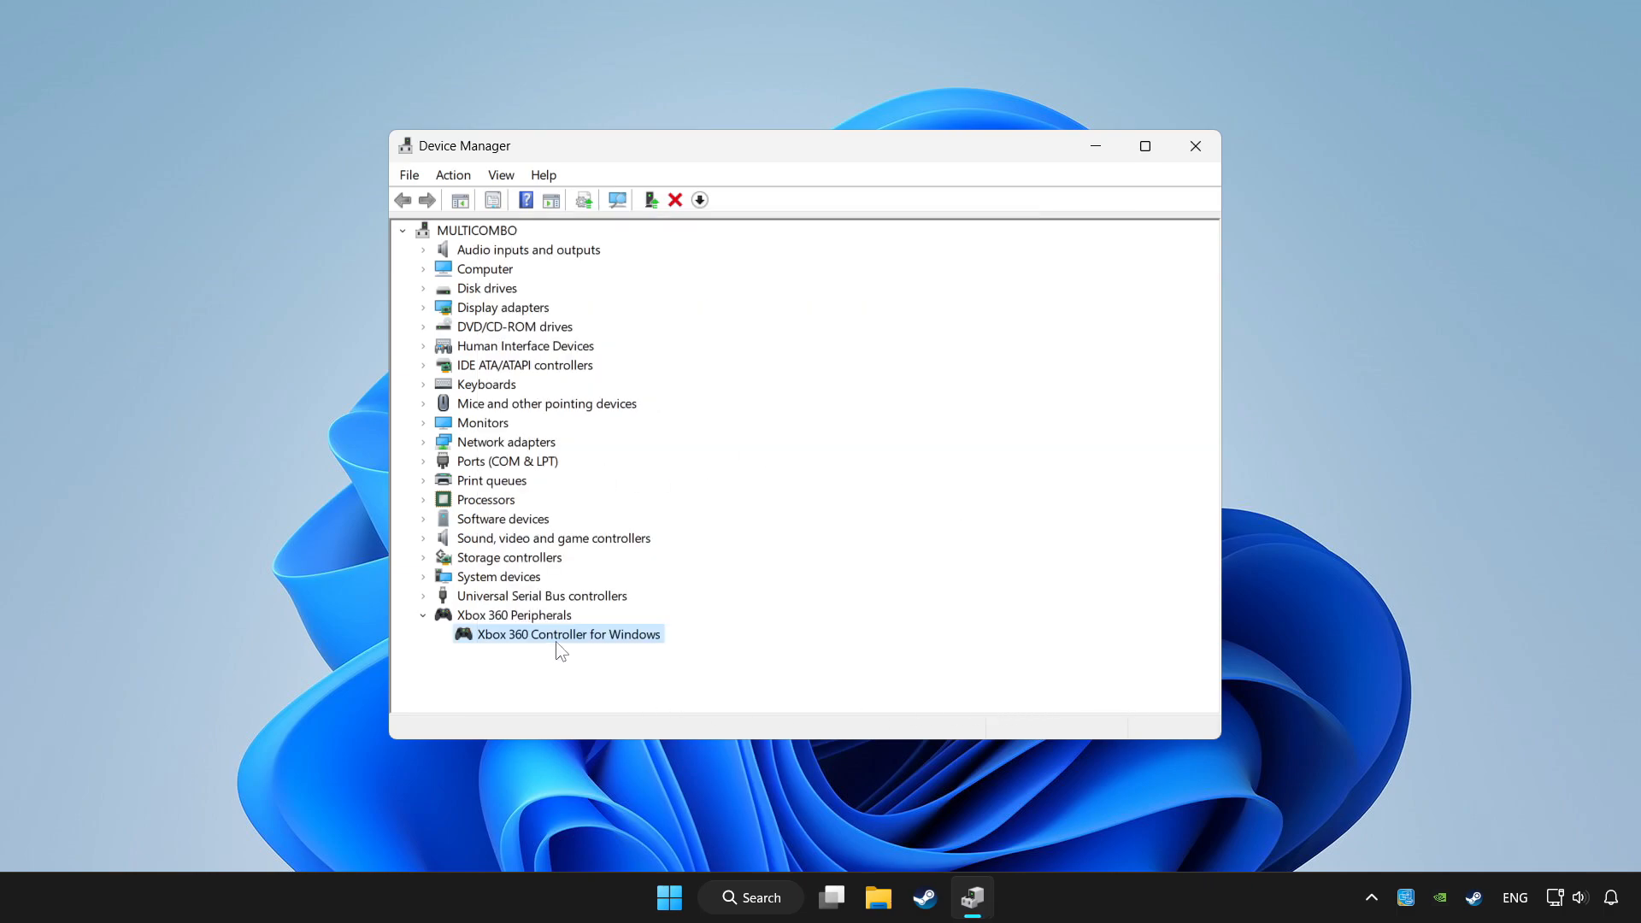
Disable the Xbox 360 Controller for Windows and confirm the warning
right_click(567, 632)
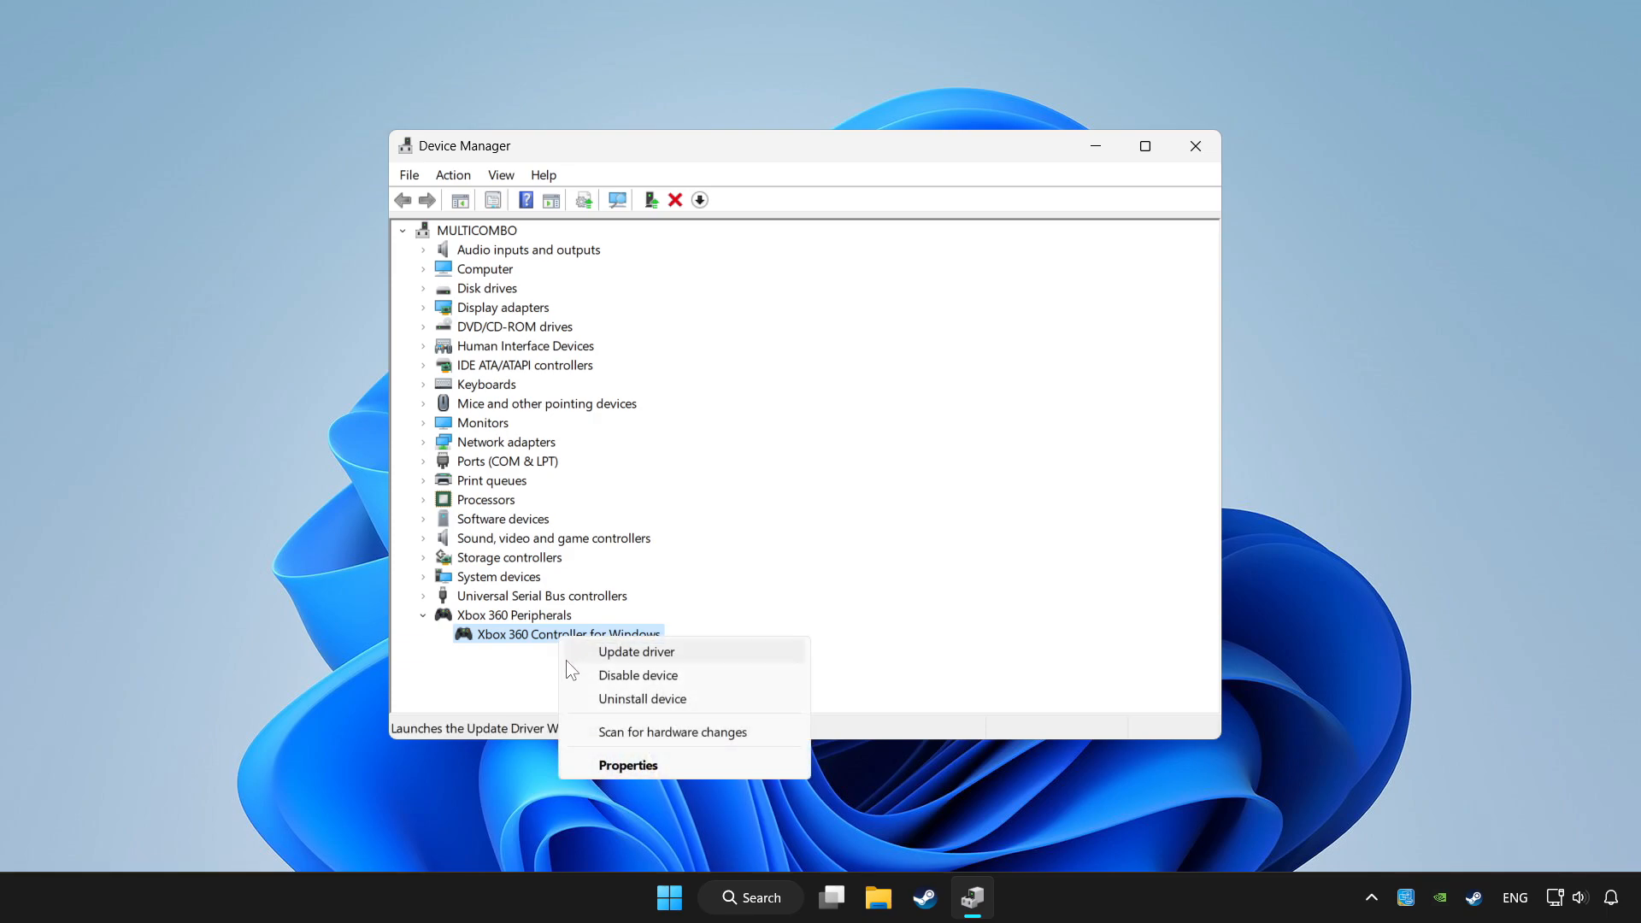
mouse_move(638, 675)
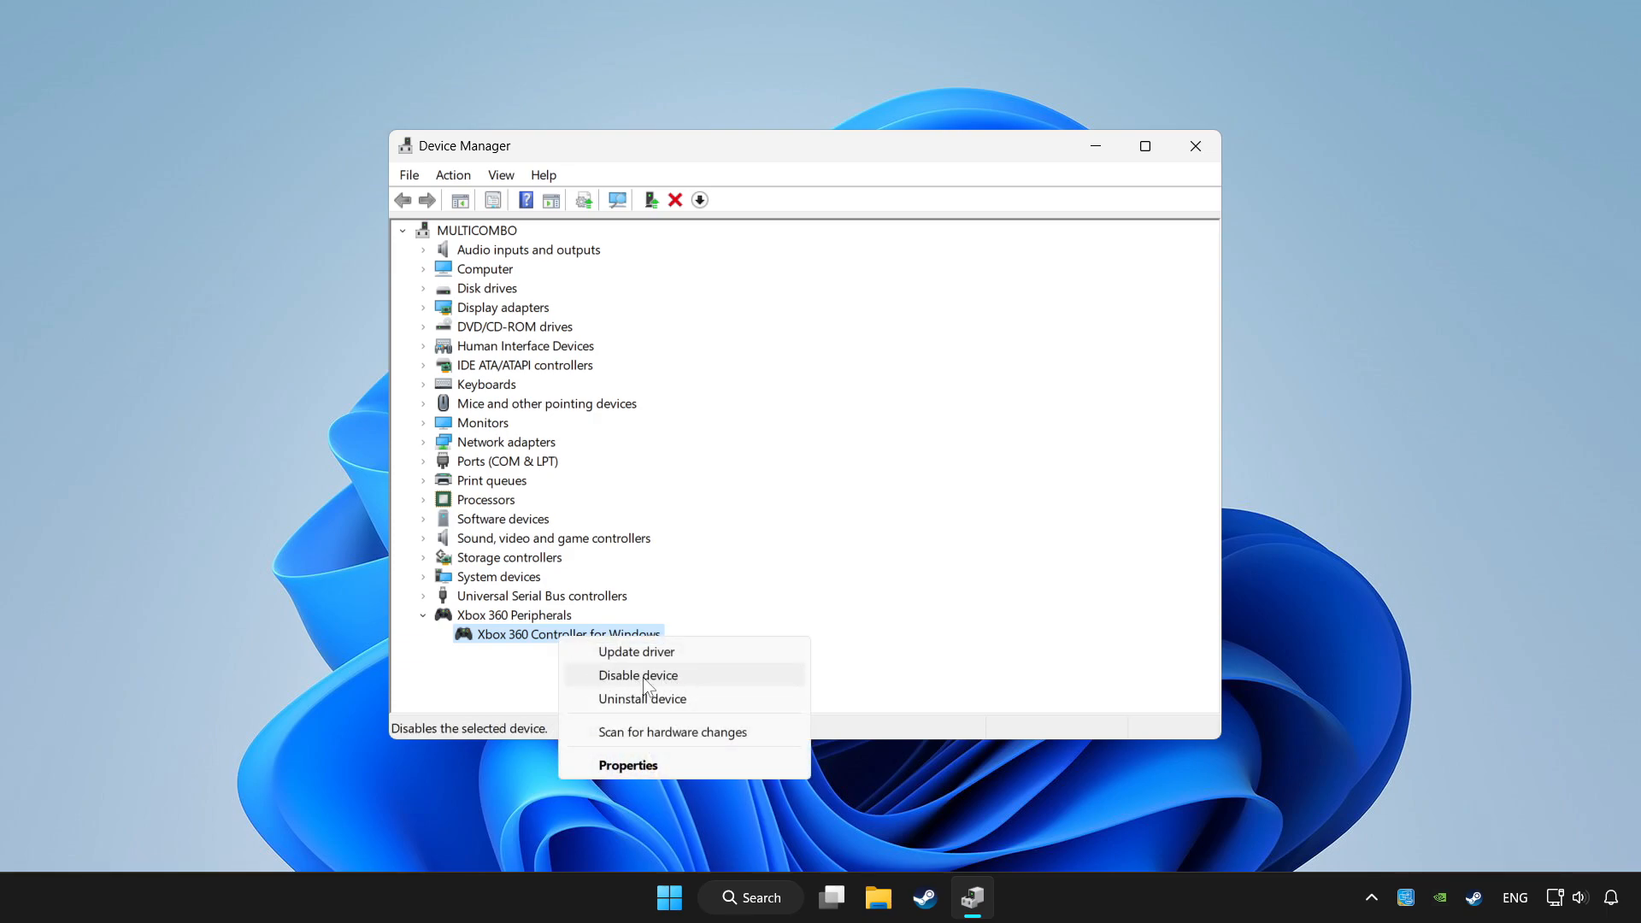
click(636, 673)
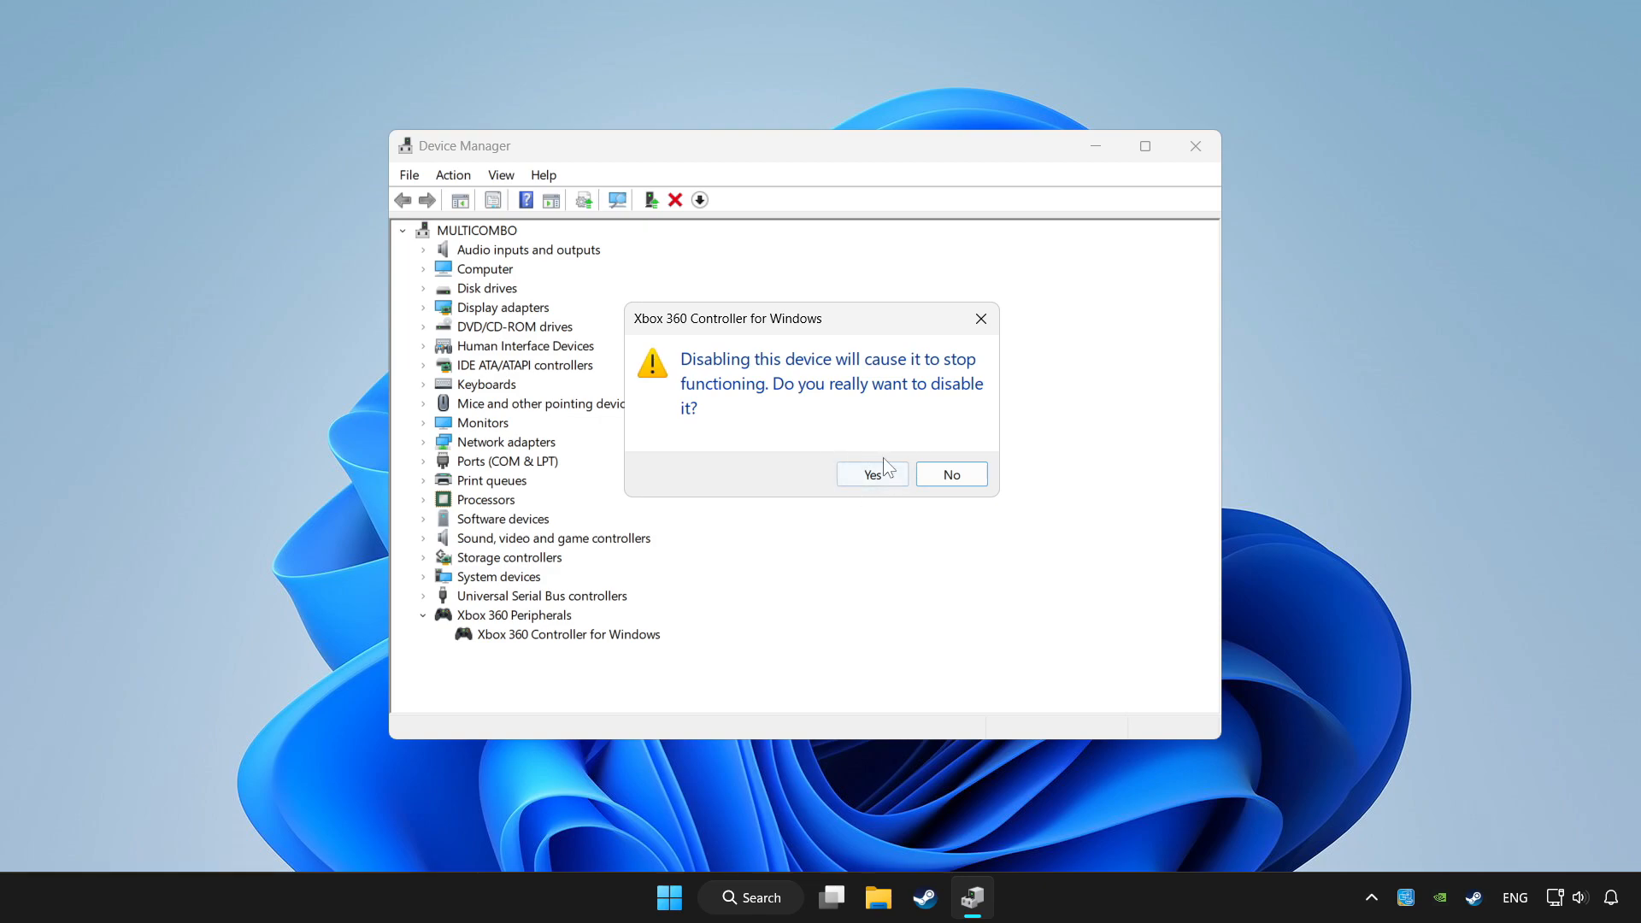
click(871, 473)
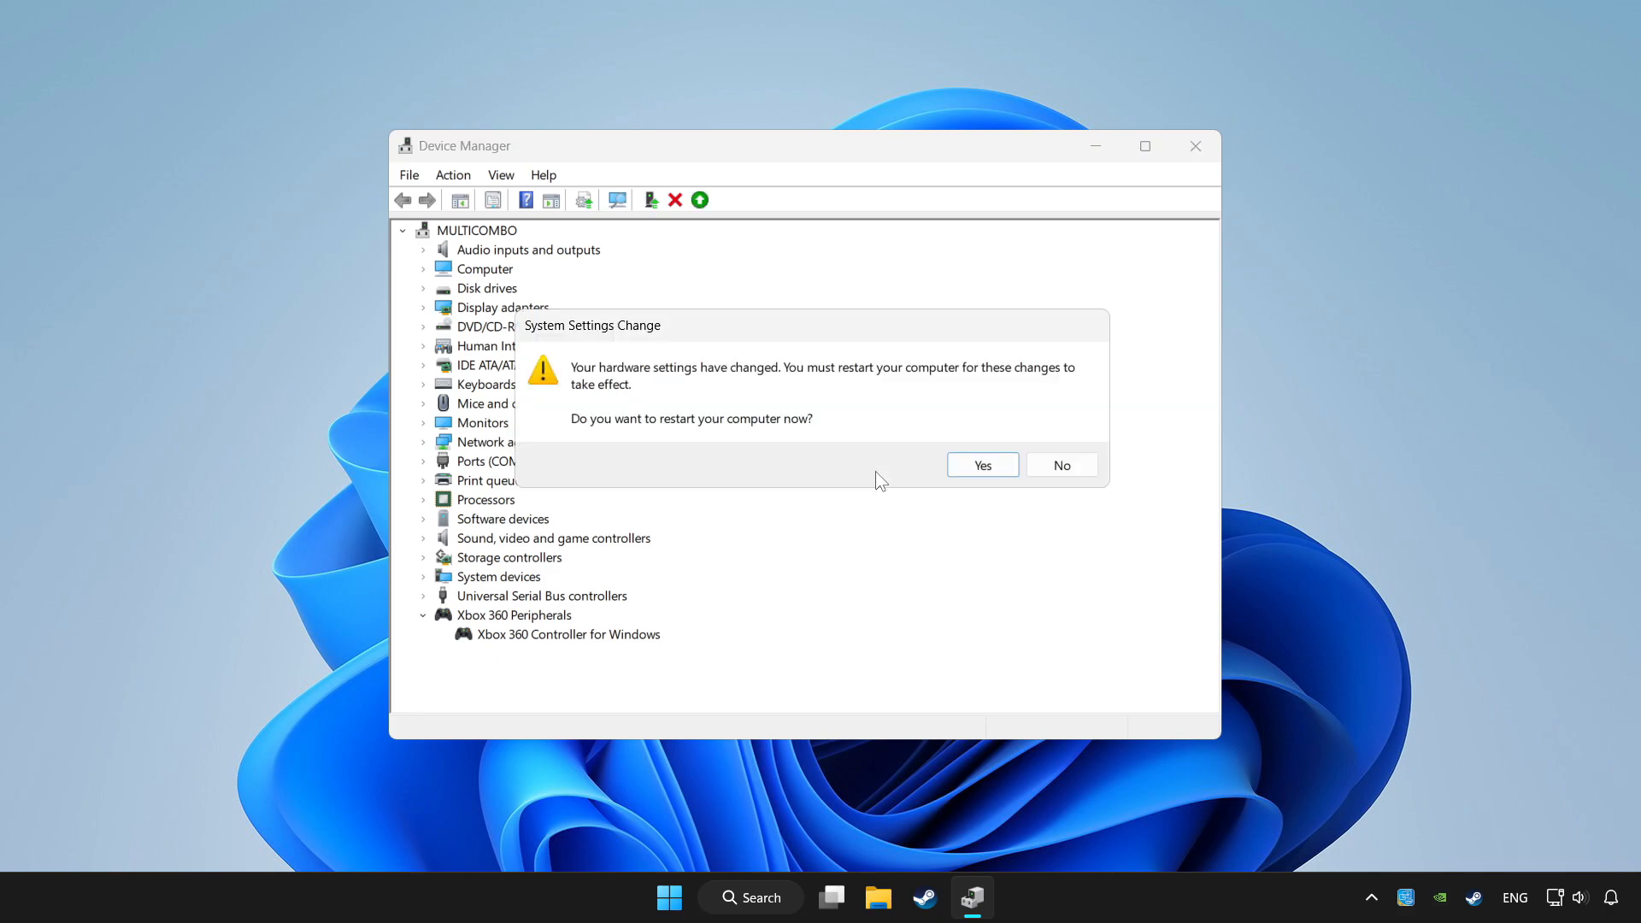
mouse_move(831, 452)
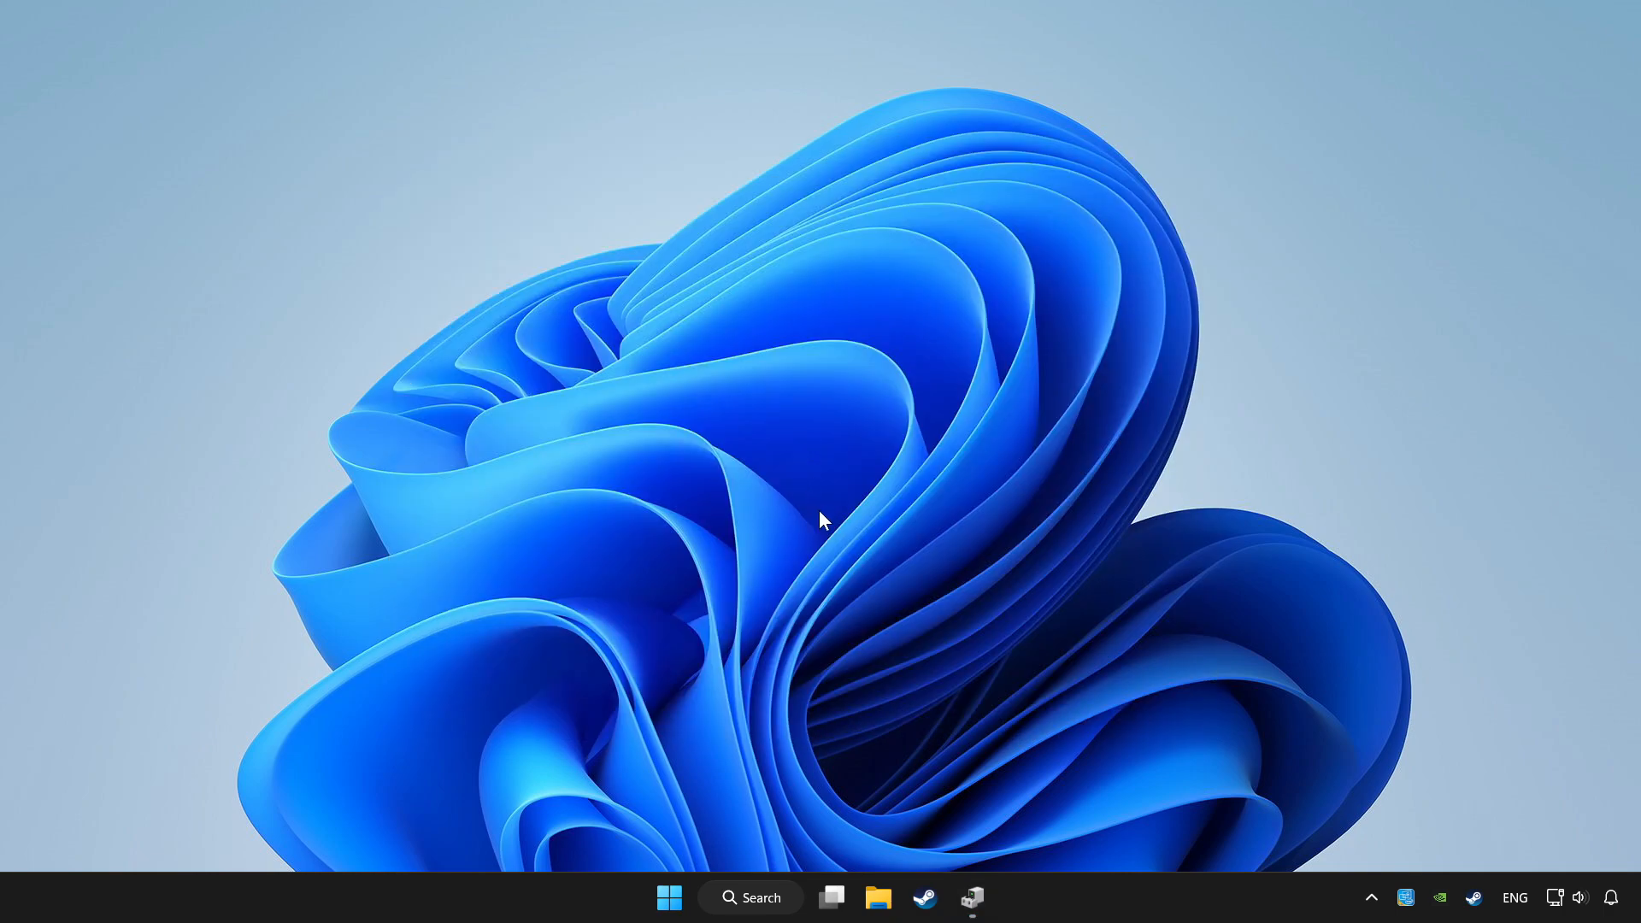
Re-enable the Xbox 360 Controller for Windows and close Device Manager
click(971, 897)
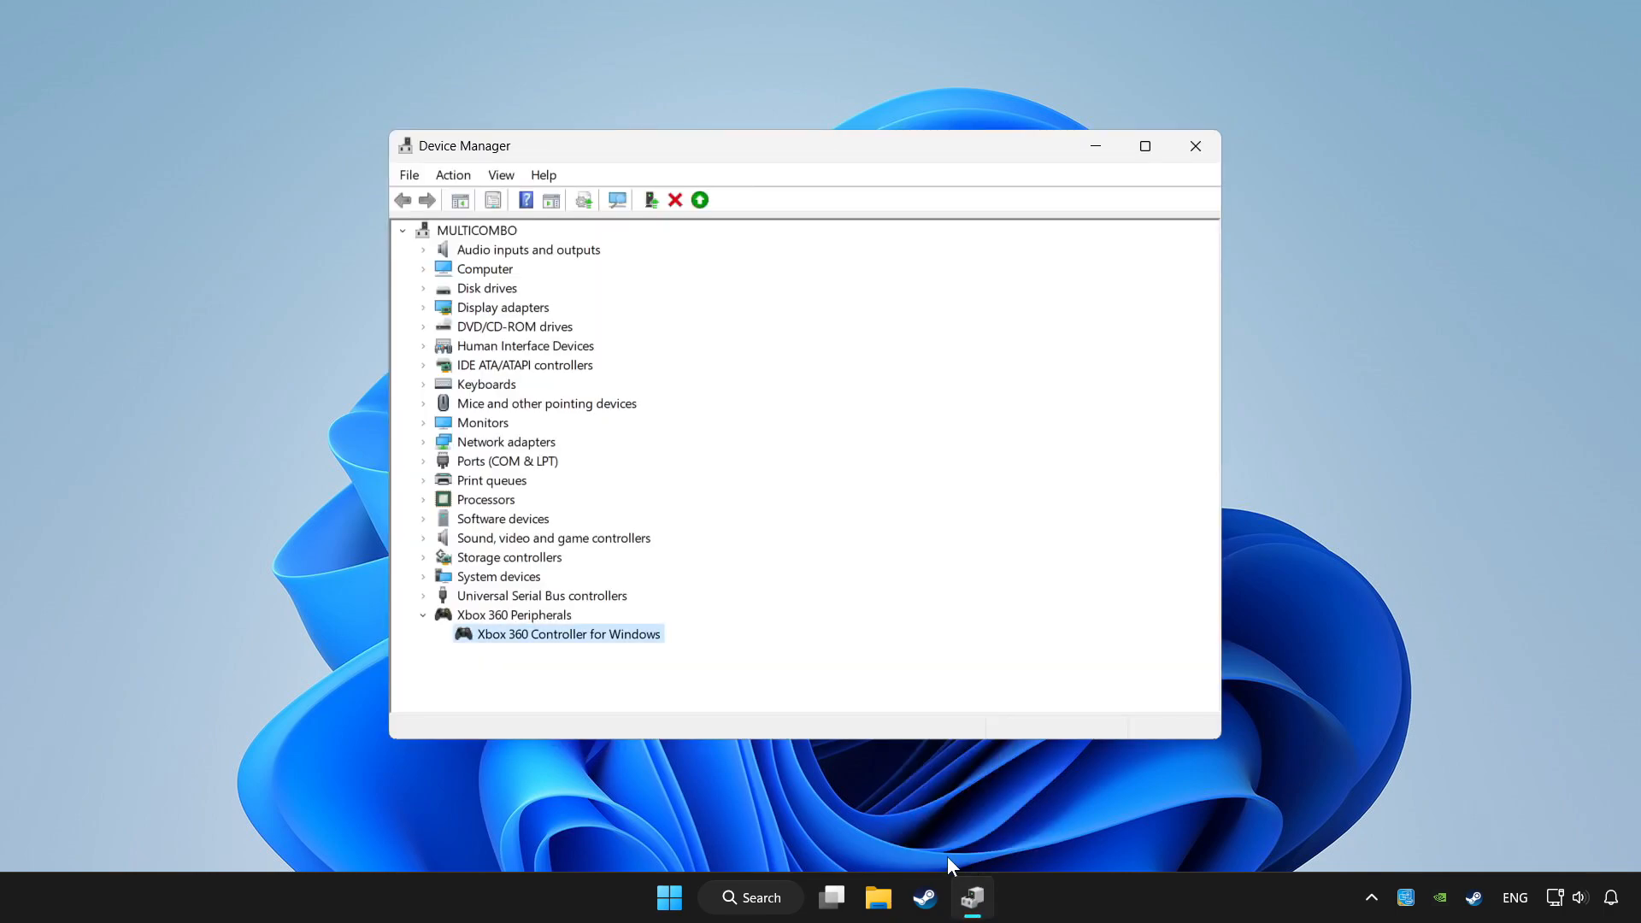
right_click(566, 632)
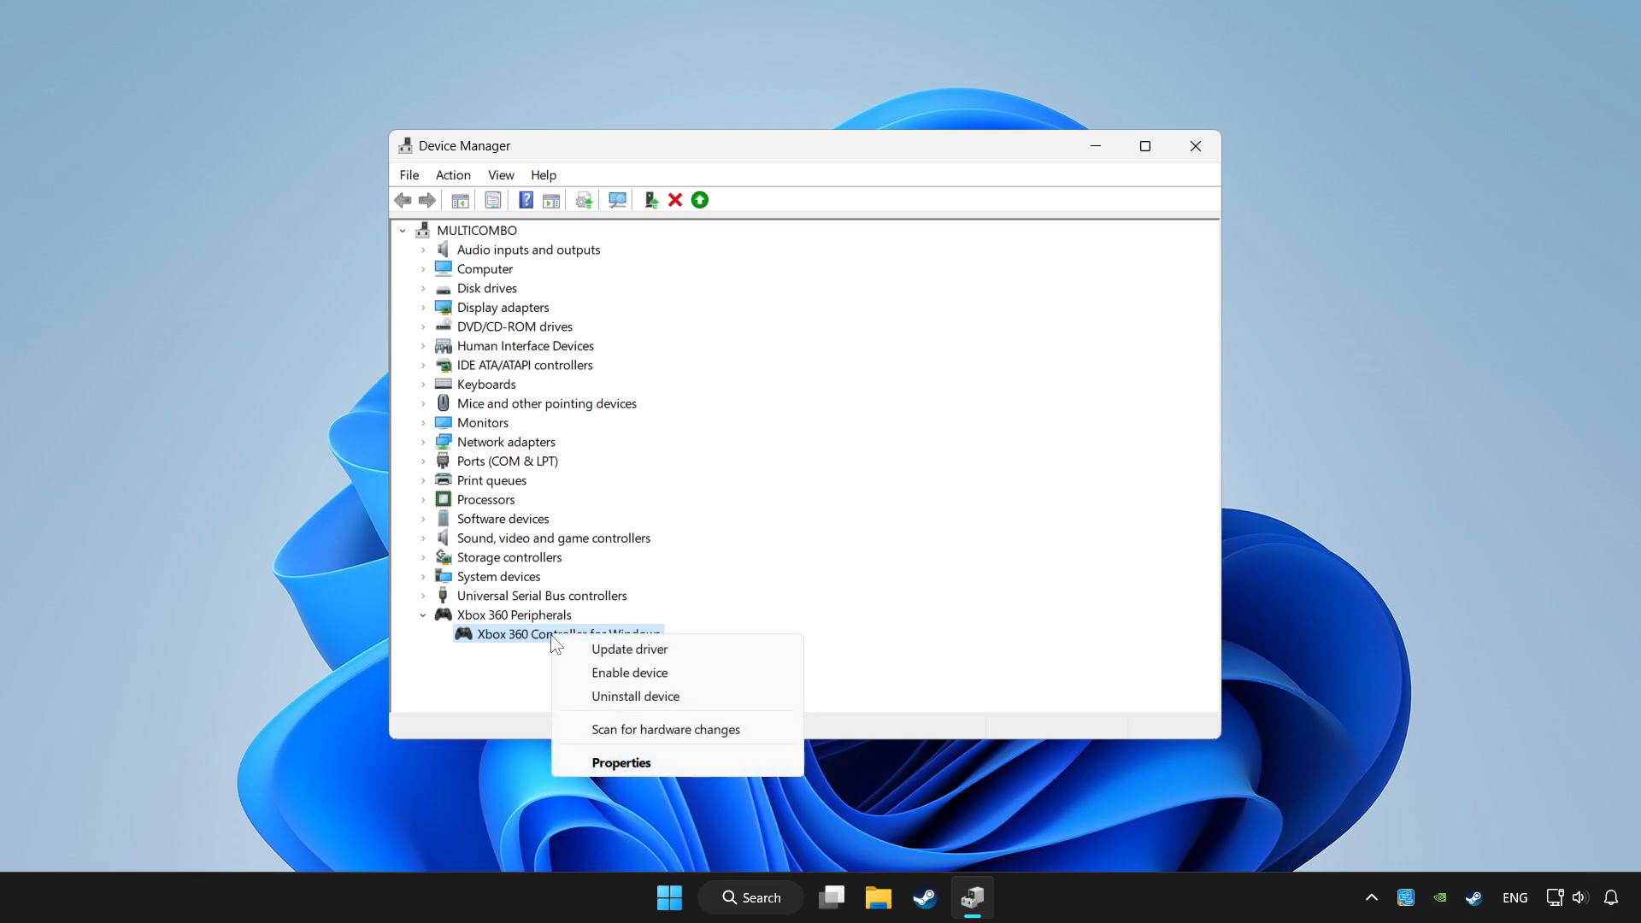
mouse_move(629, 671)
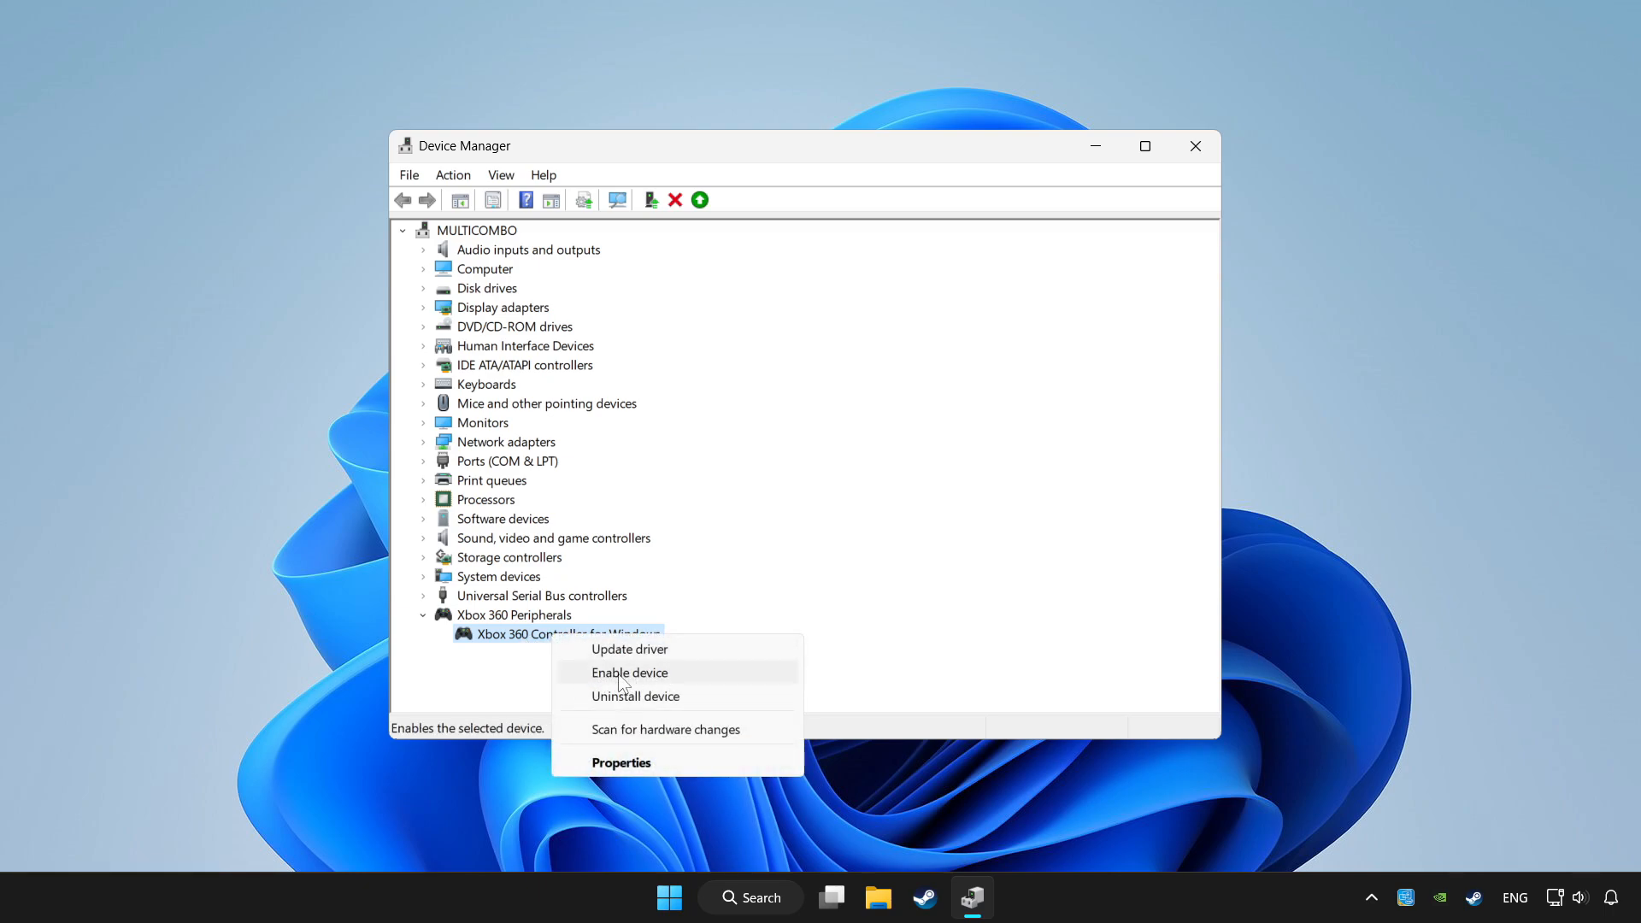
mouse_move(682, 678)
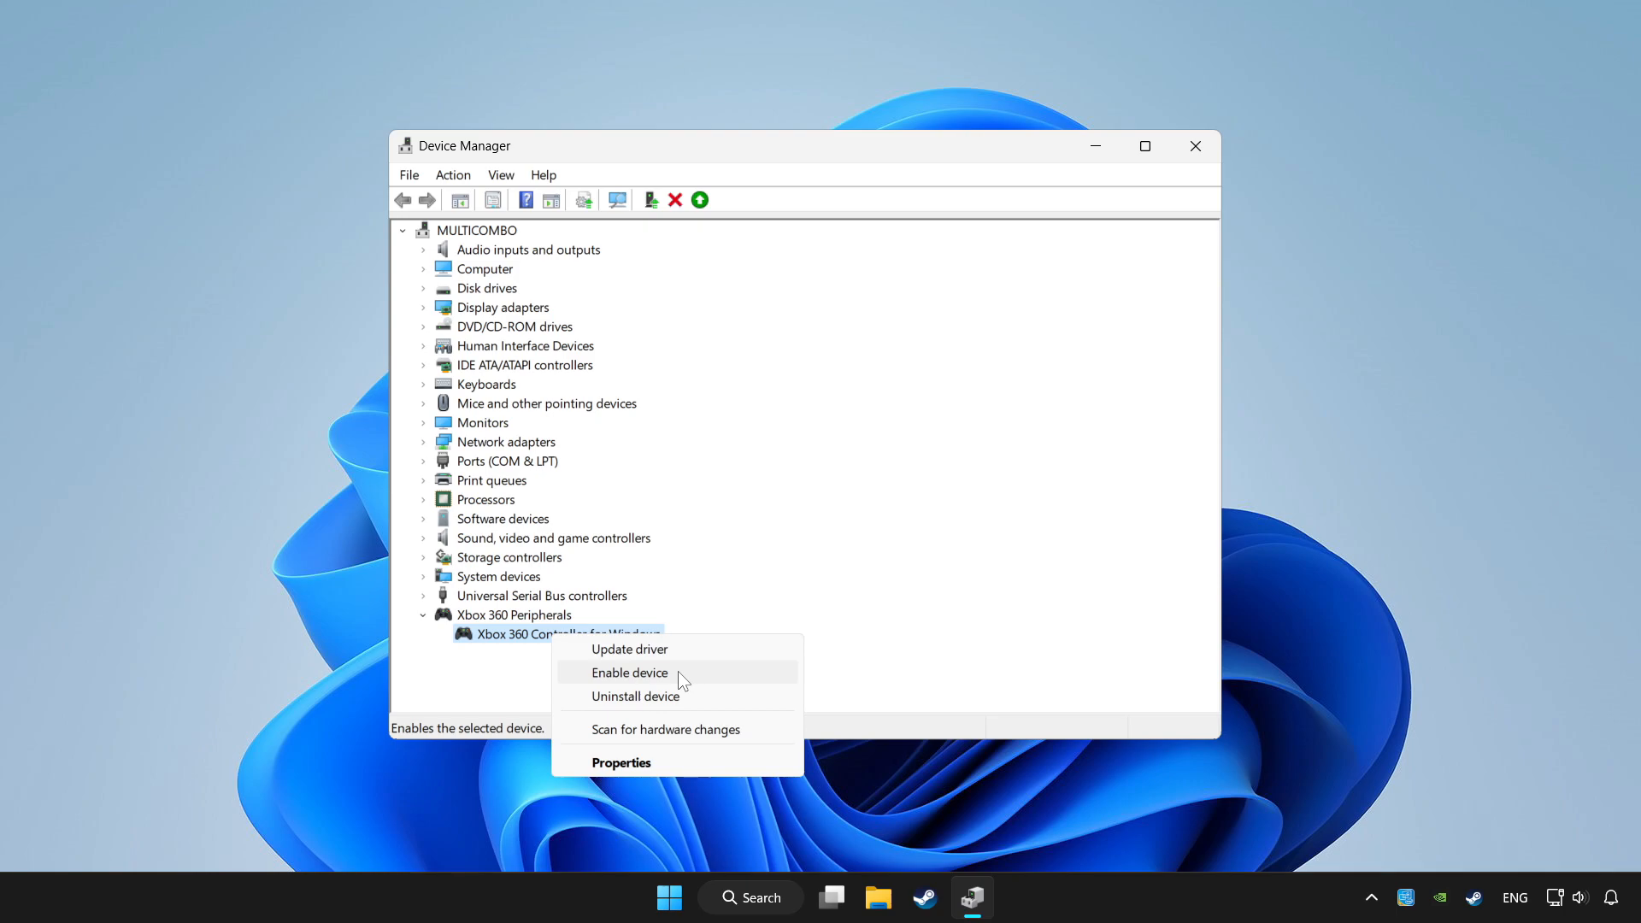
click(631, 672)
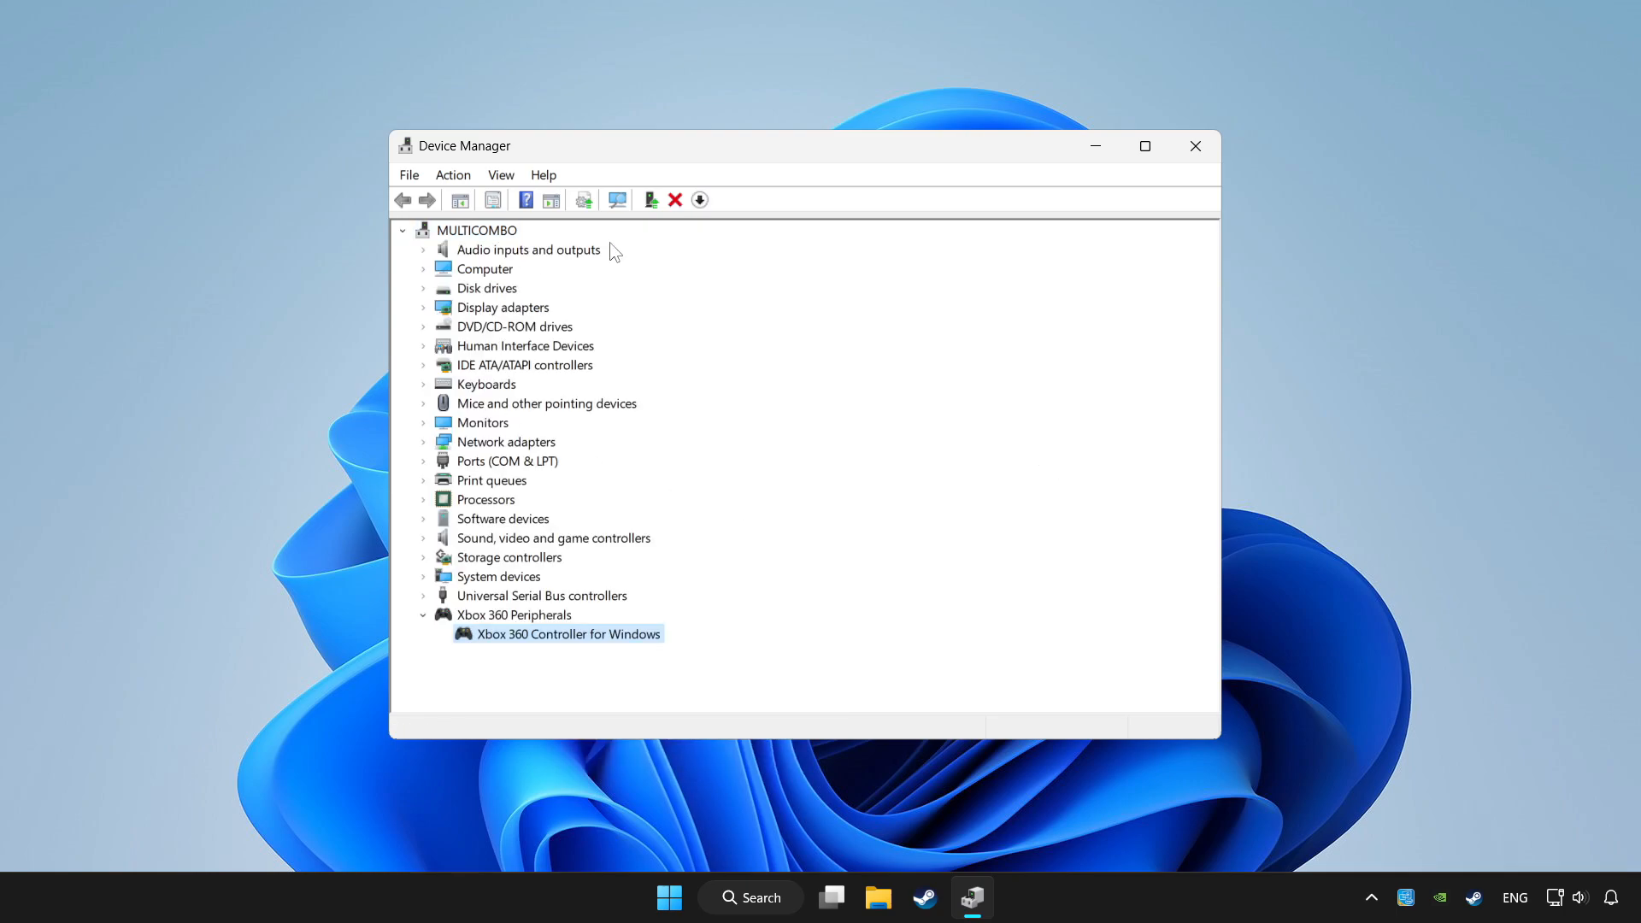
mouse_move(798, 356)
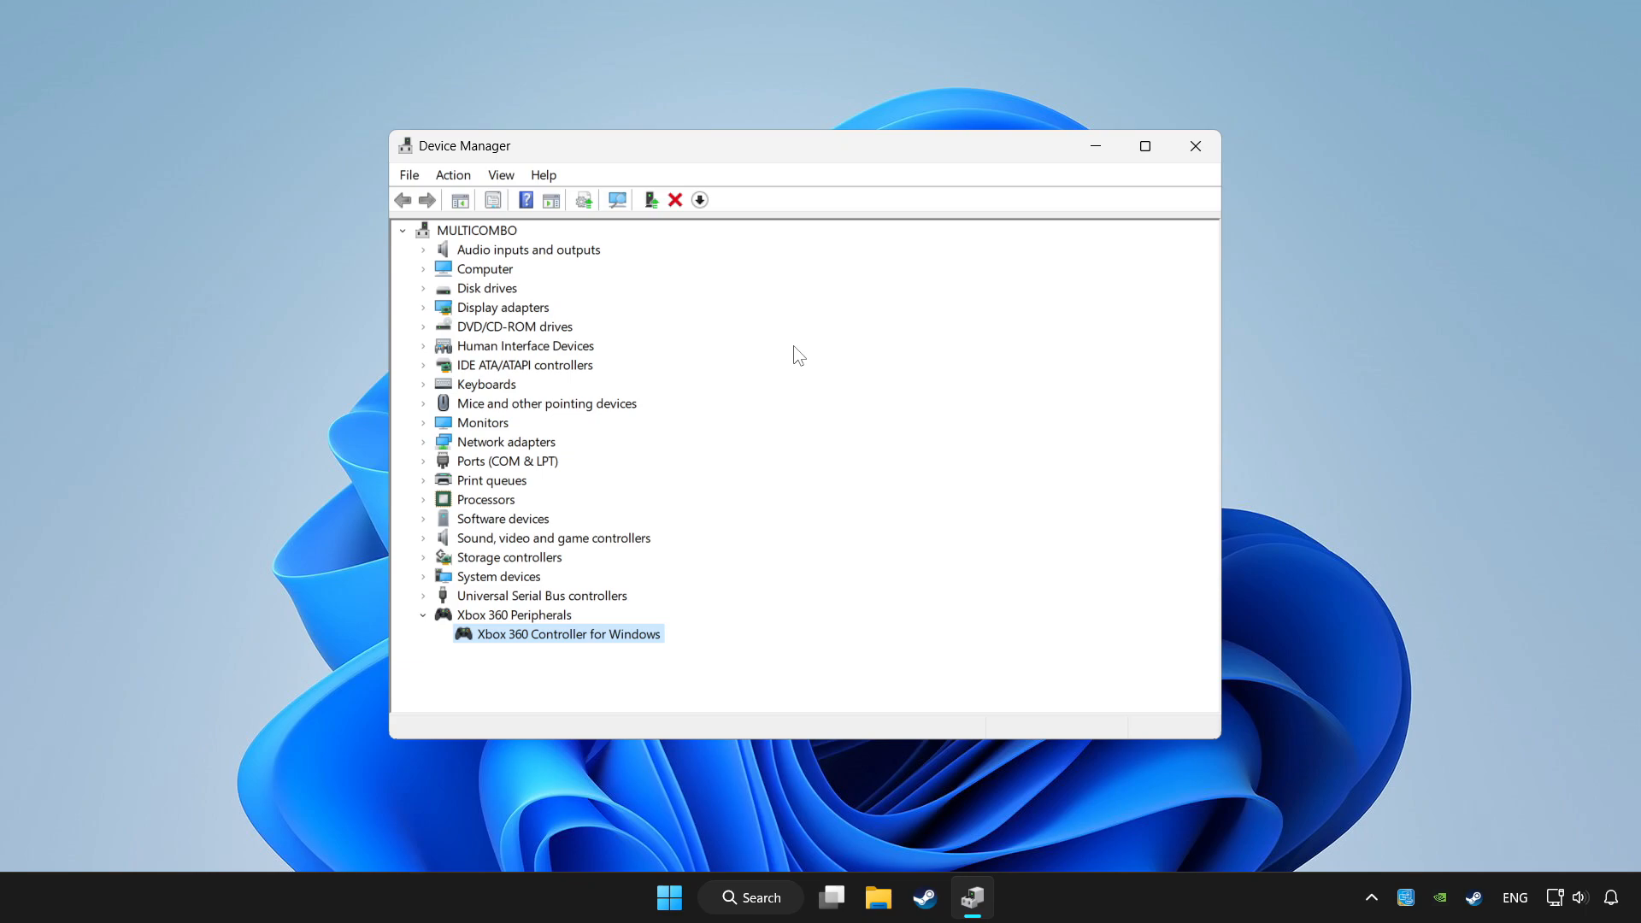
mouse_move(1065, 335)
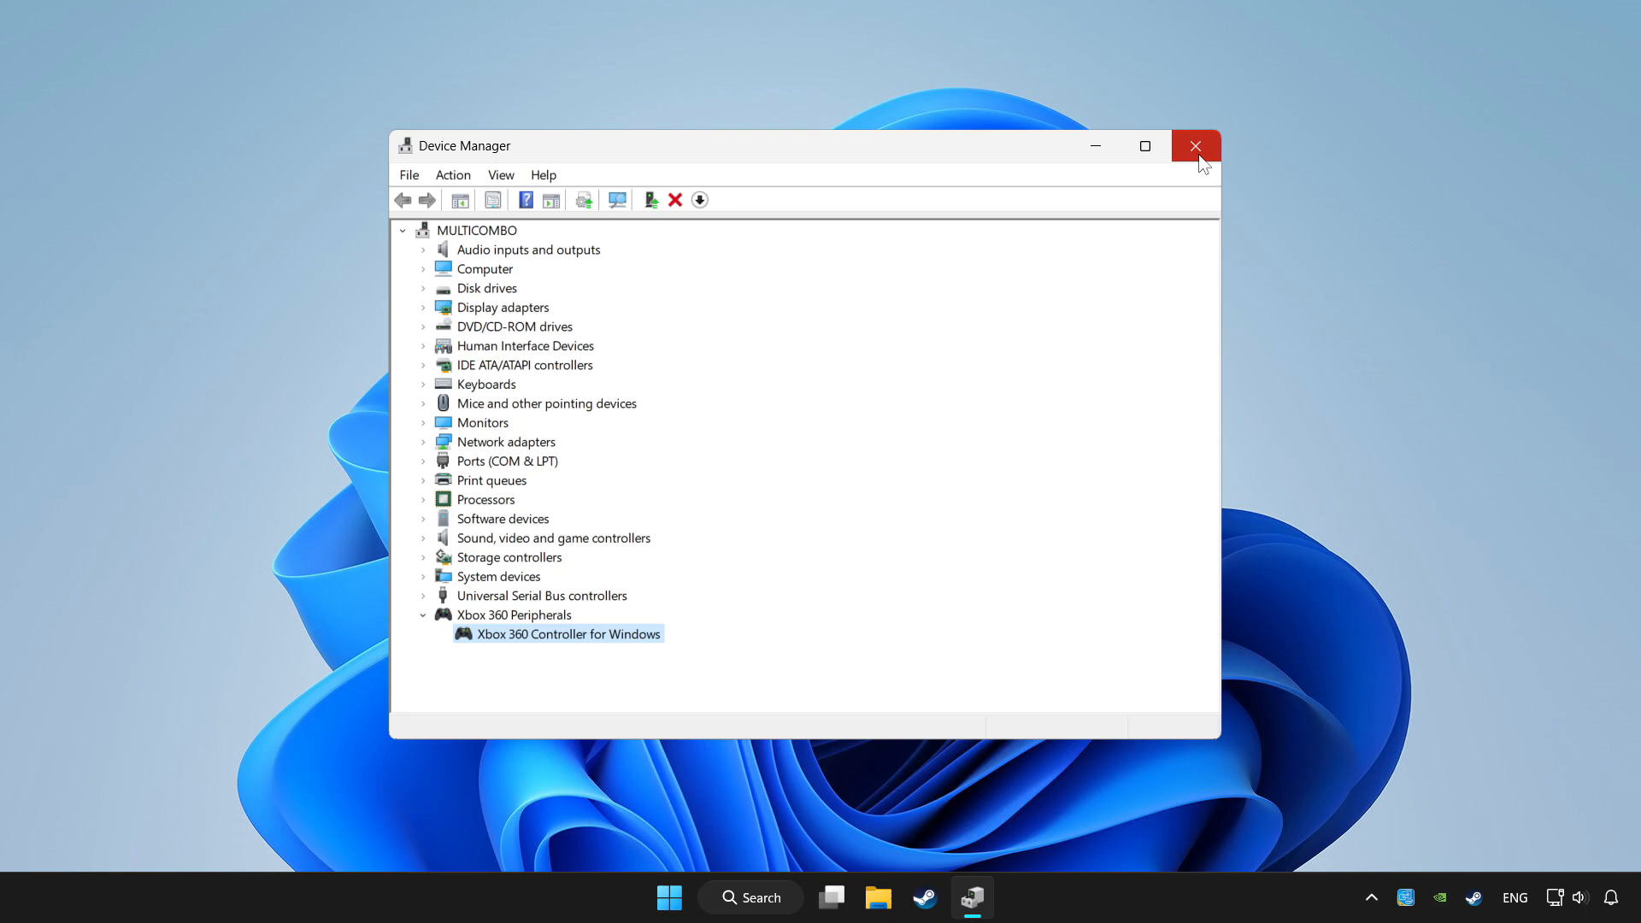
click(1195, 145)
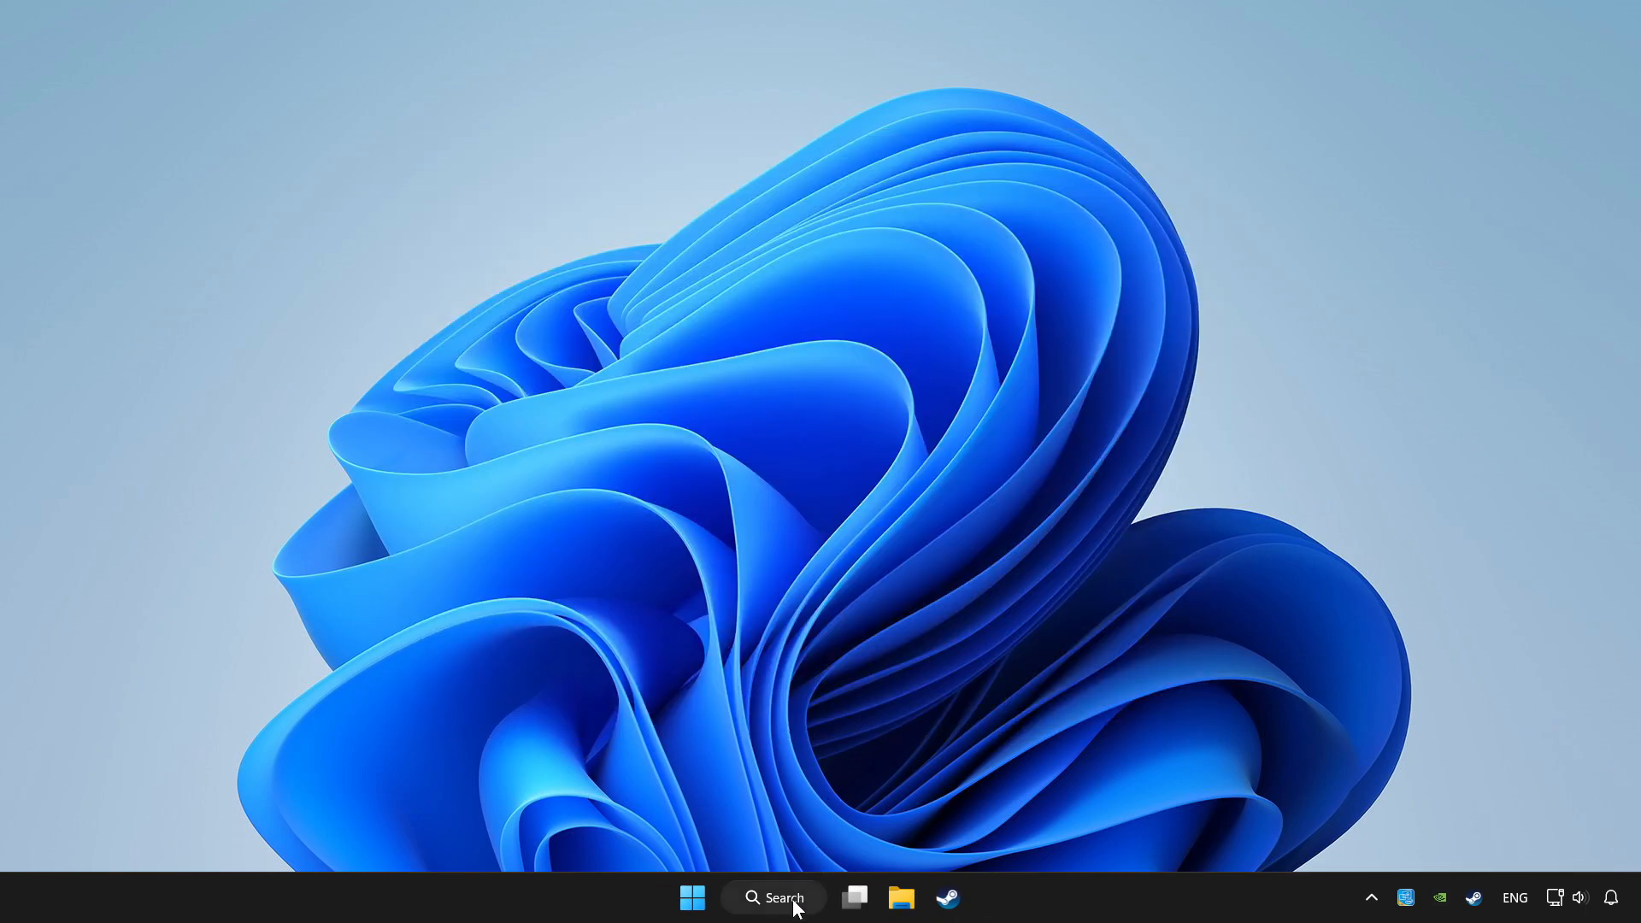
Search Windows for 'controller' to bring up Set up USB game controllers
click(772, 897)
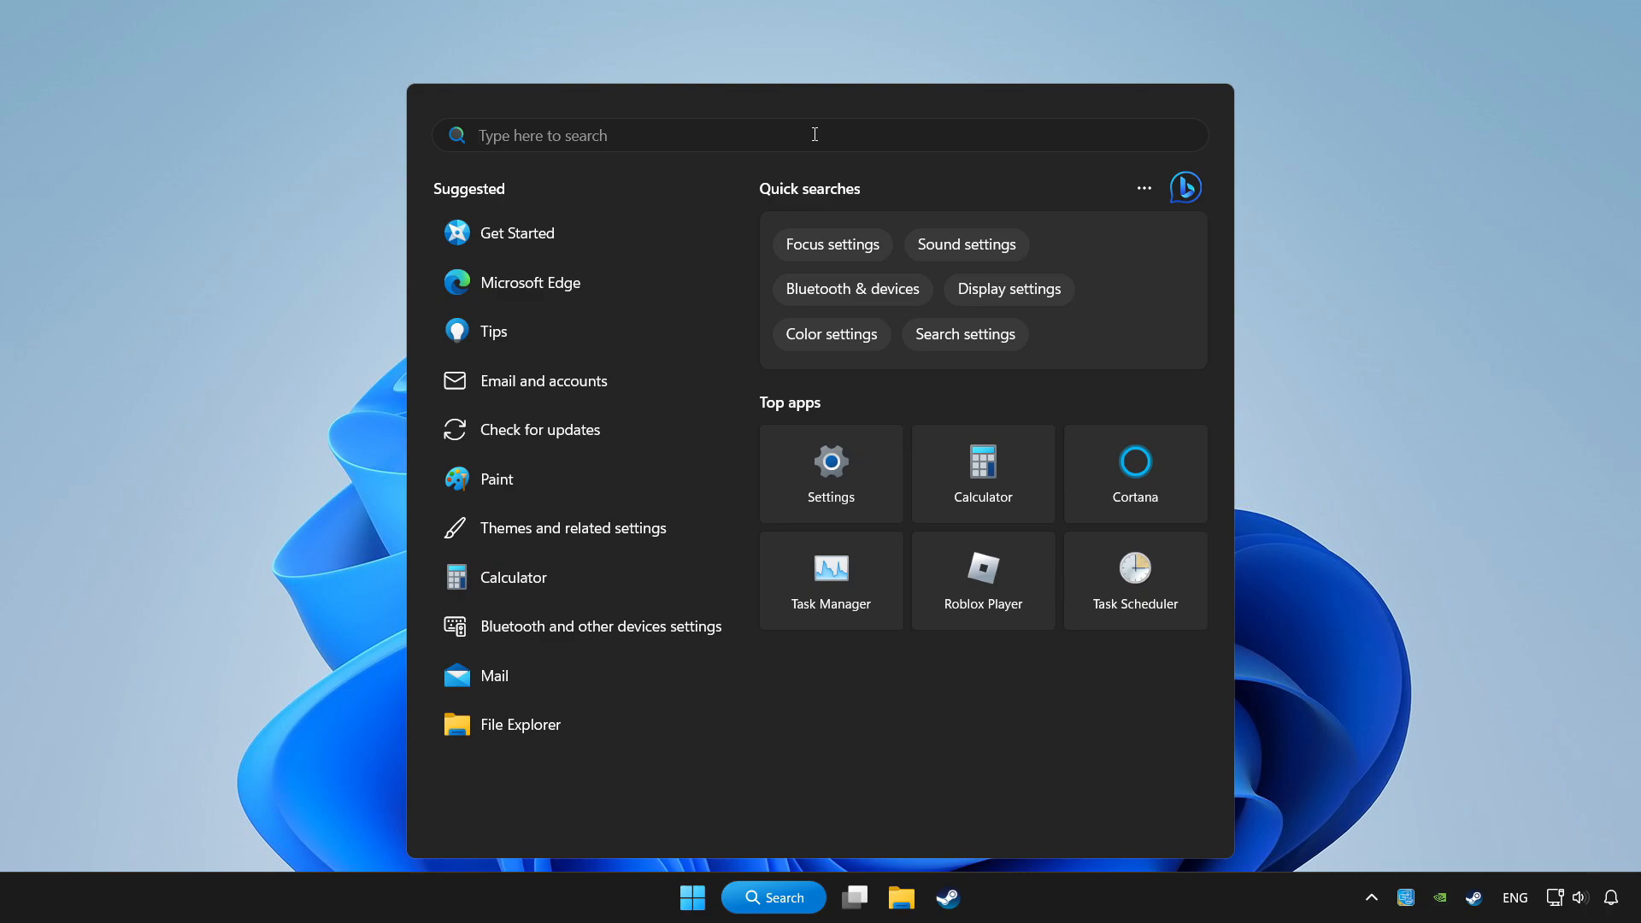
text(controller SZÖVEG.txt)
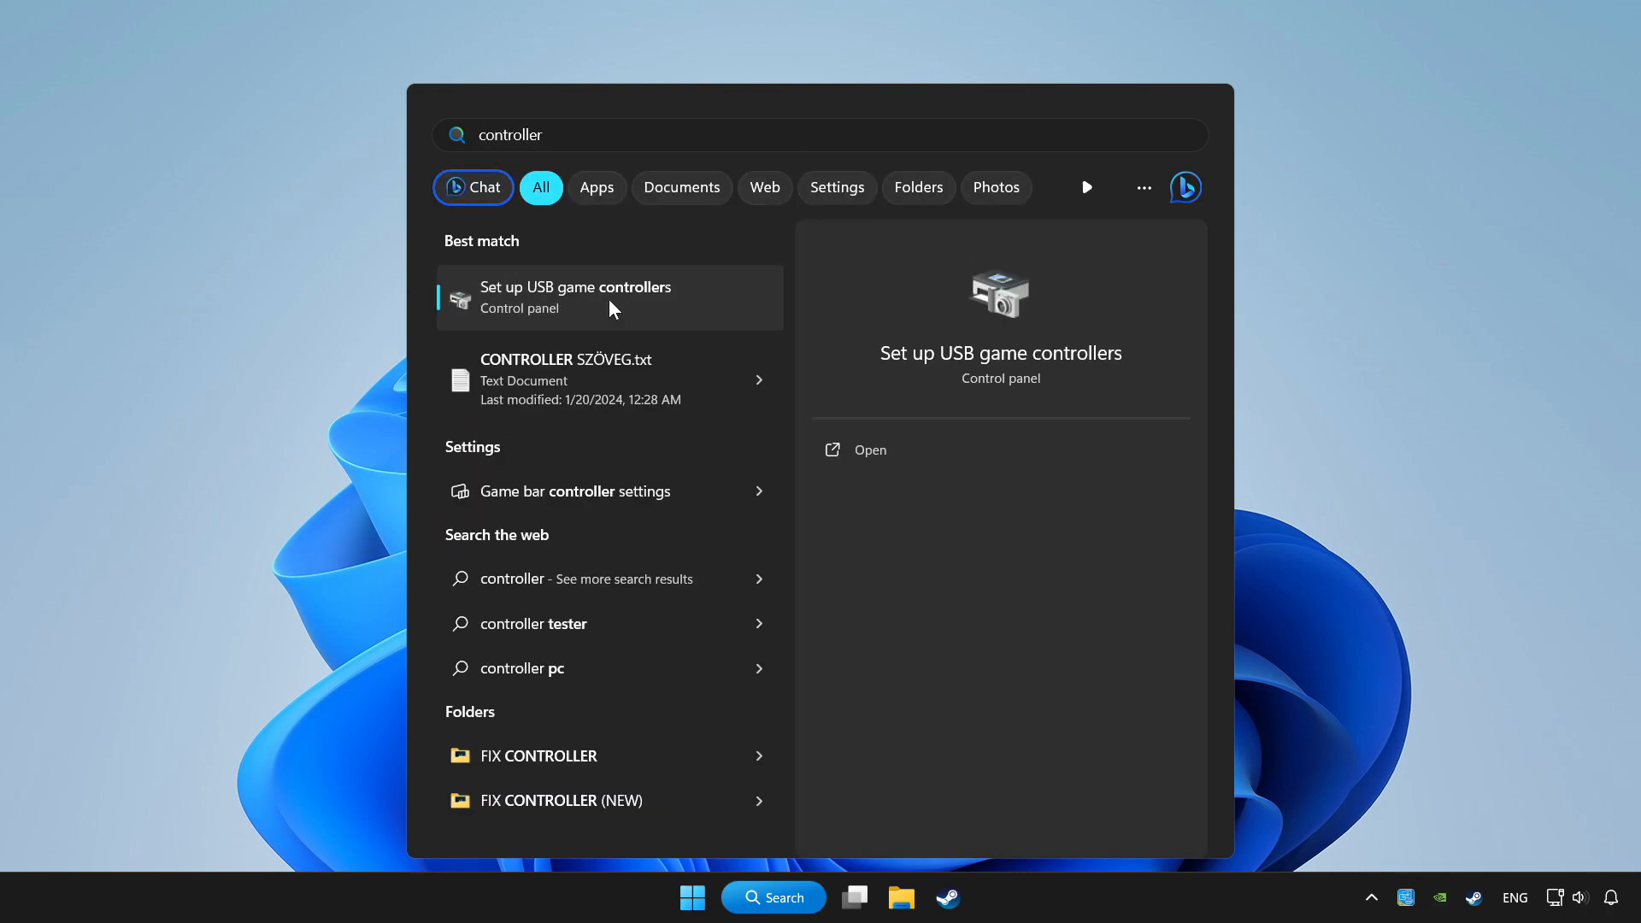
mouse_move(657, 304)
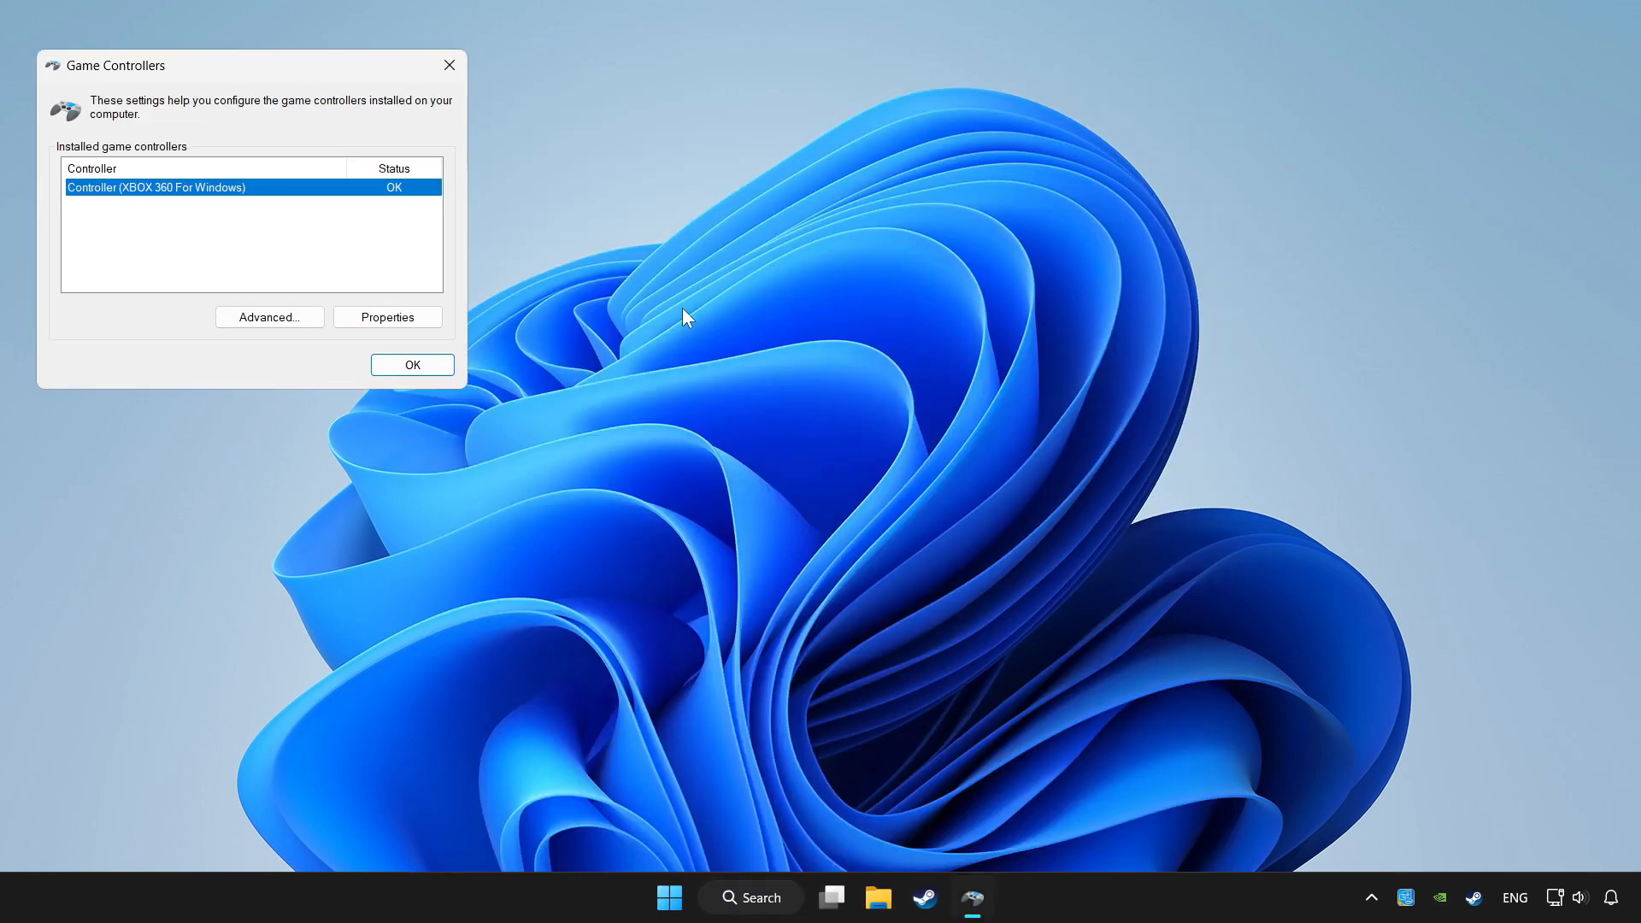
Centre the Game Controllers dialog and bring up the Xbox 360 controller's properties
drag(137, 65, 670, 281)
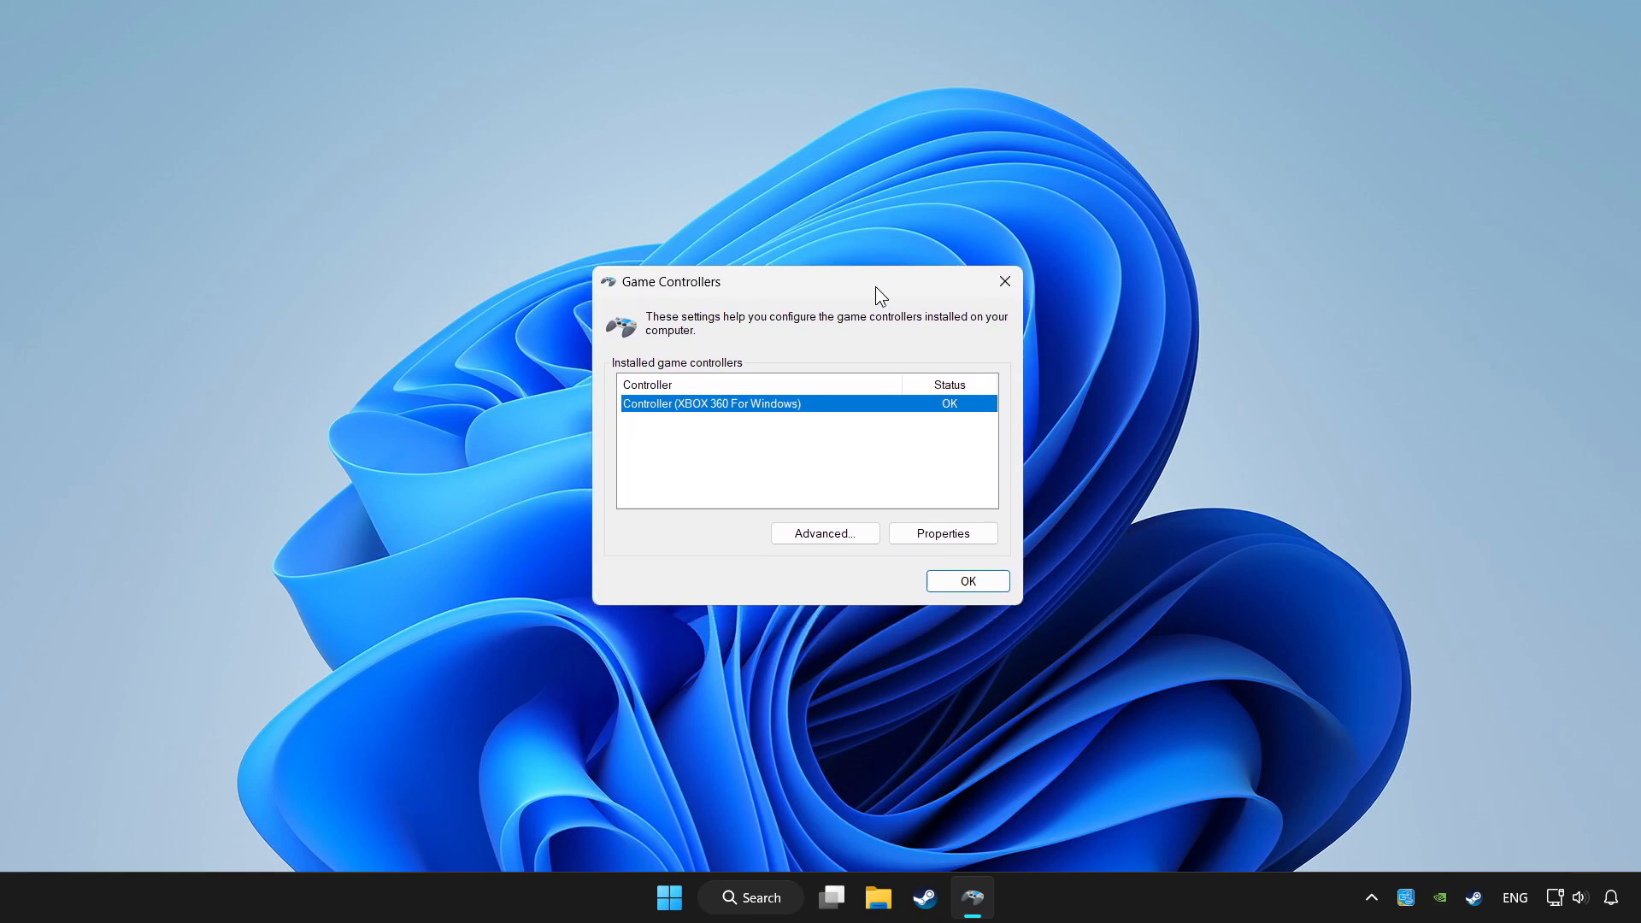
mouse_move(762, 418)
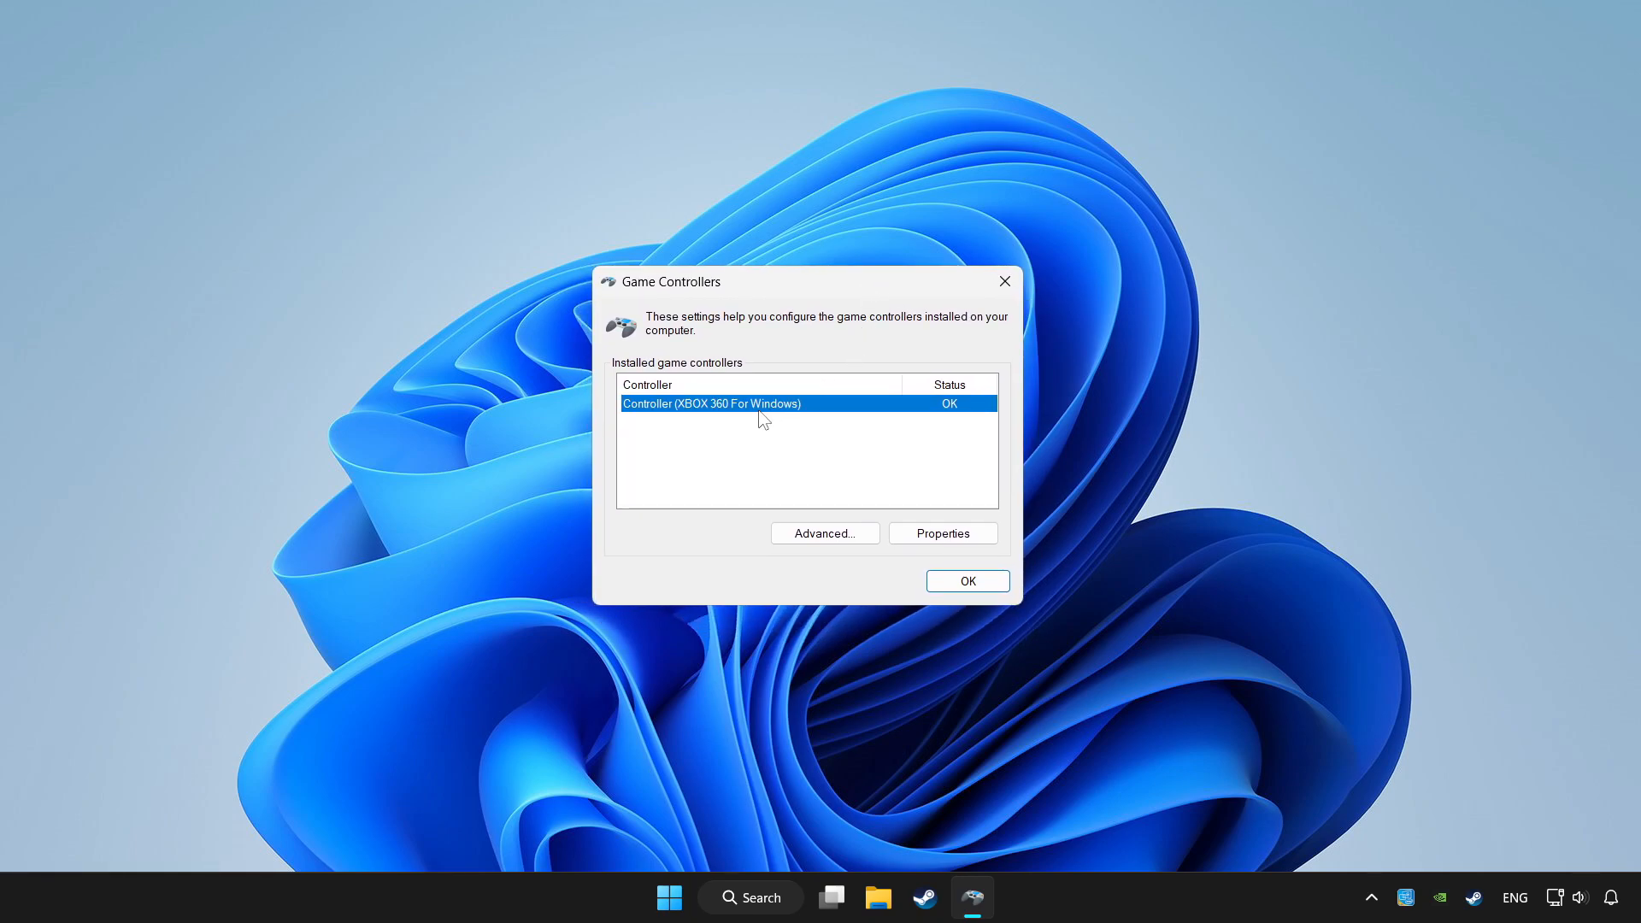
mouse_move(940, 533)
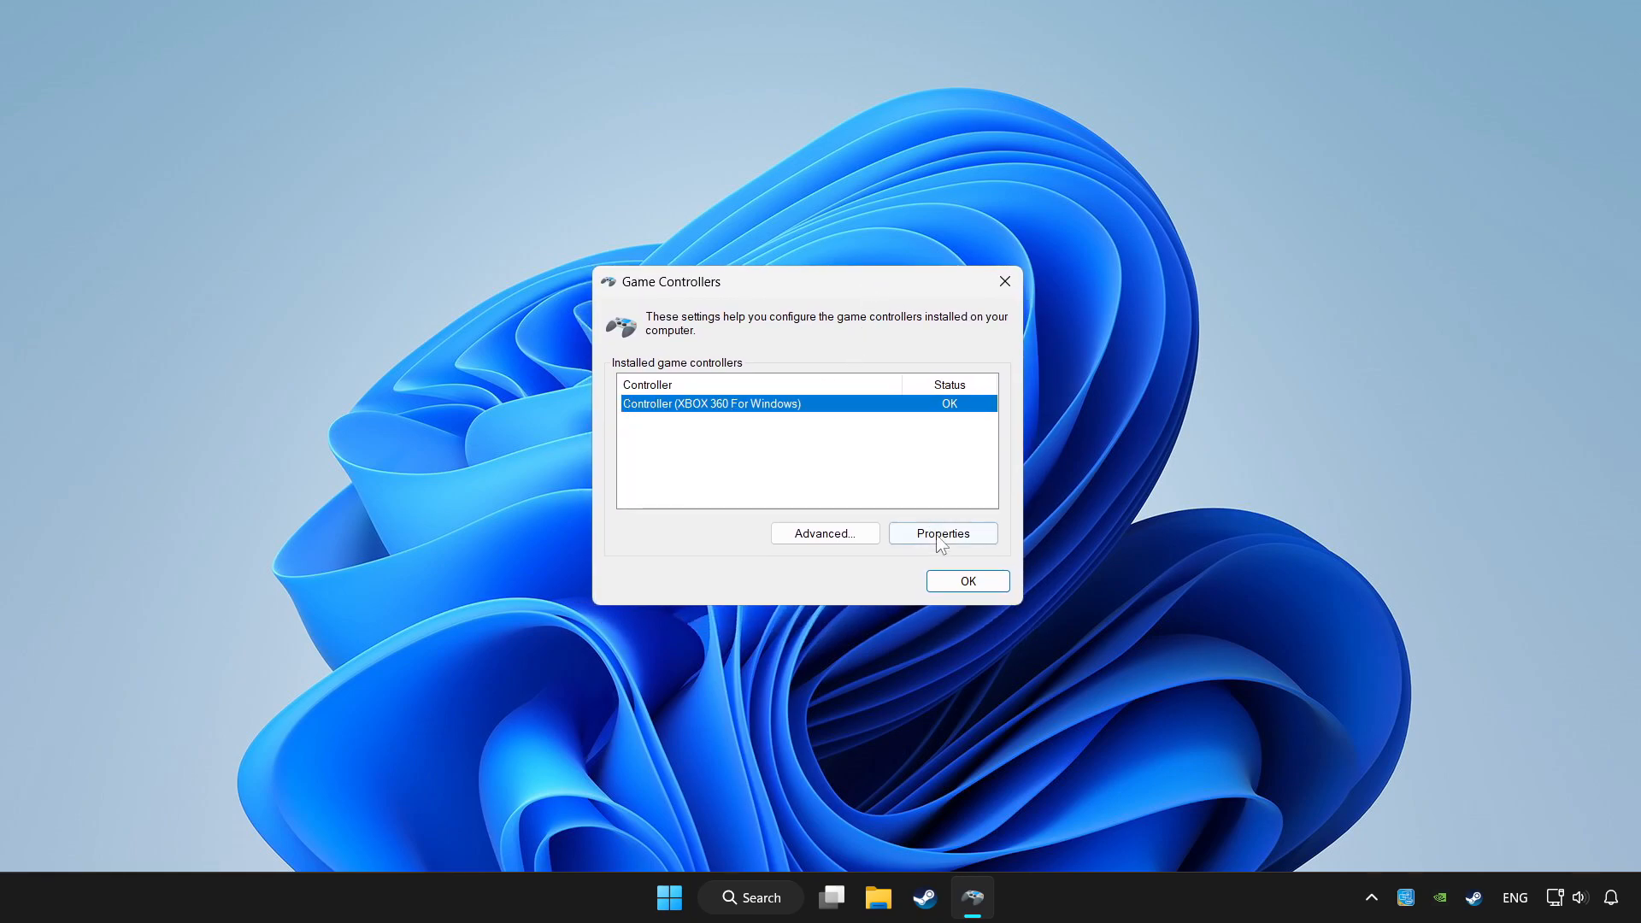
click(940, 533)
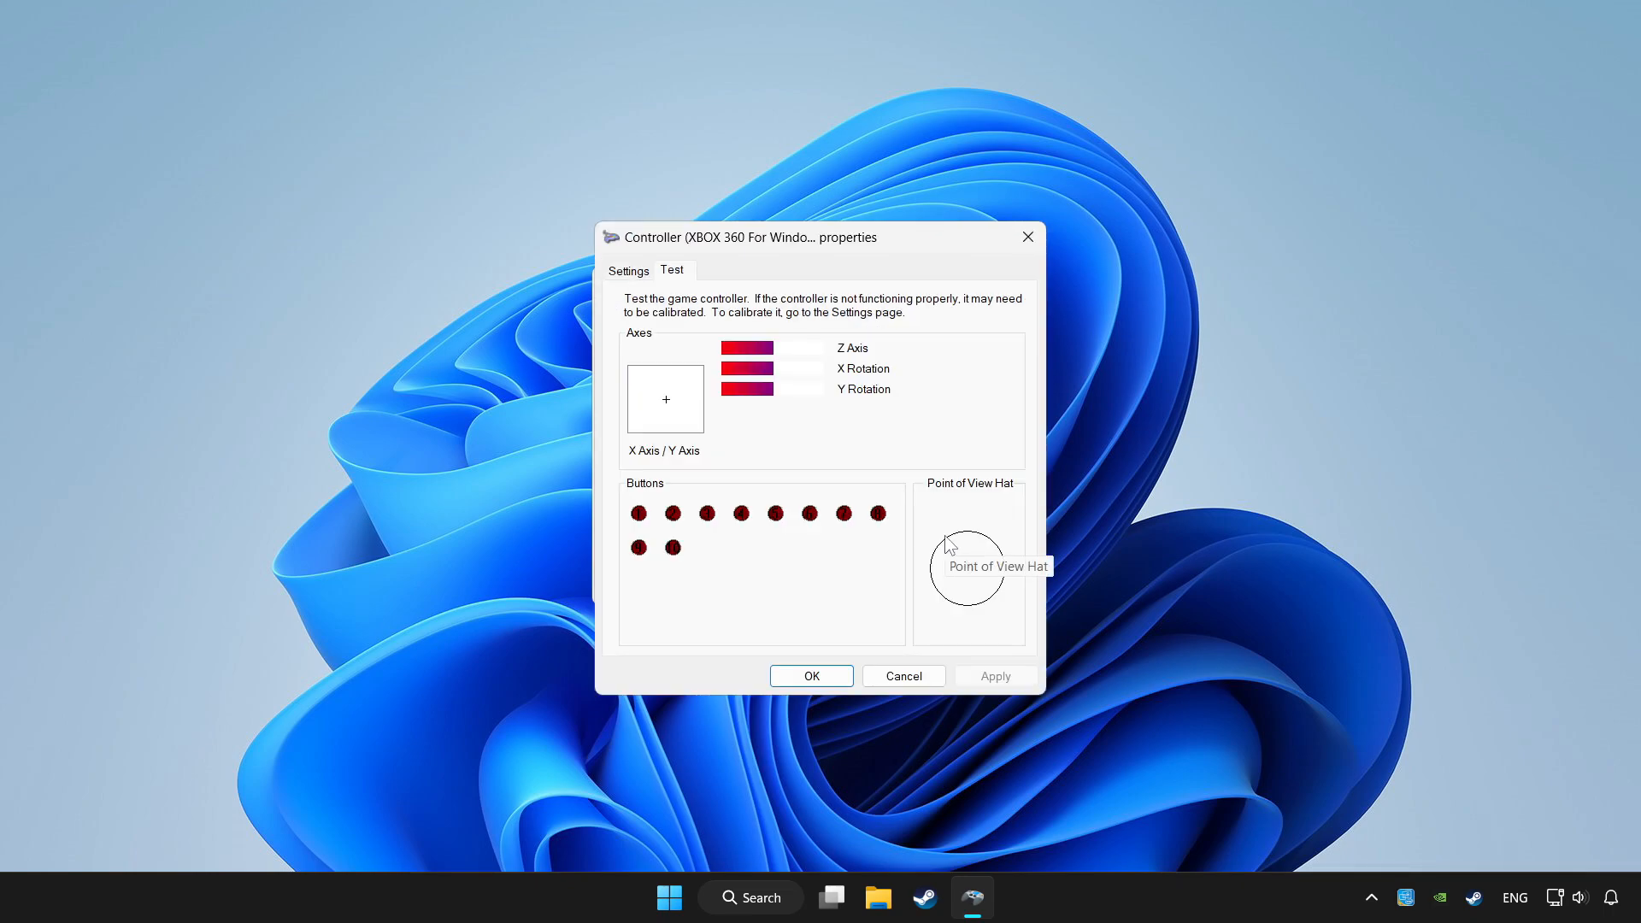
mouse_move(641, 297)
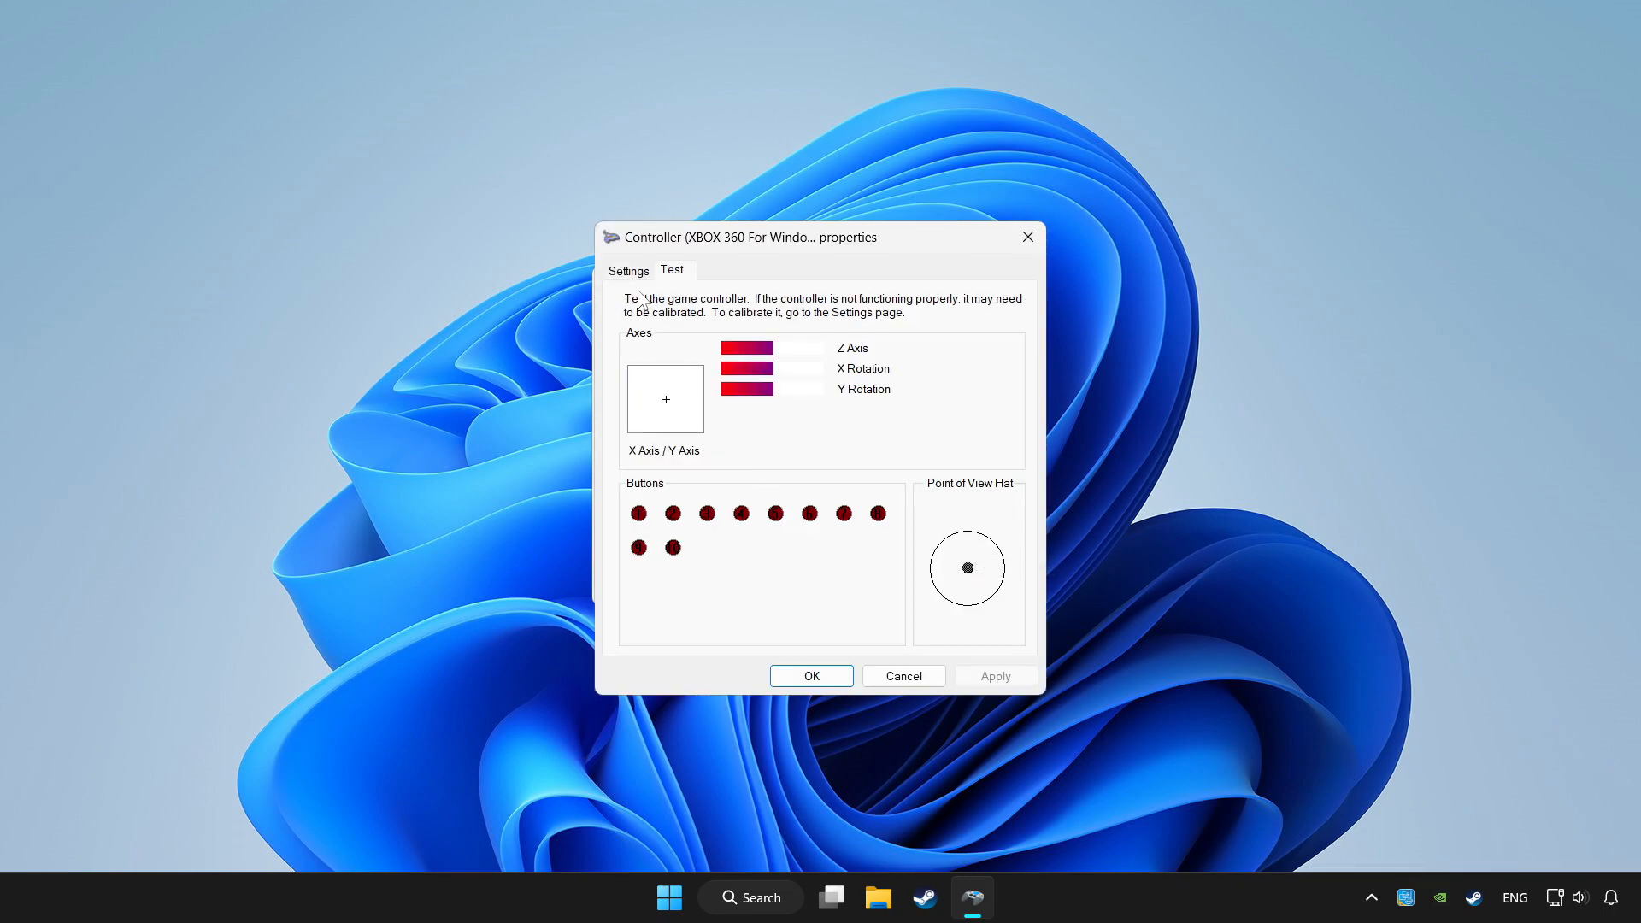
On the Settings page, reset the controller's calibration to default
click(627, 270)
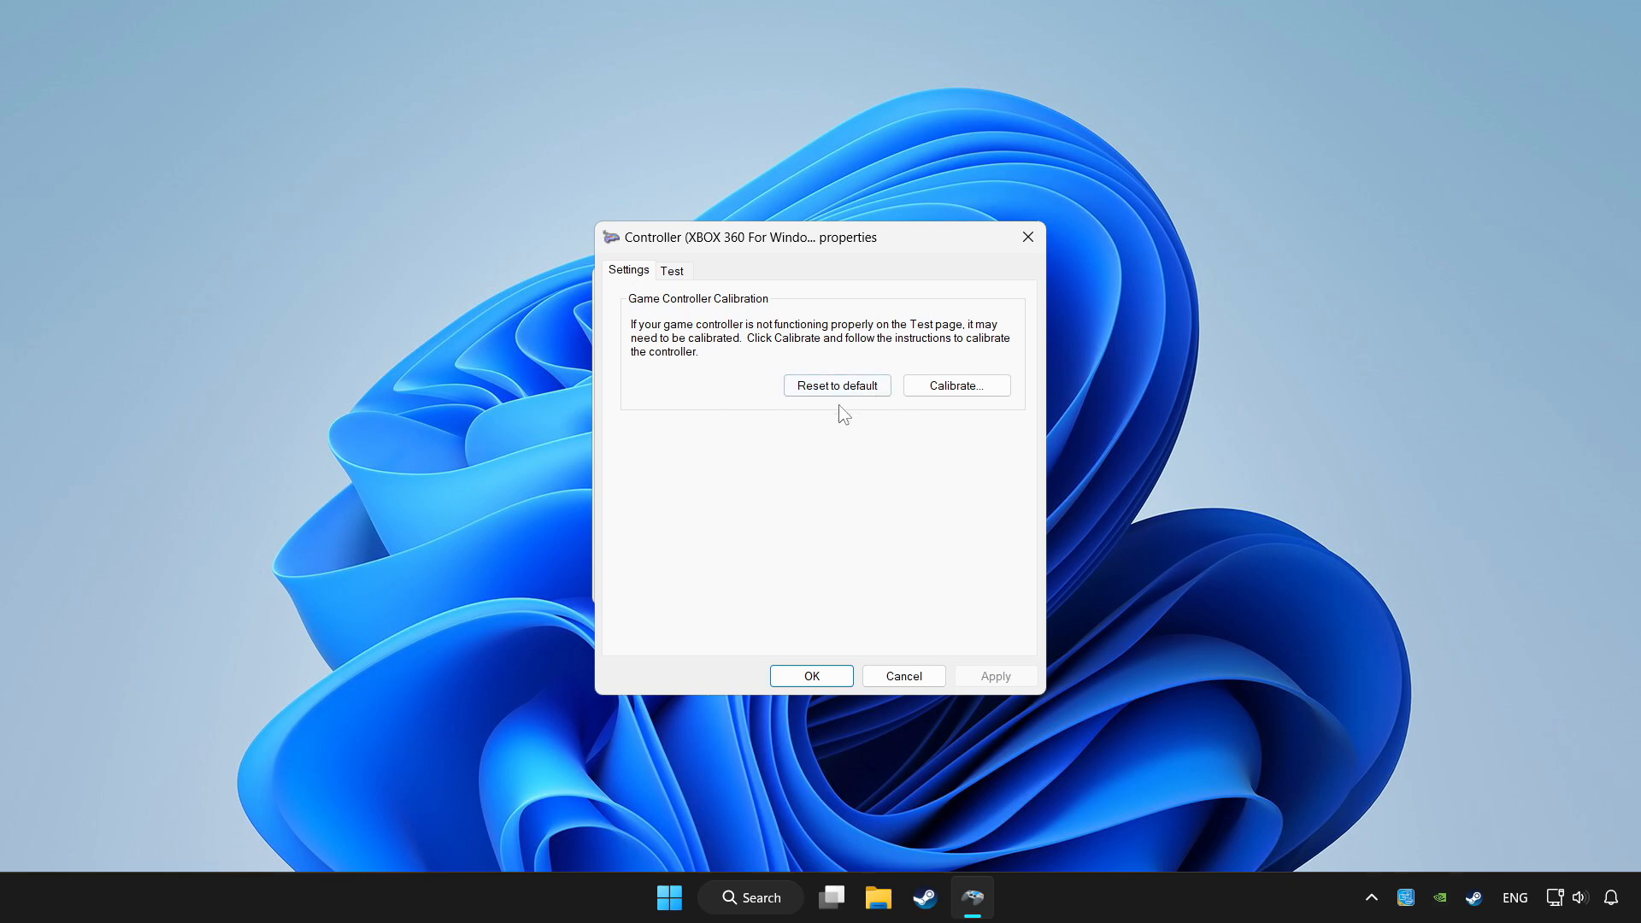
click(835, 385)
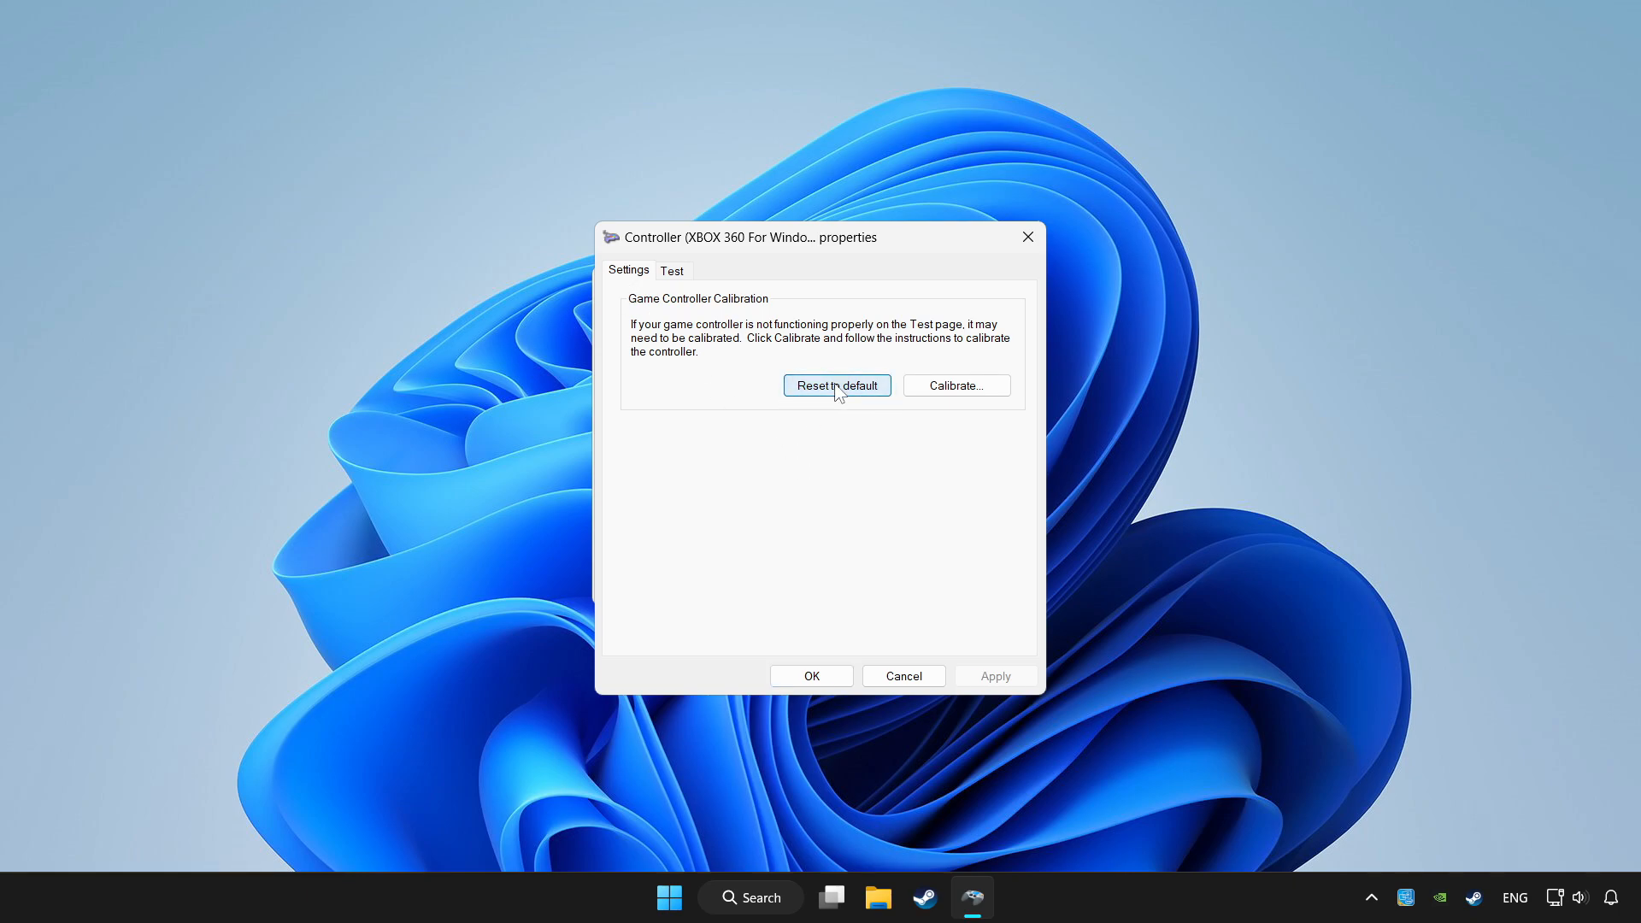
mouse_move(952, 384)
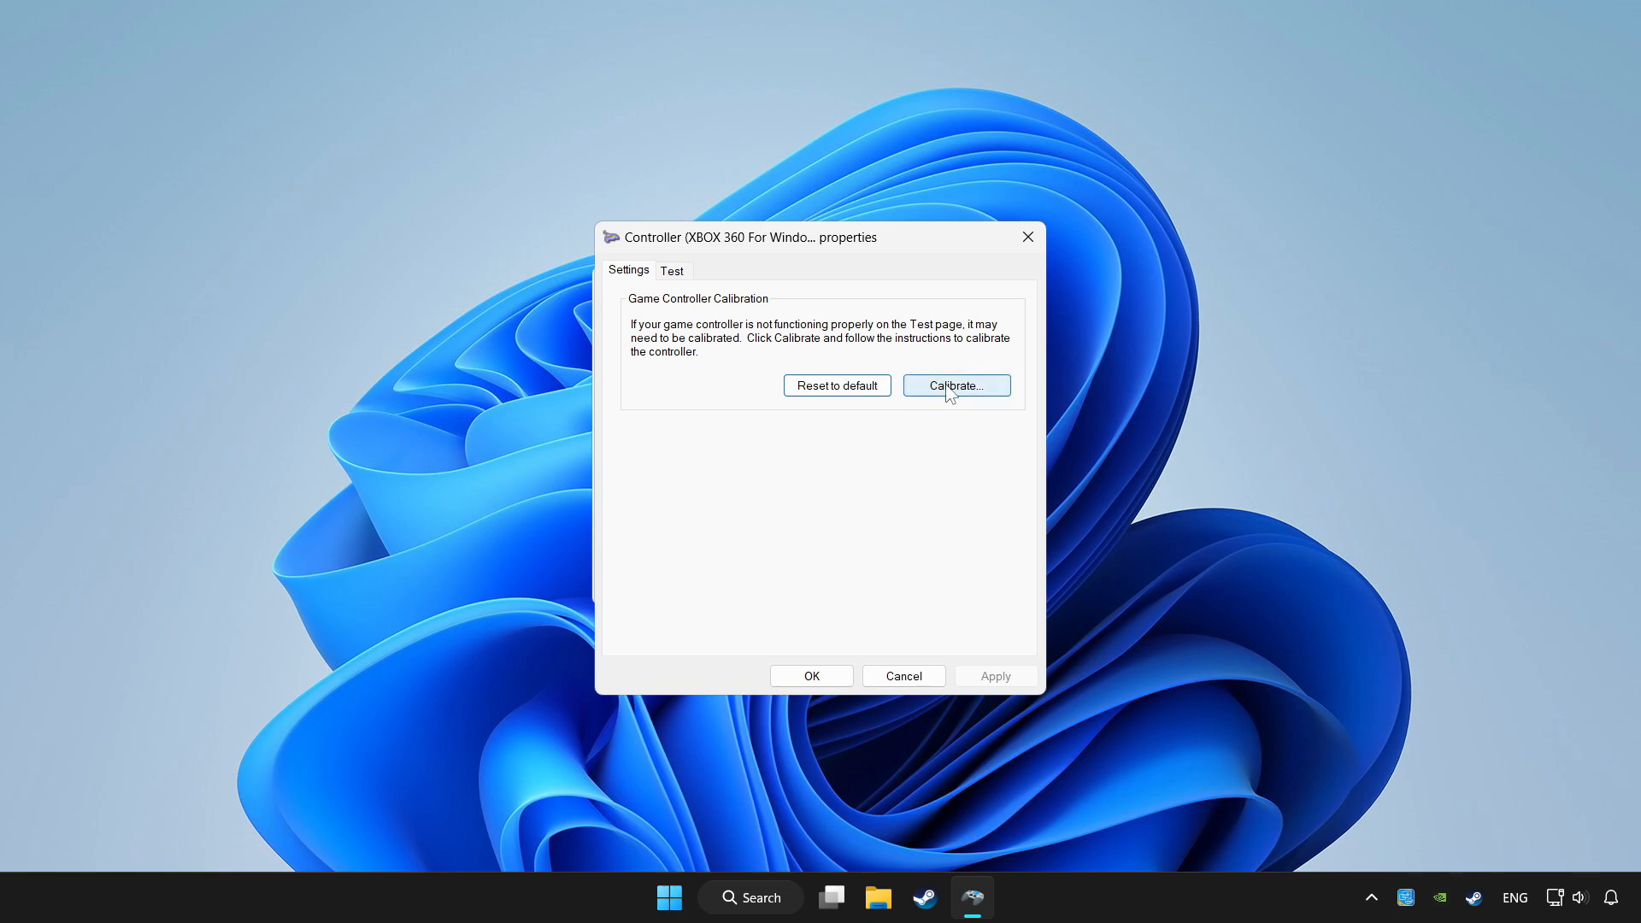
Run the calibration wizard through the D-pad, Z Axis and Y Rotation steps
click(953, 385)
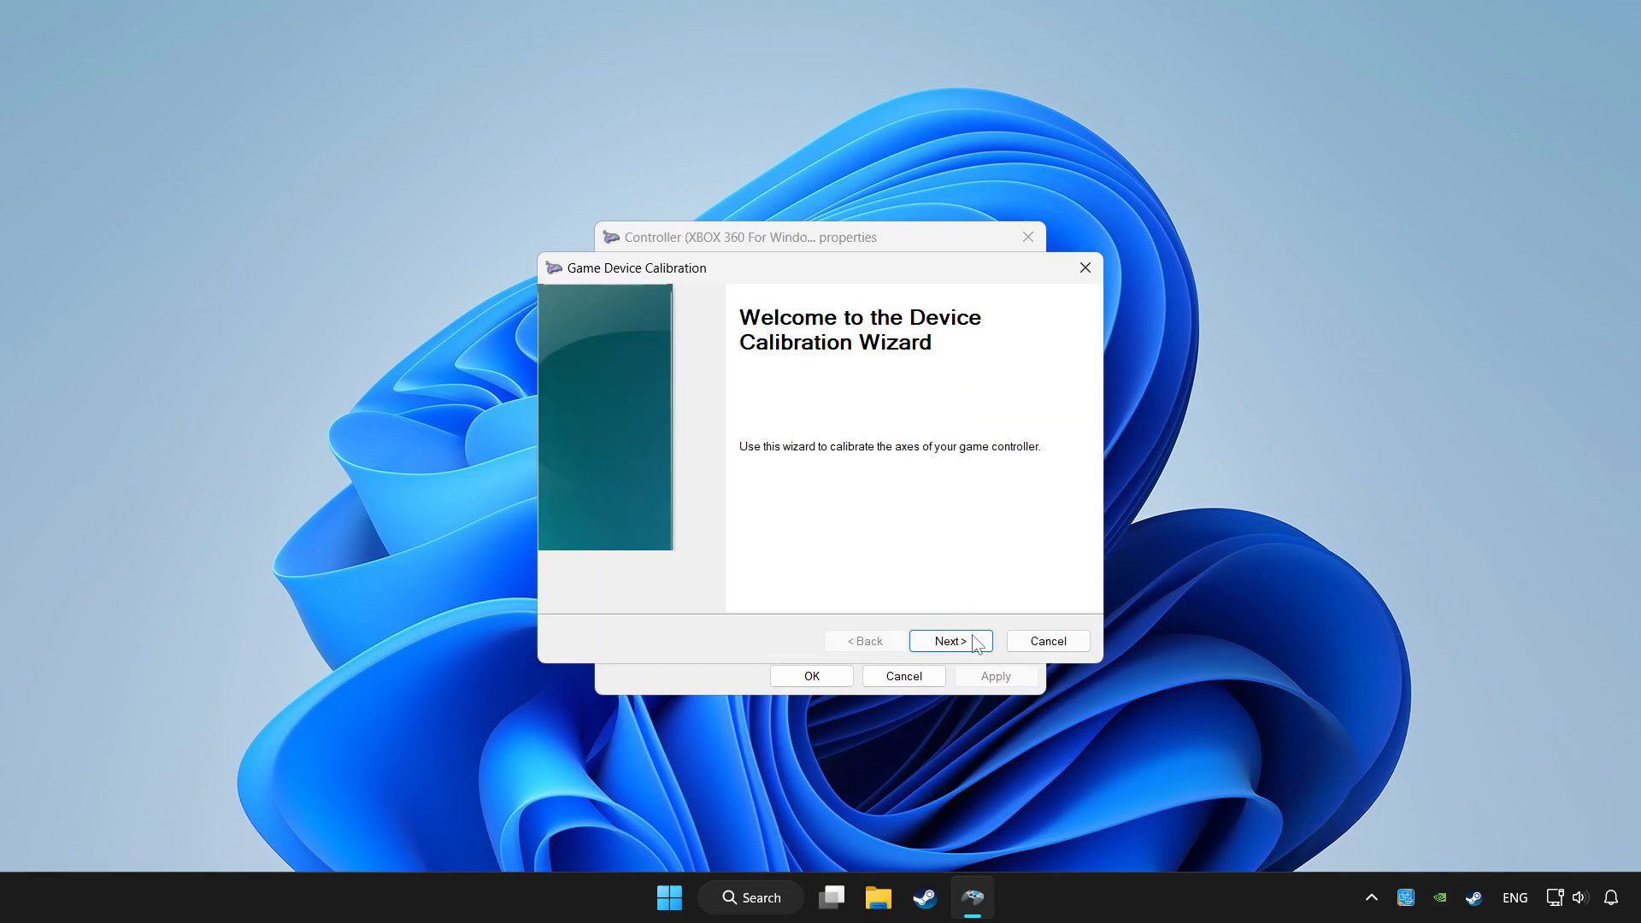
click(948, 641)
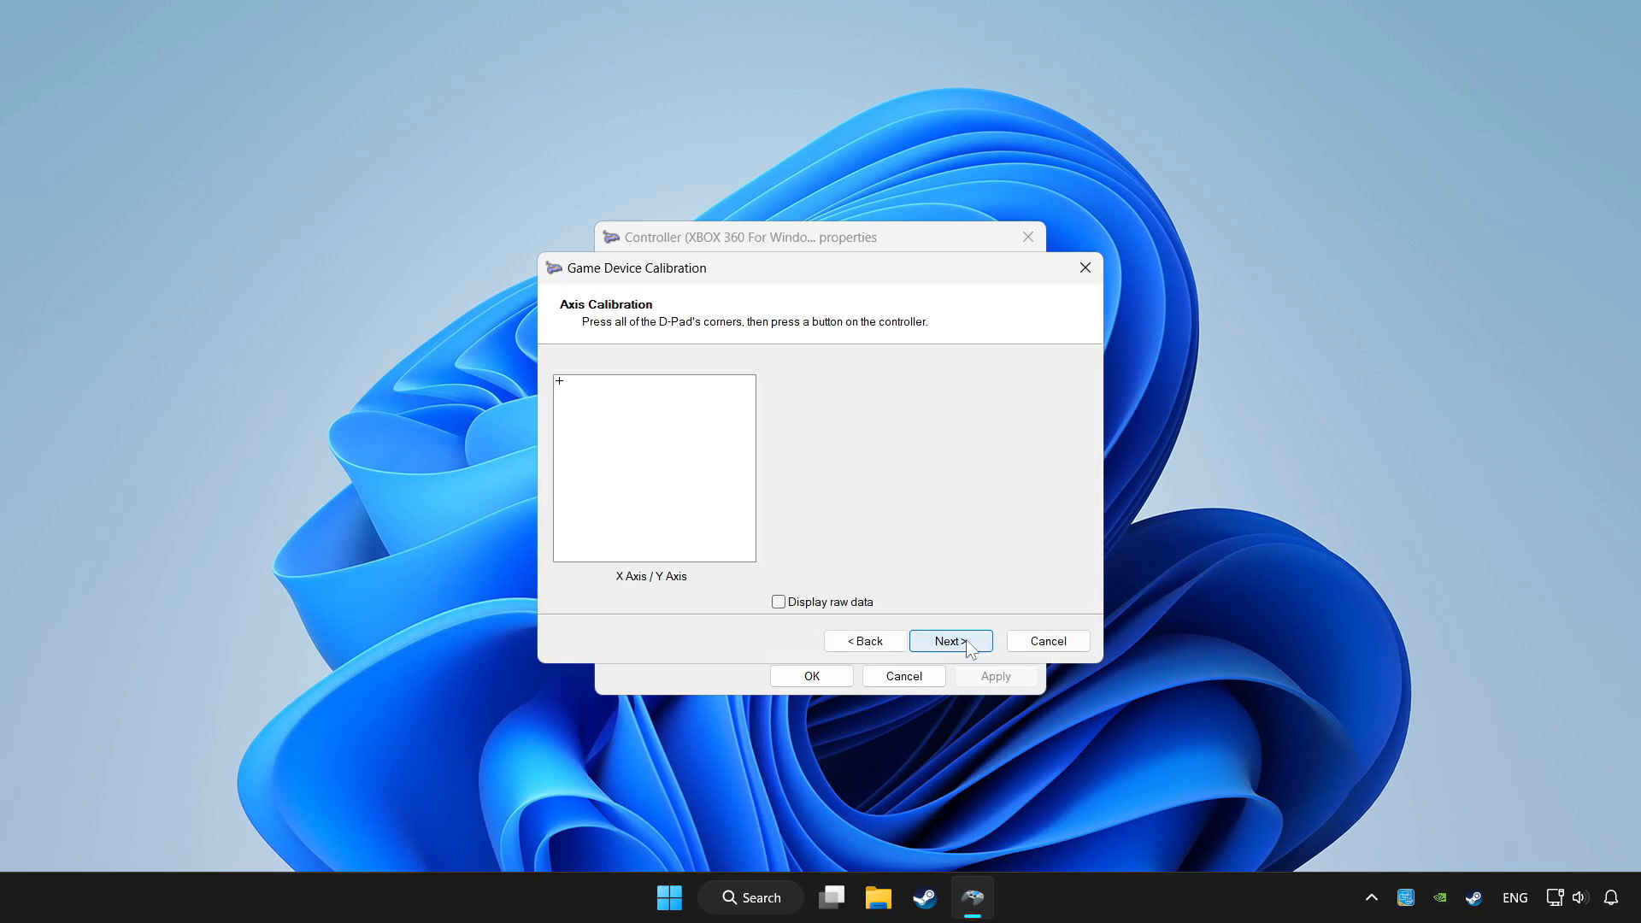
click(949, 640)
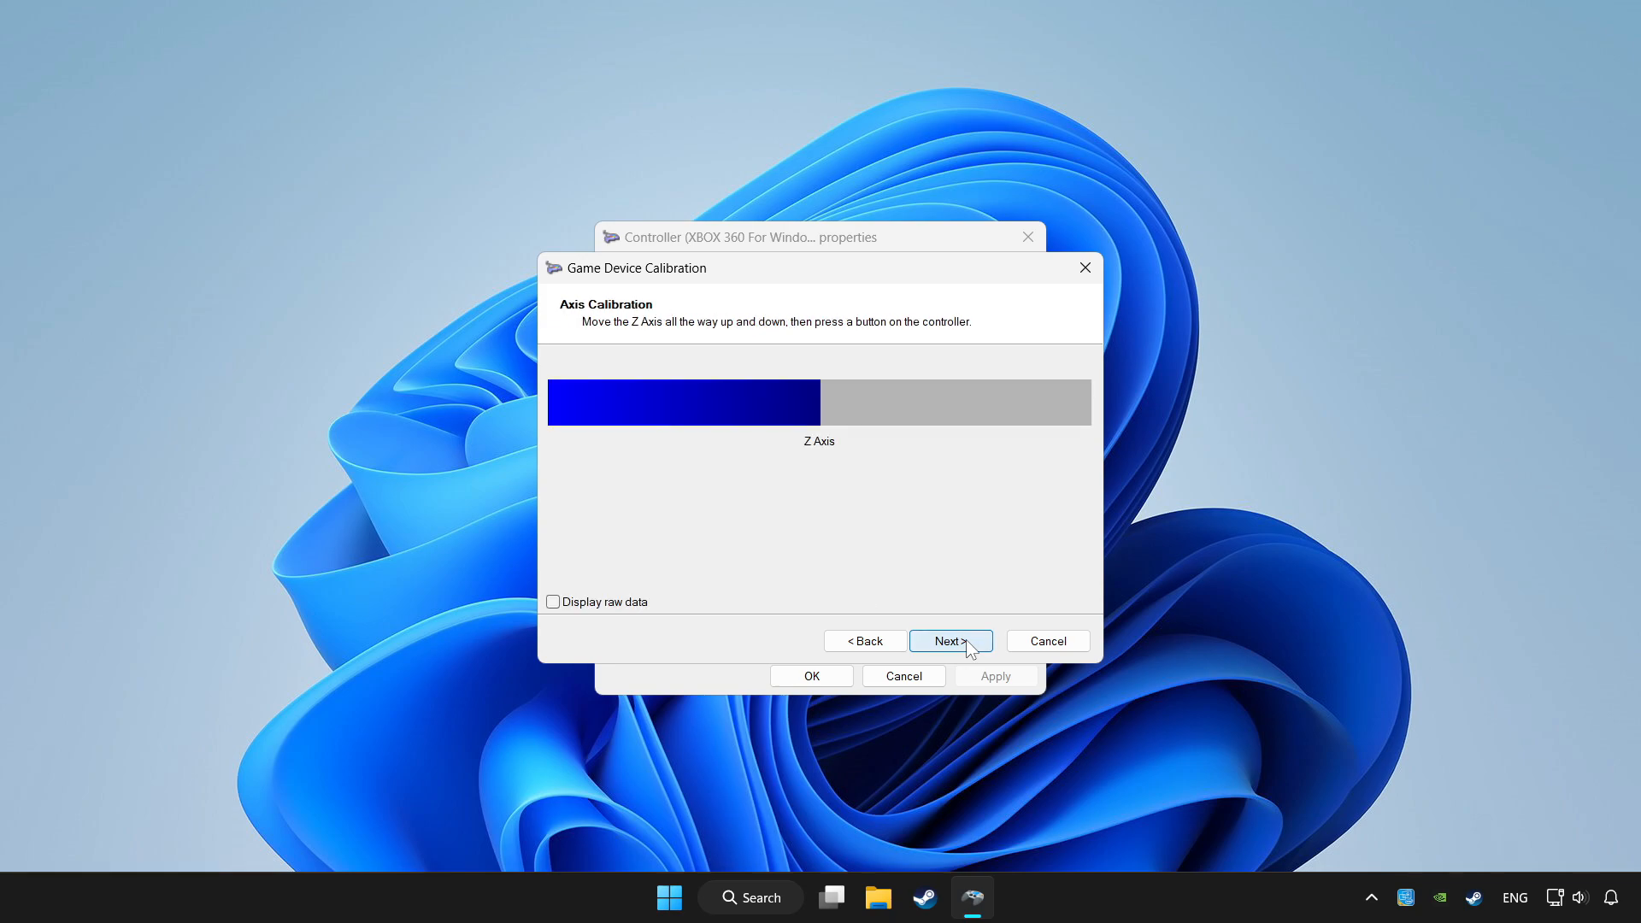
click(945, 641)
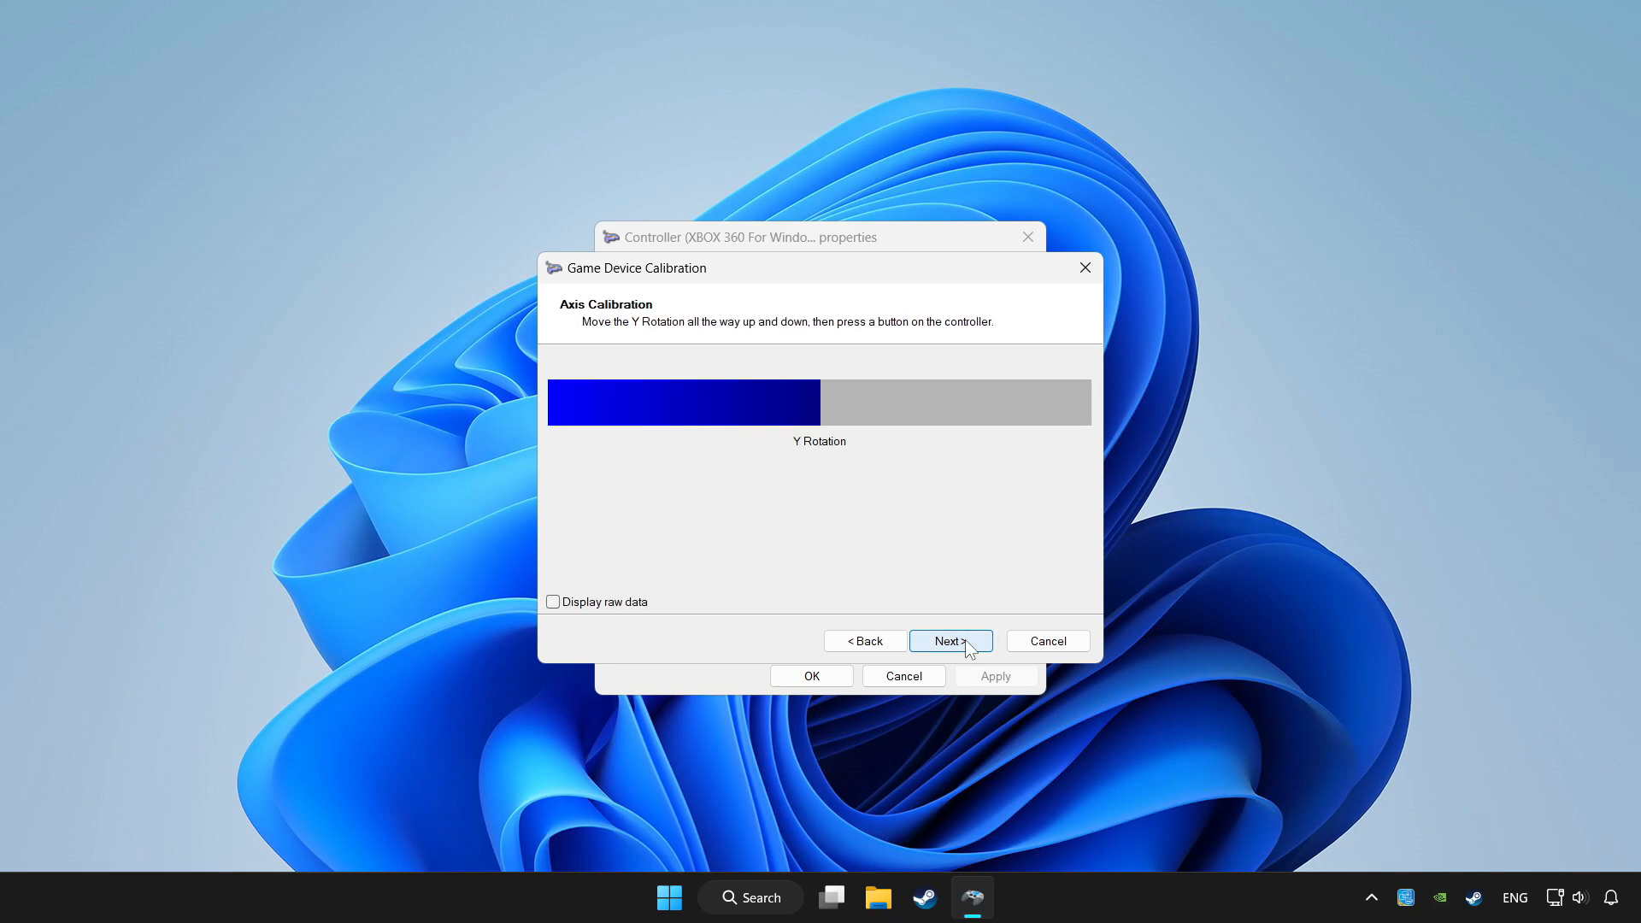
click(948, 641)
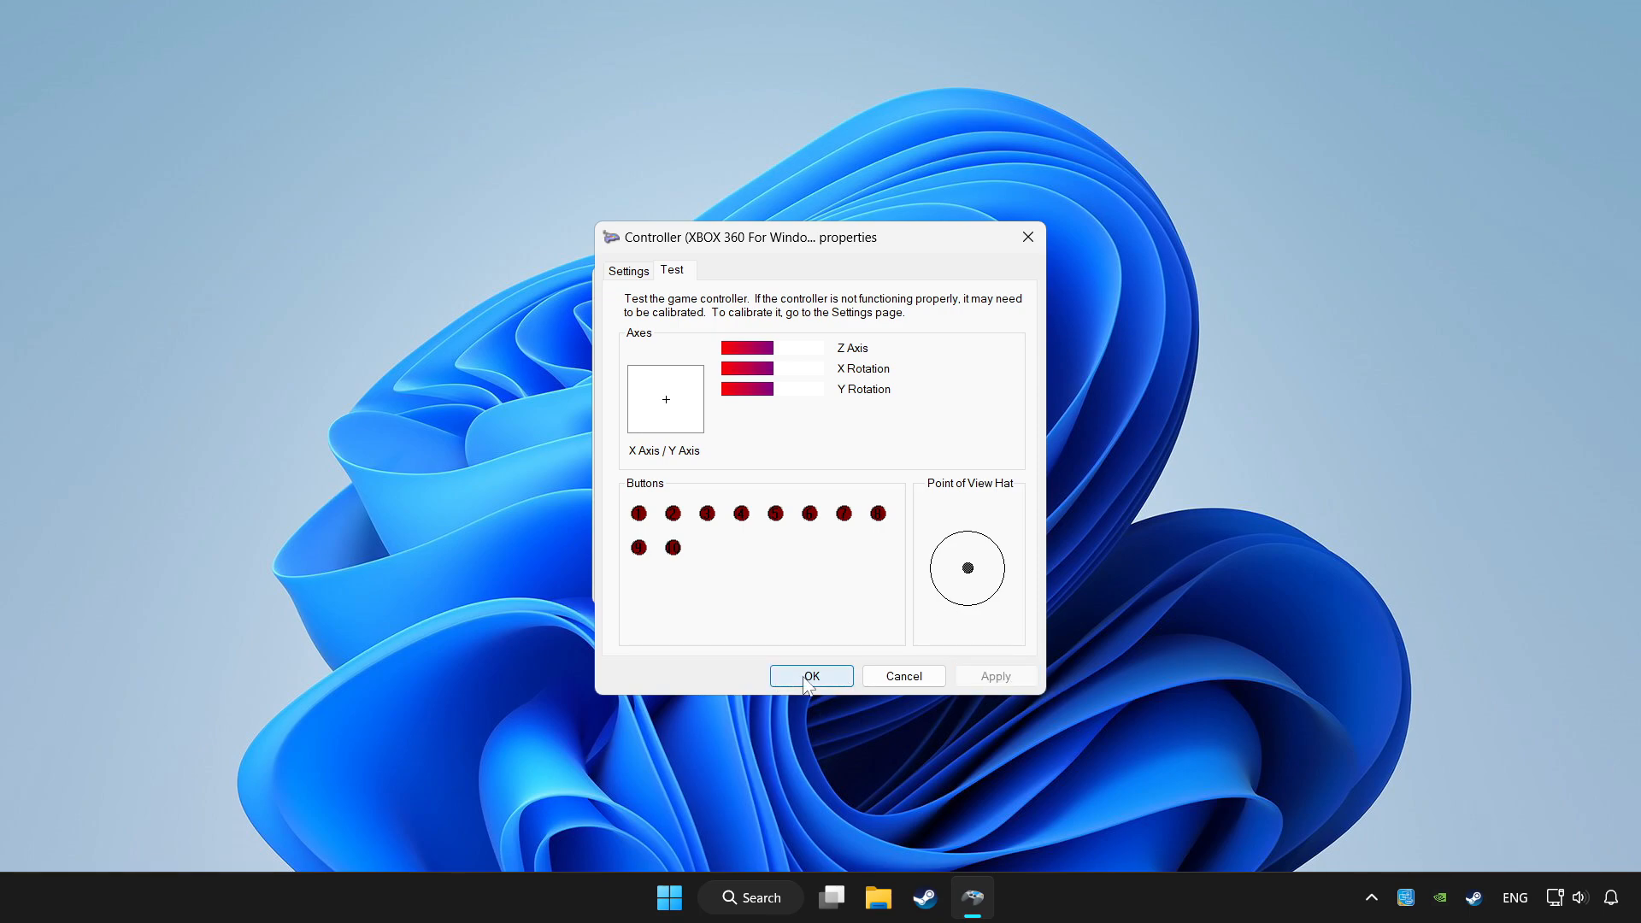
Accept the controller properties and close Game Controllers, returning to the desktop
click(810, 676)
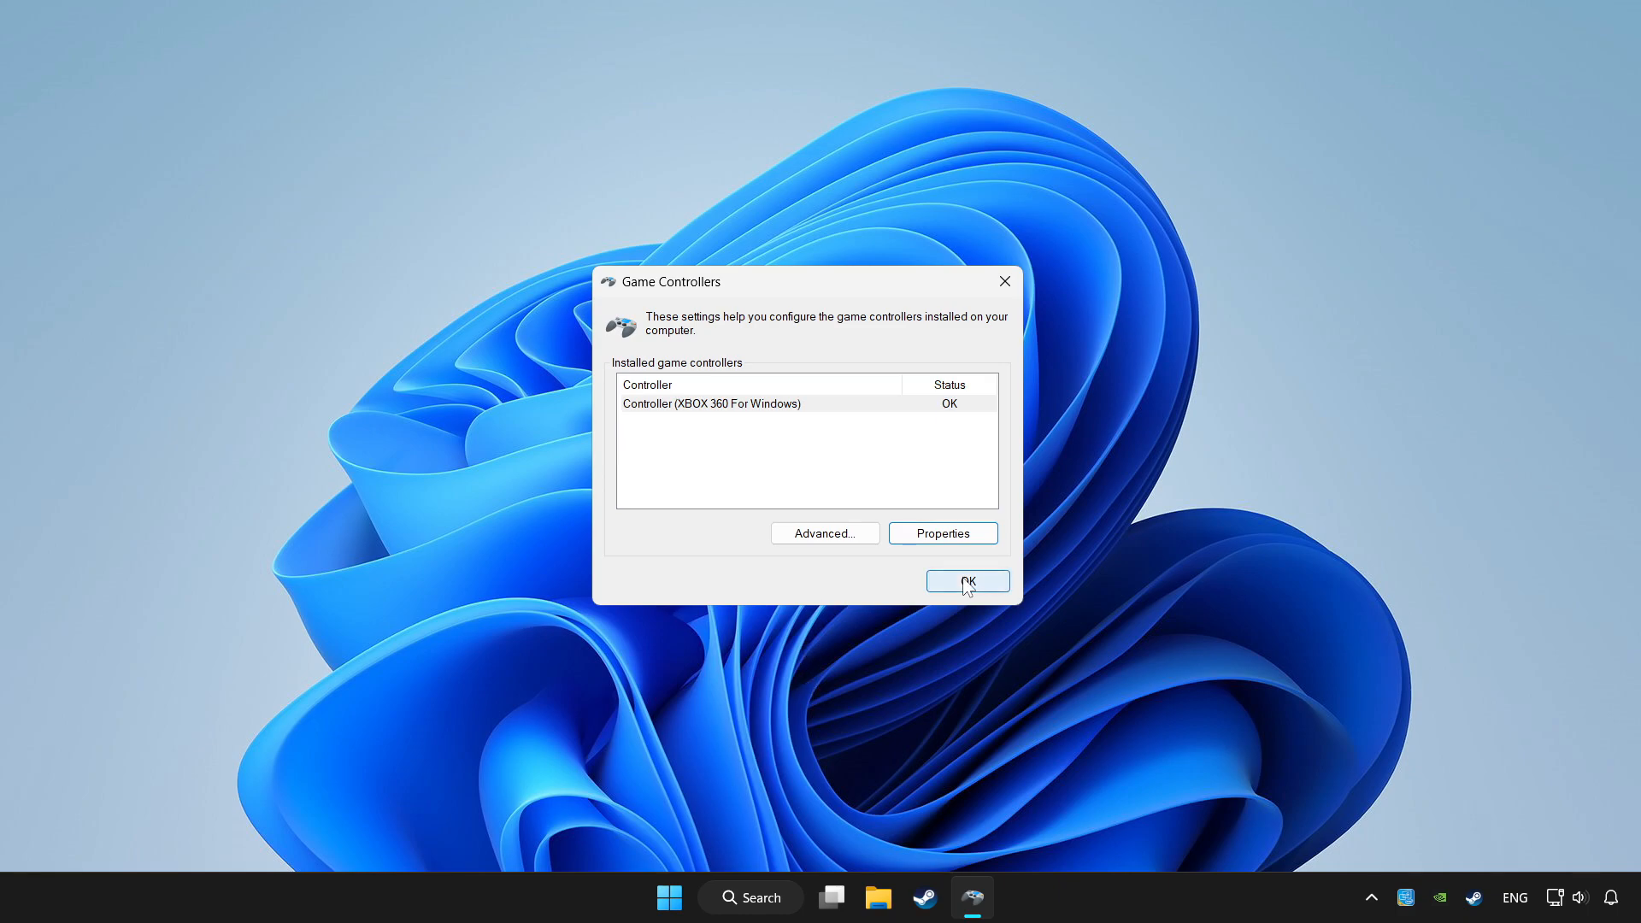
click(965, 581)
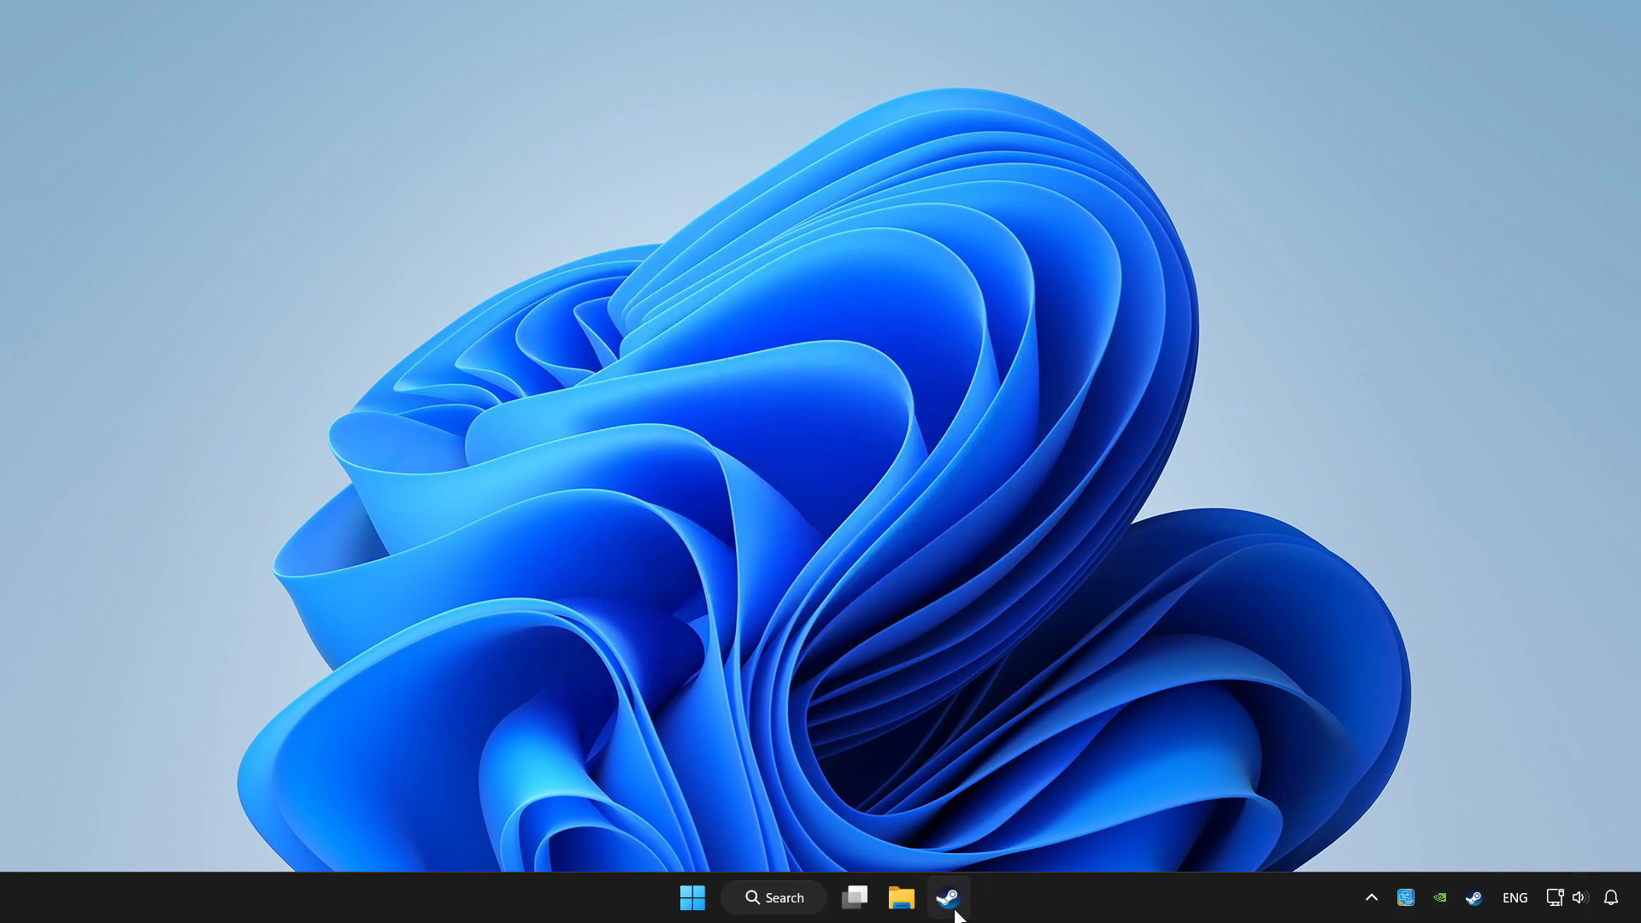
Bring up the Steam client, peek at the Add a Game options, and dismiss the menu
click(947, 897)
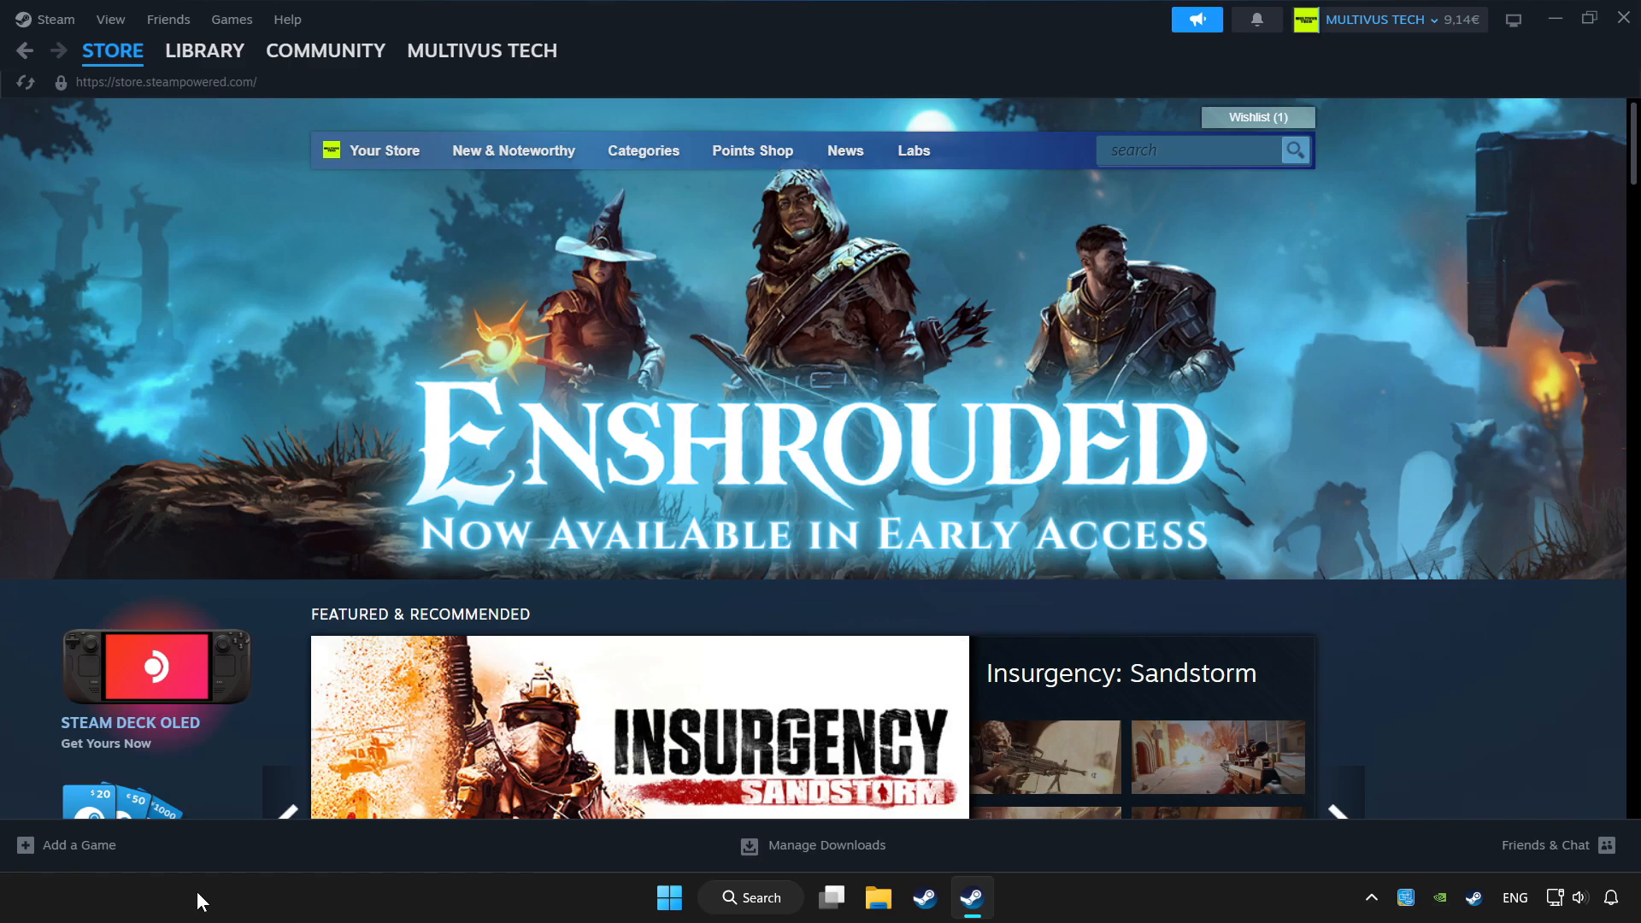
click(67, 844)
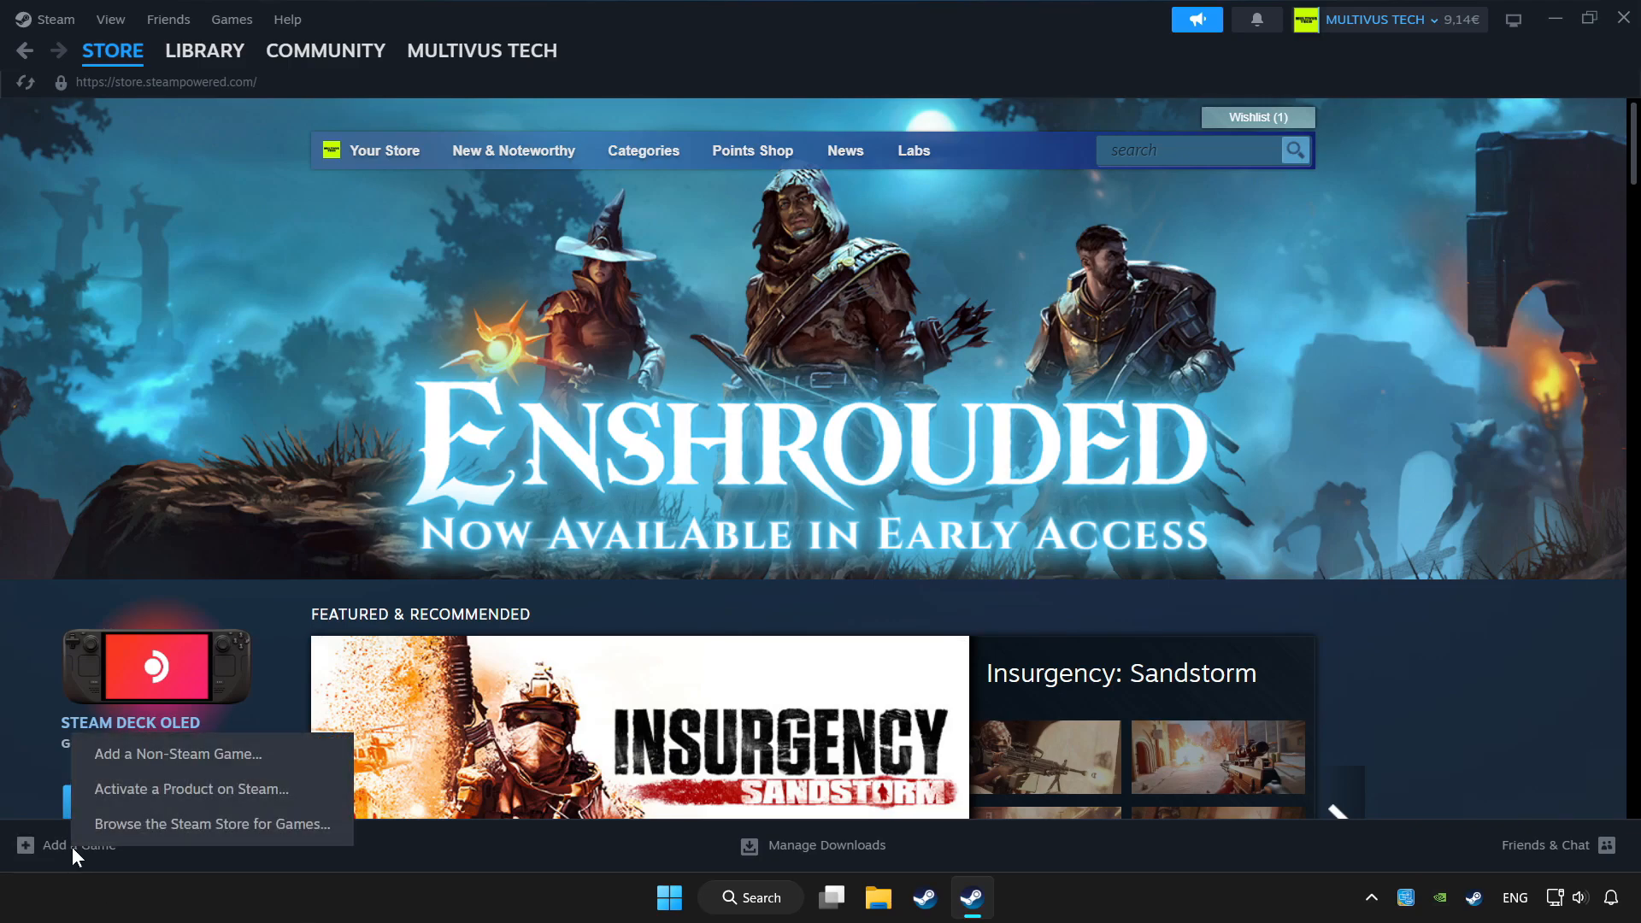
mouse_move(209, 754)
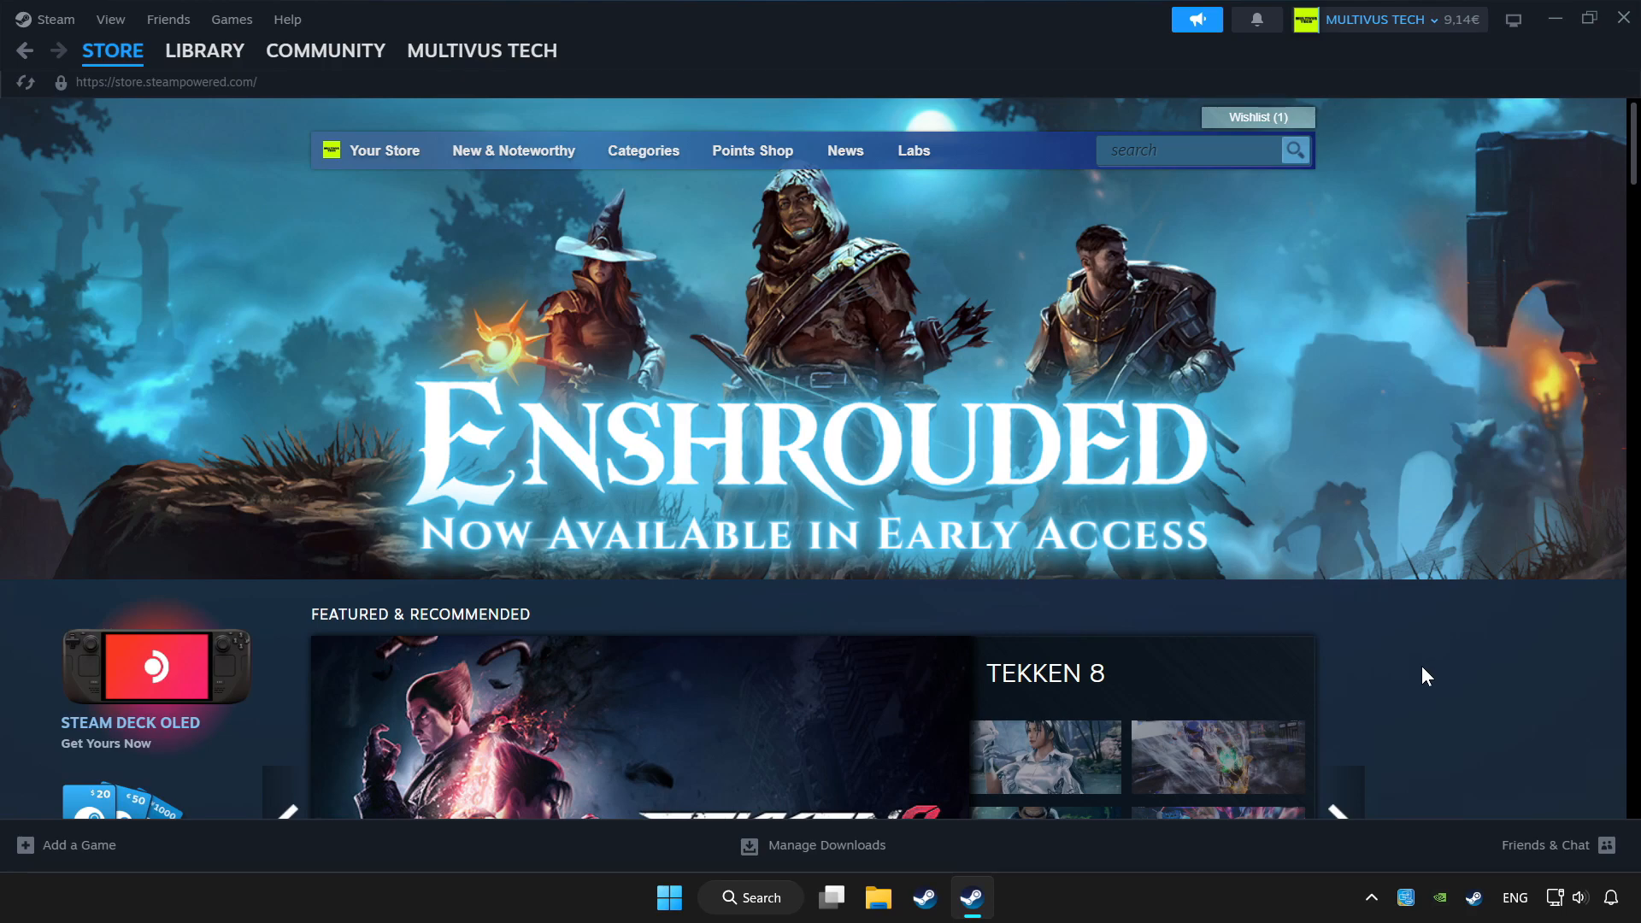
click(203, 49)
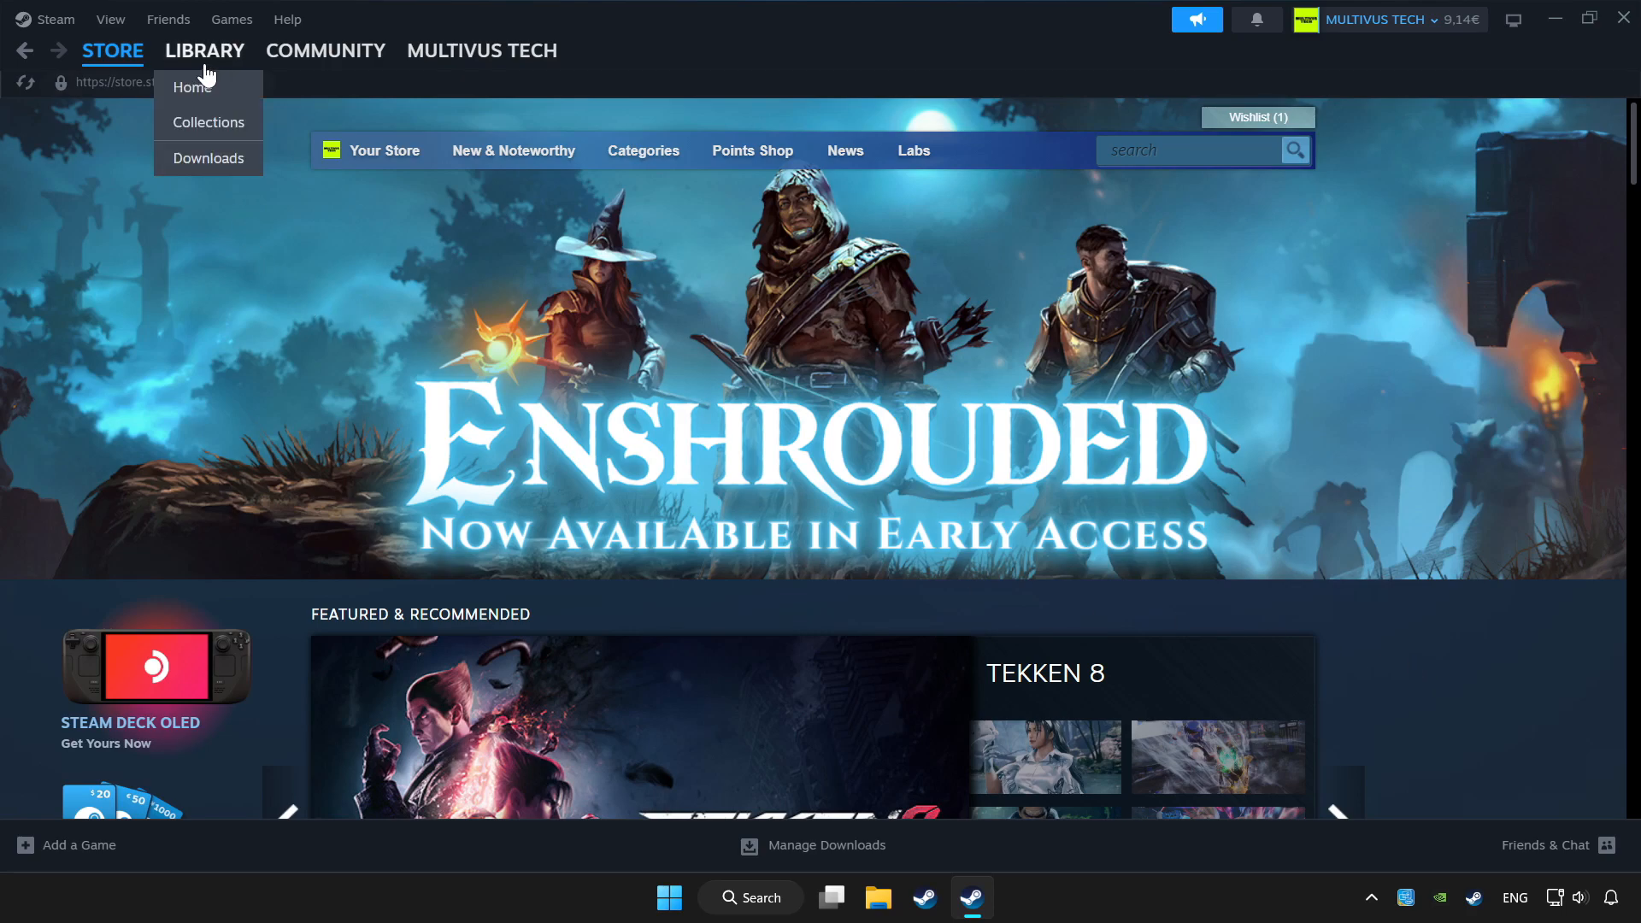
Switch to the Steam Library with YOUR PROBLEMATIC GAME's page showing
click(205, 50)
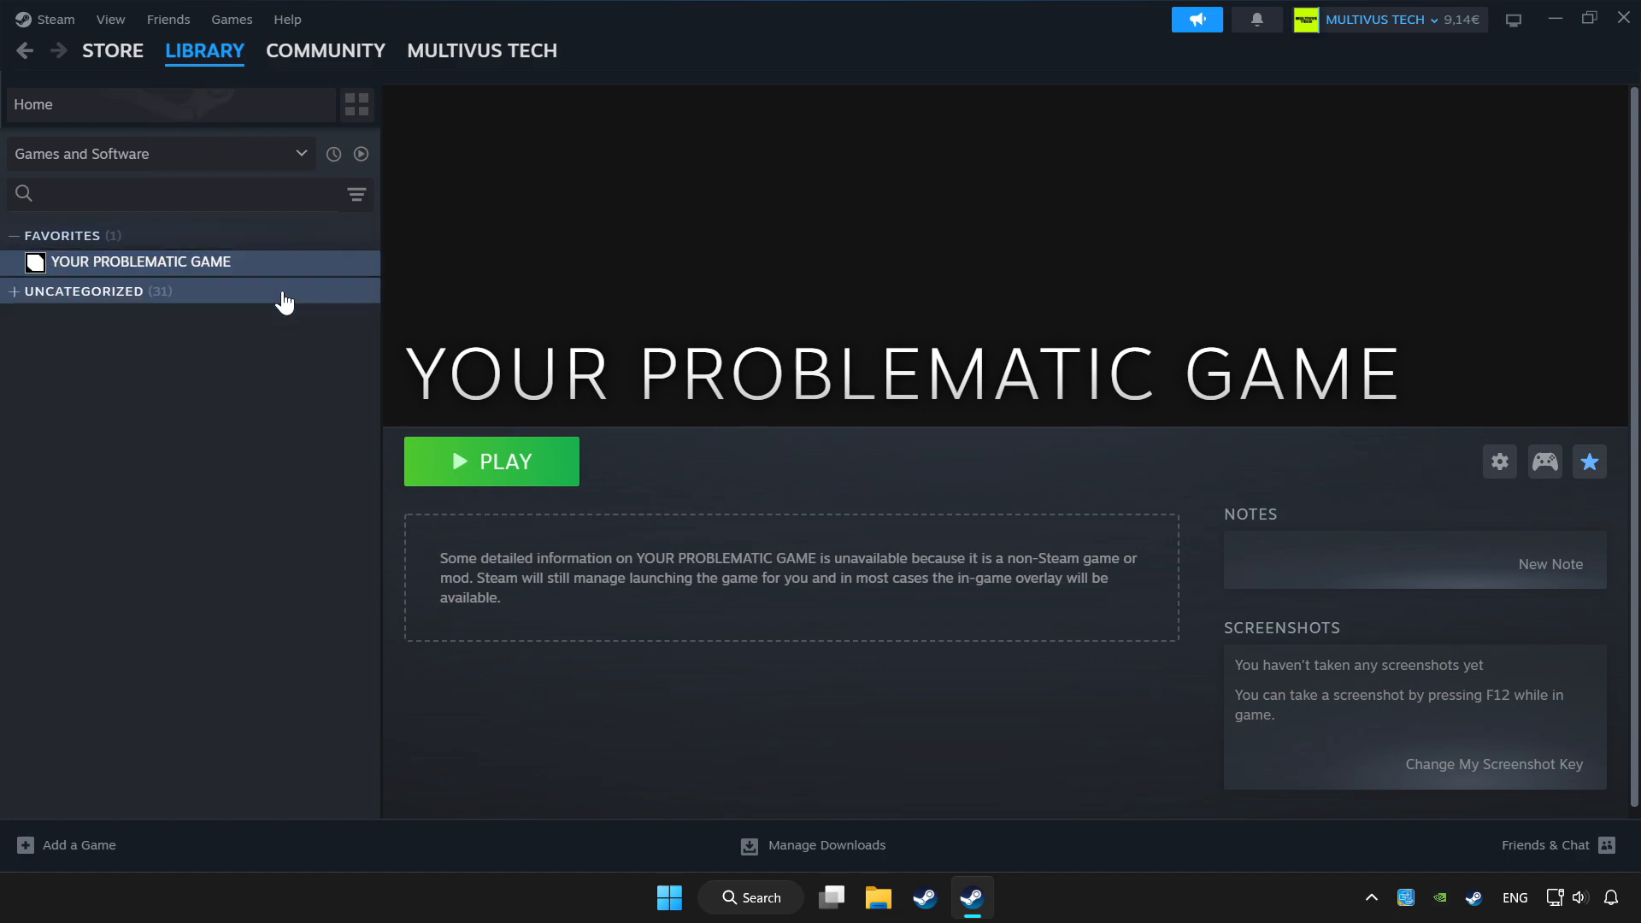
mouse_move(305, 272)
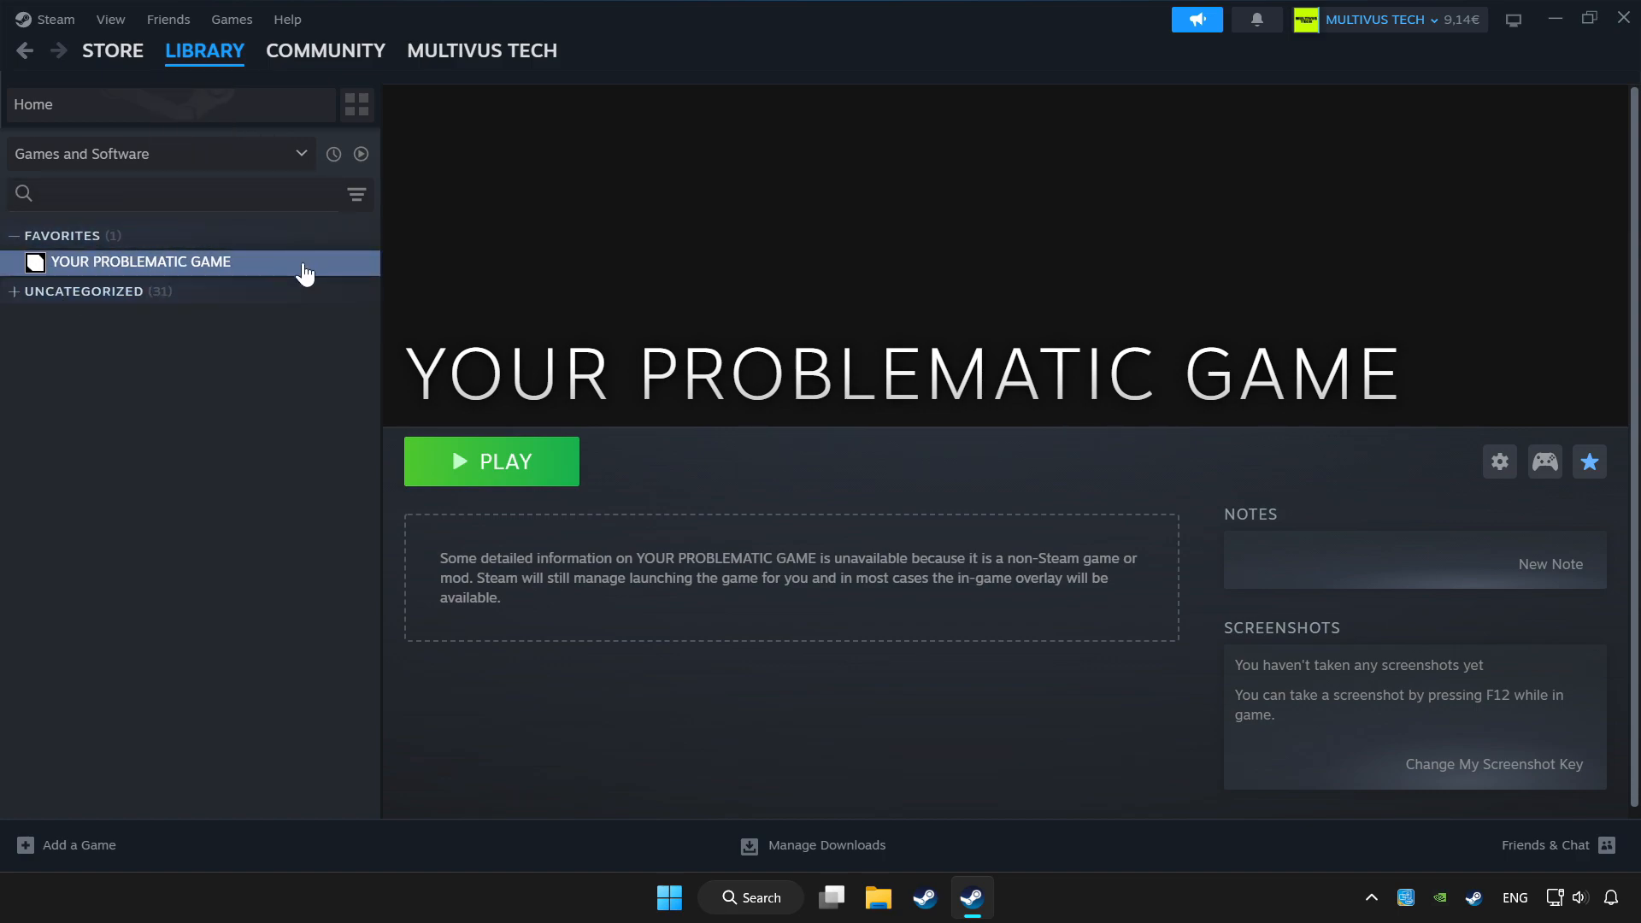
mouse_move(1544, 462)
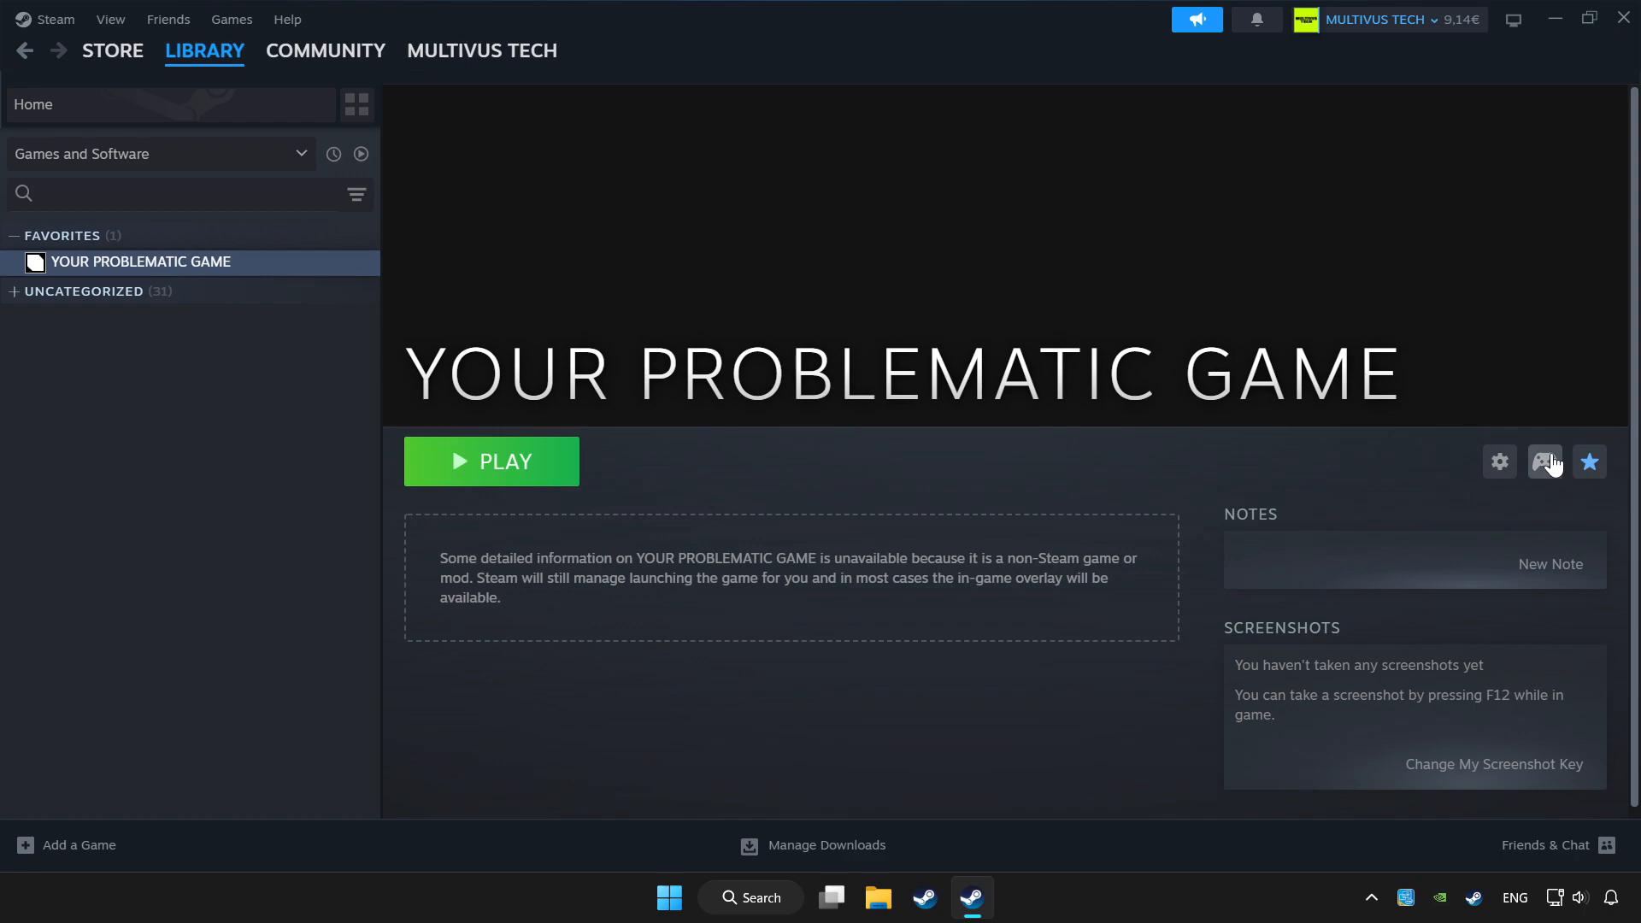
mouse_move(1545, 462)
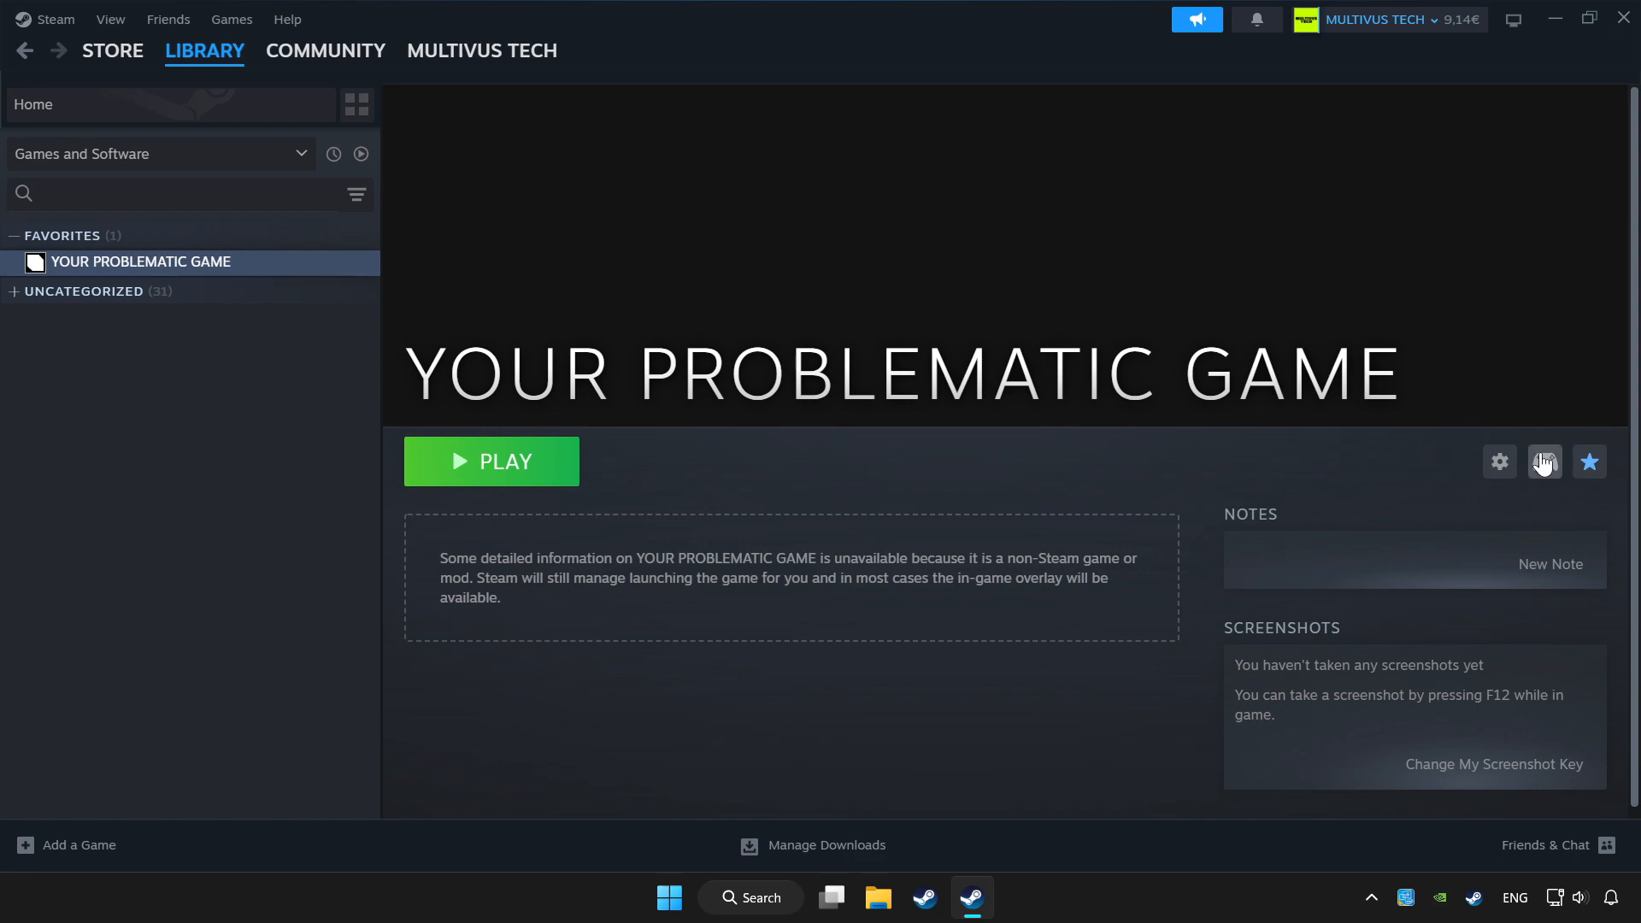
mouse_move(1550, 472)
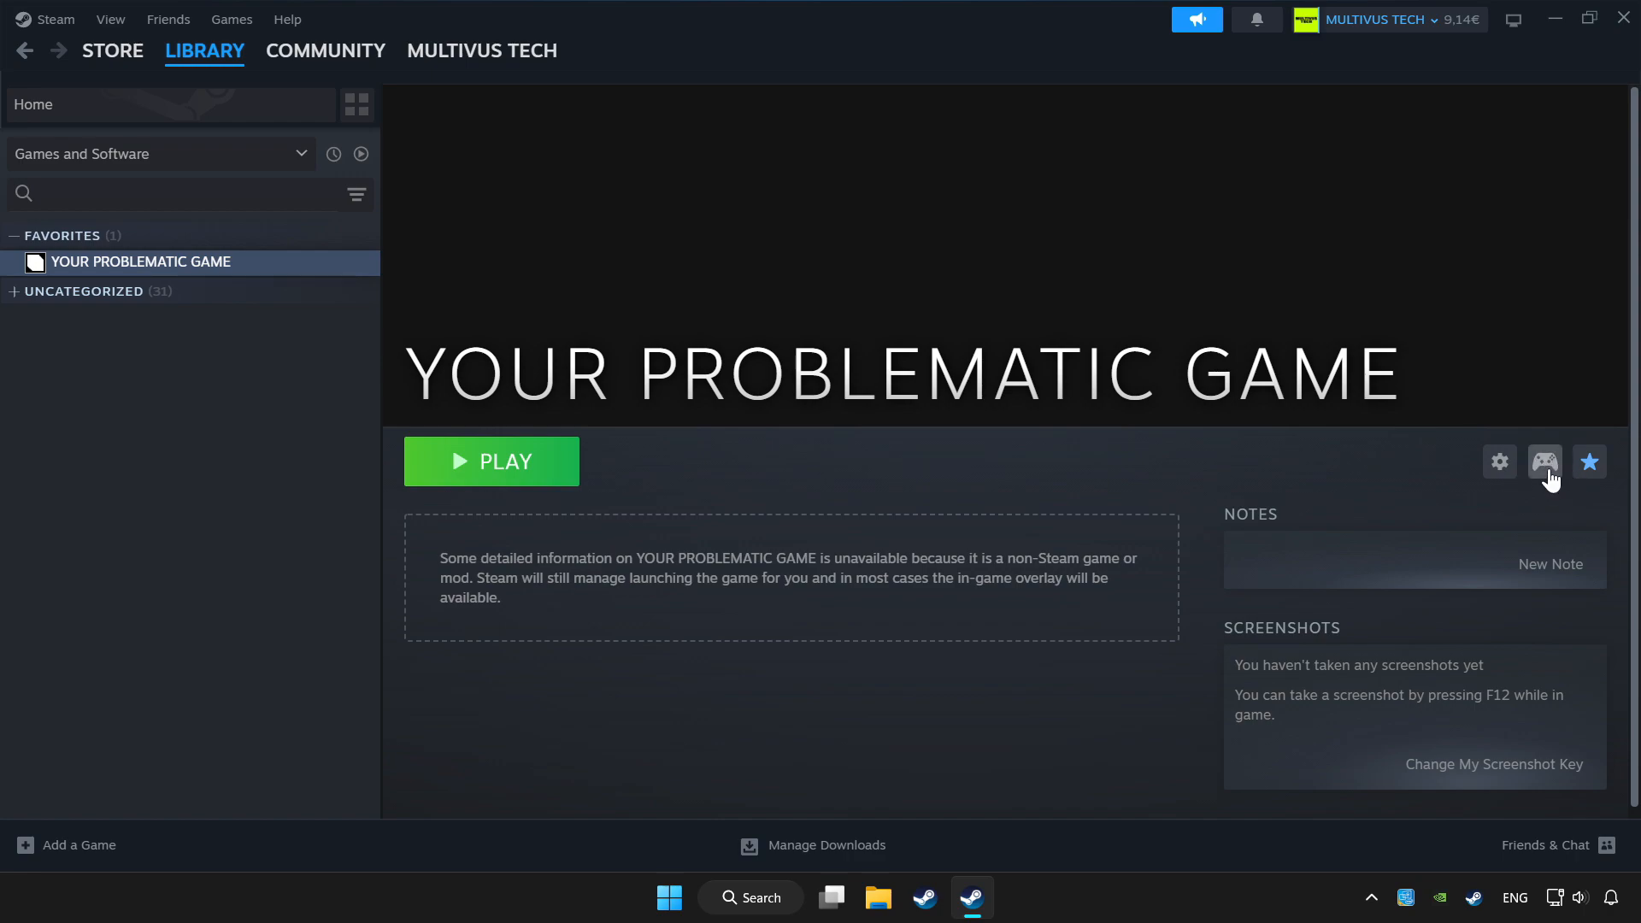
Turn on Steam Input for the game with the Gamepad template, apply the layout and go back
click(1544, 461)
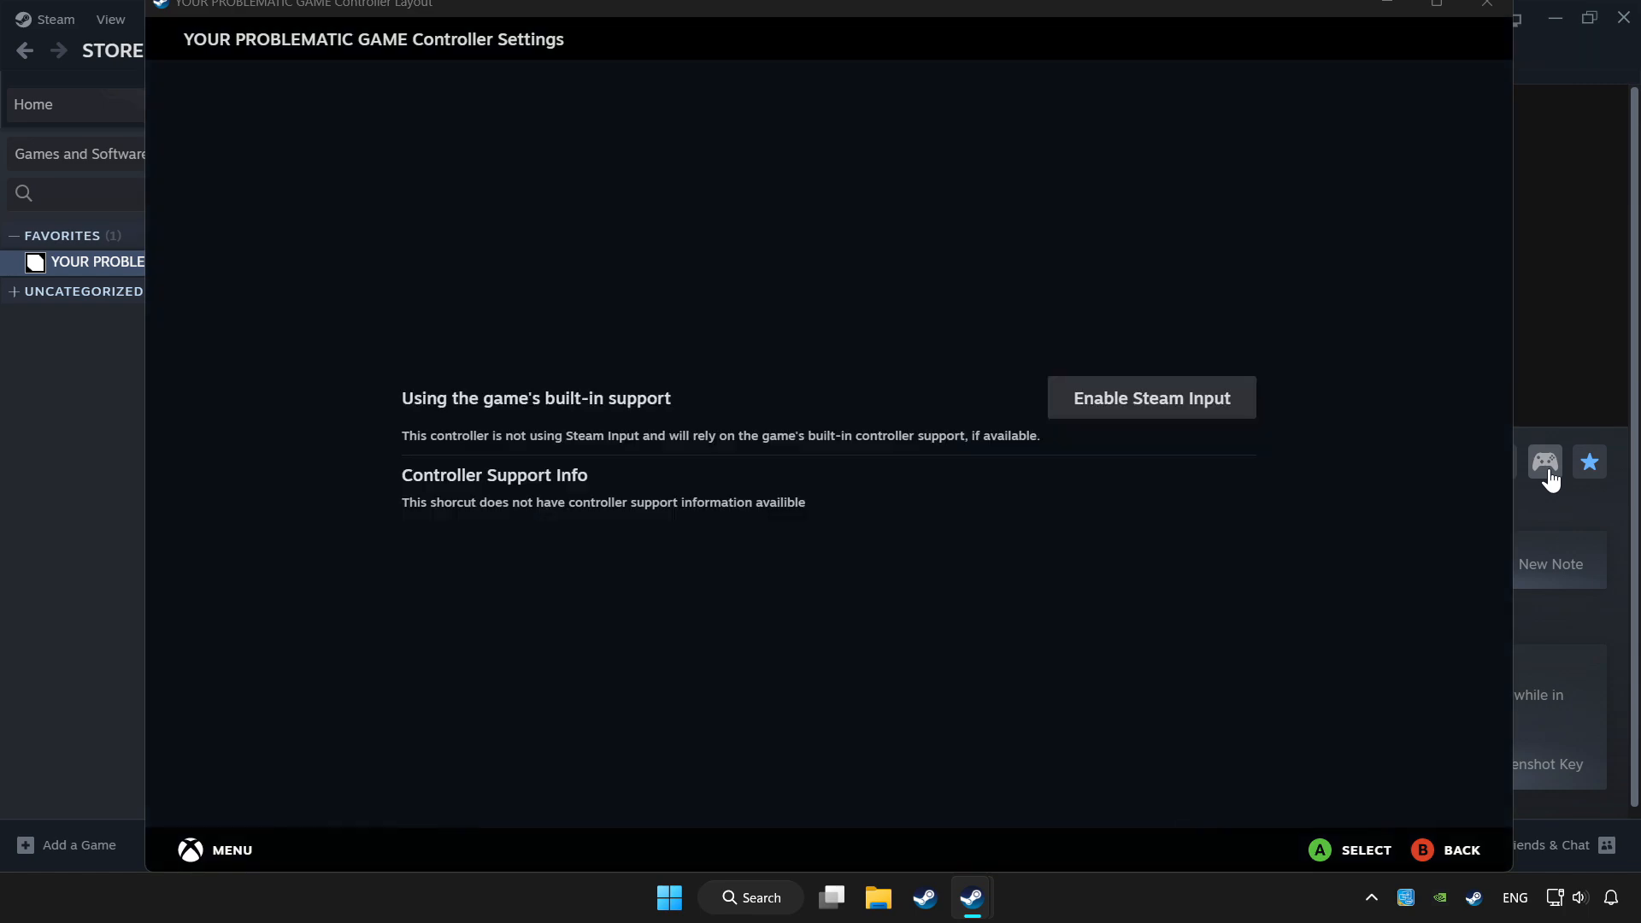
mouse_move(1150, 399)
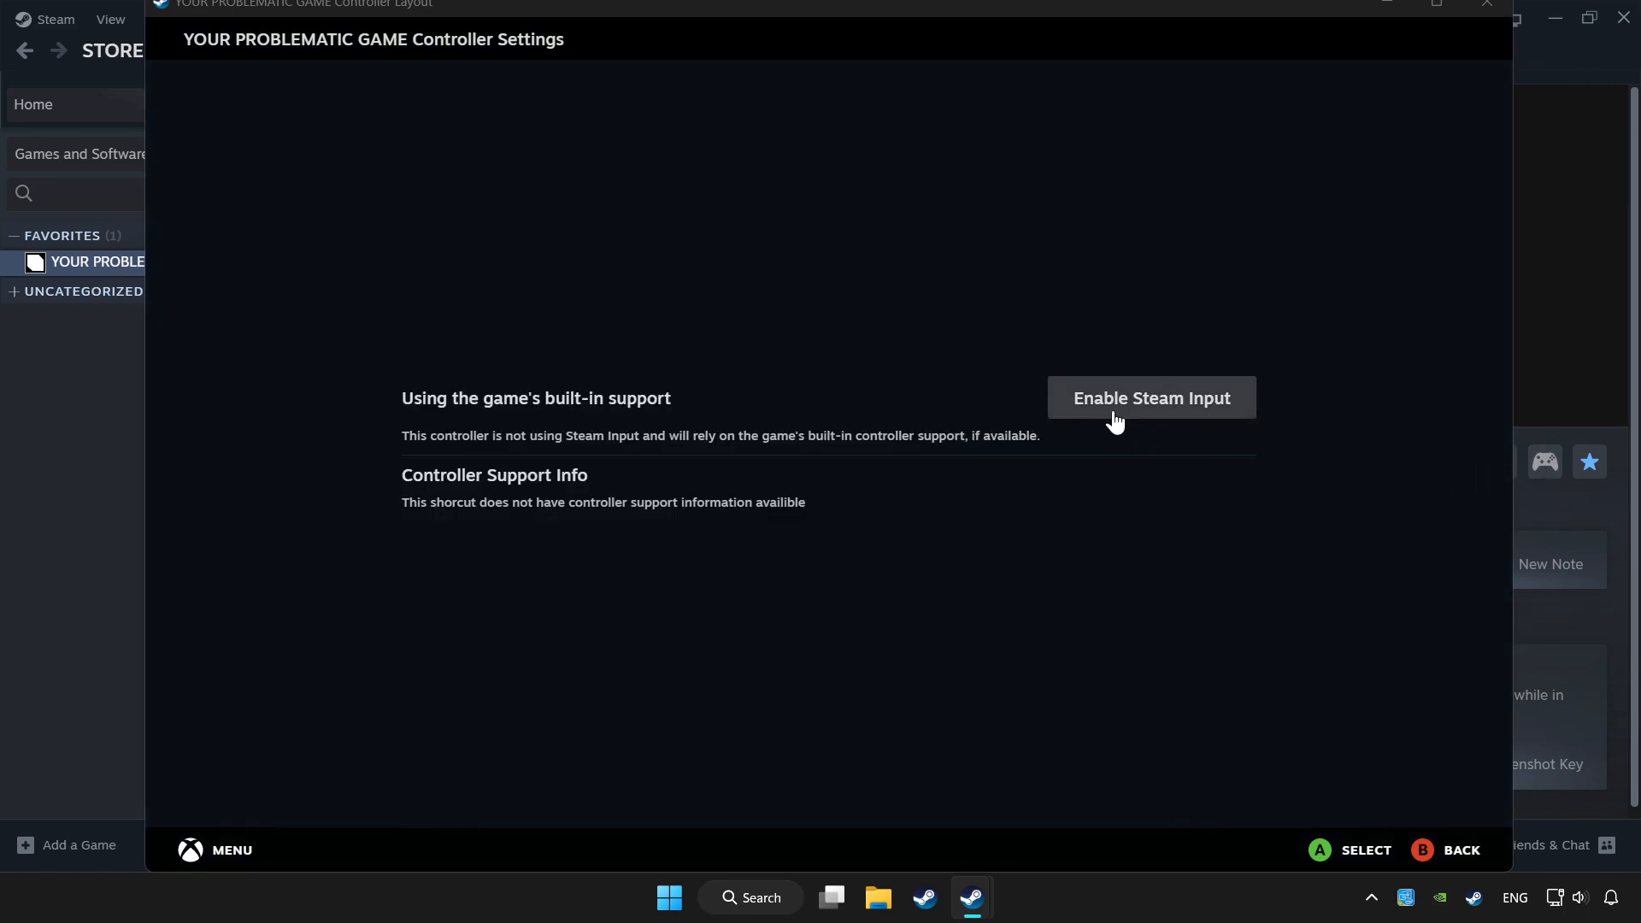
mouse_move(1182, 419)
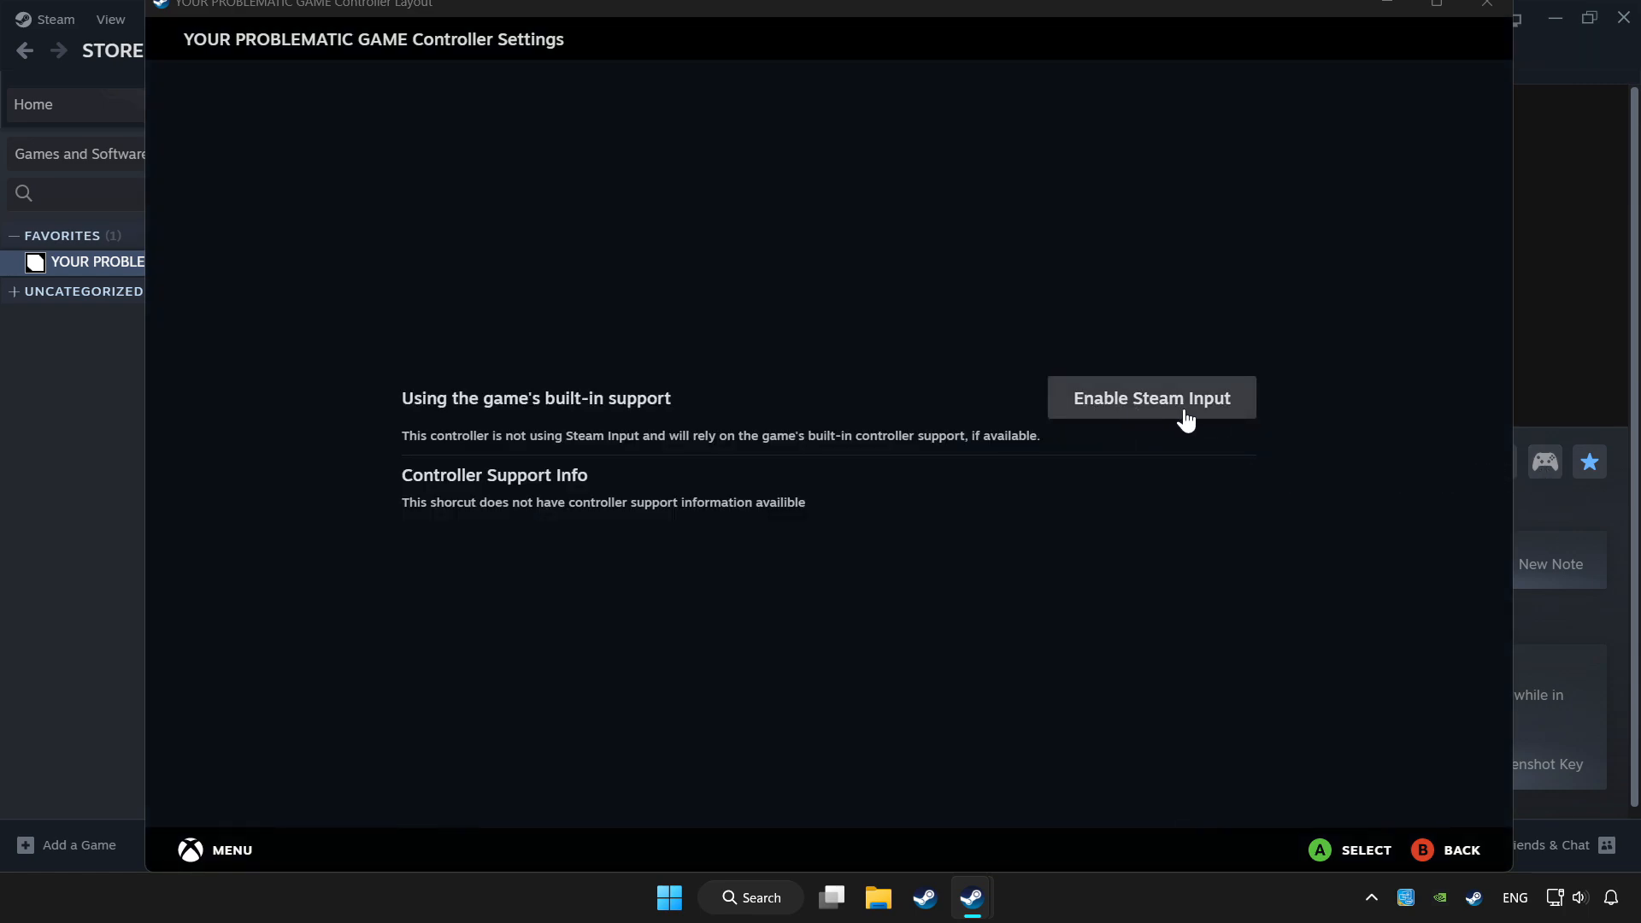
click(1150, 399)
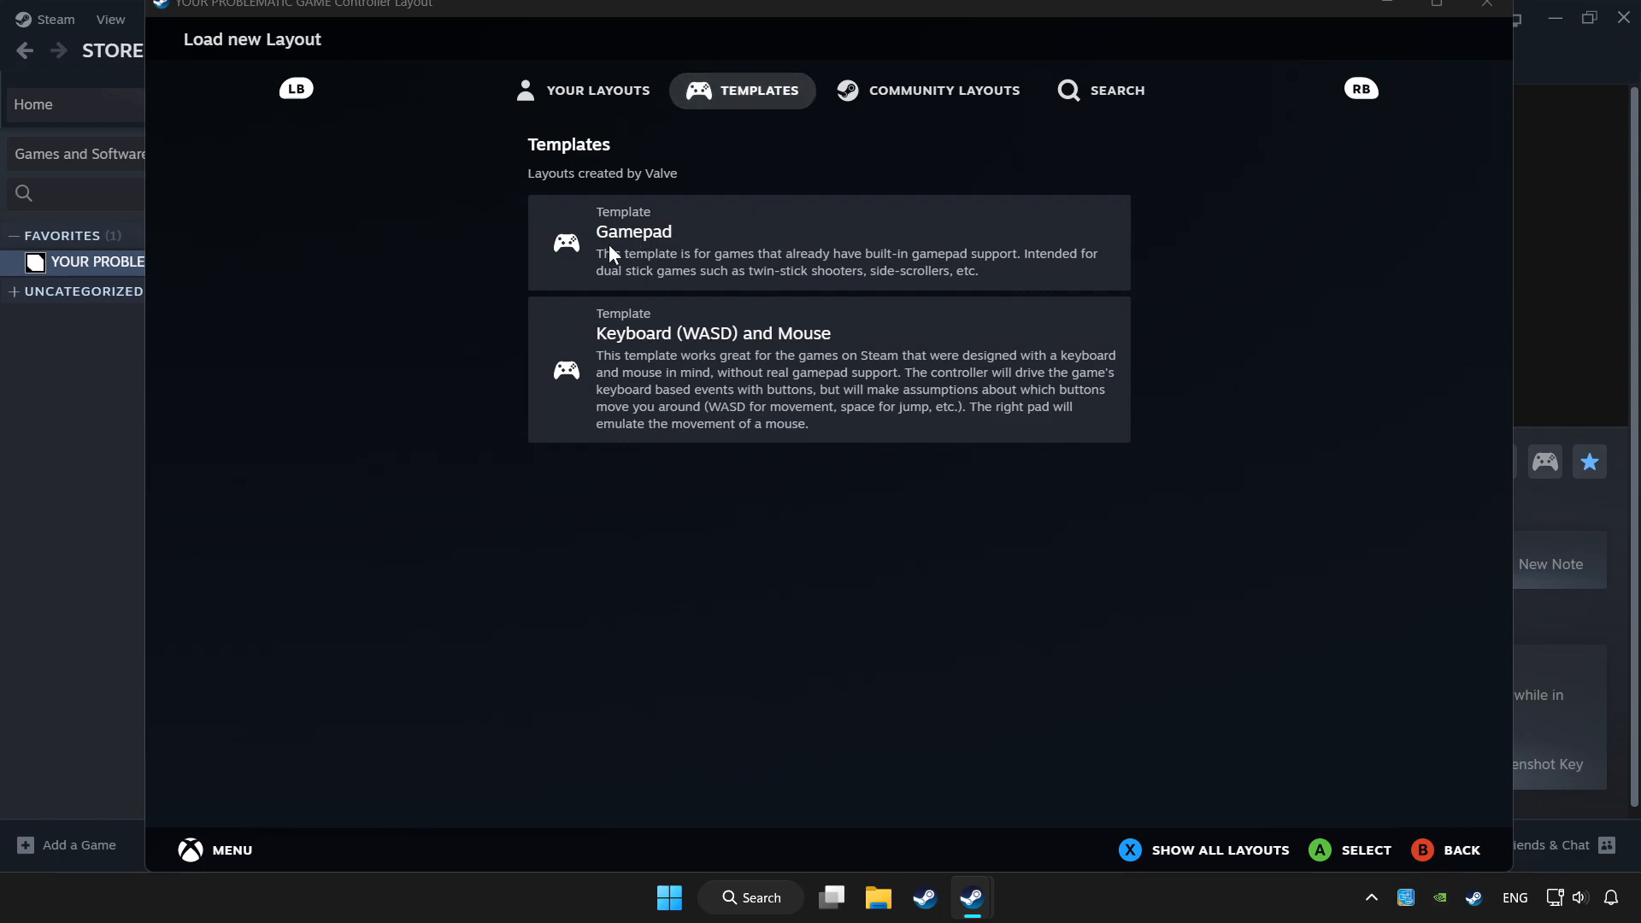
click(828, 241)
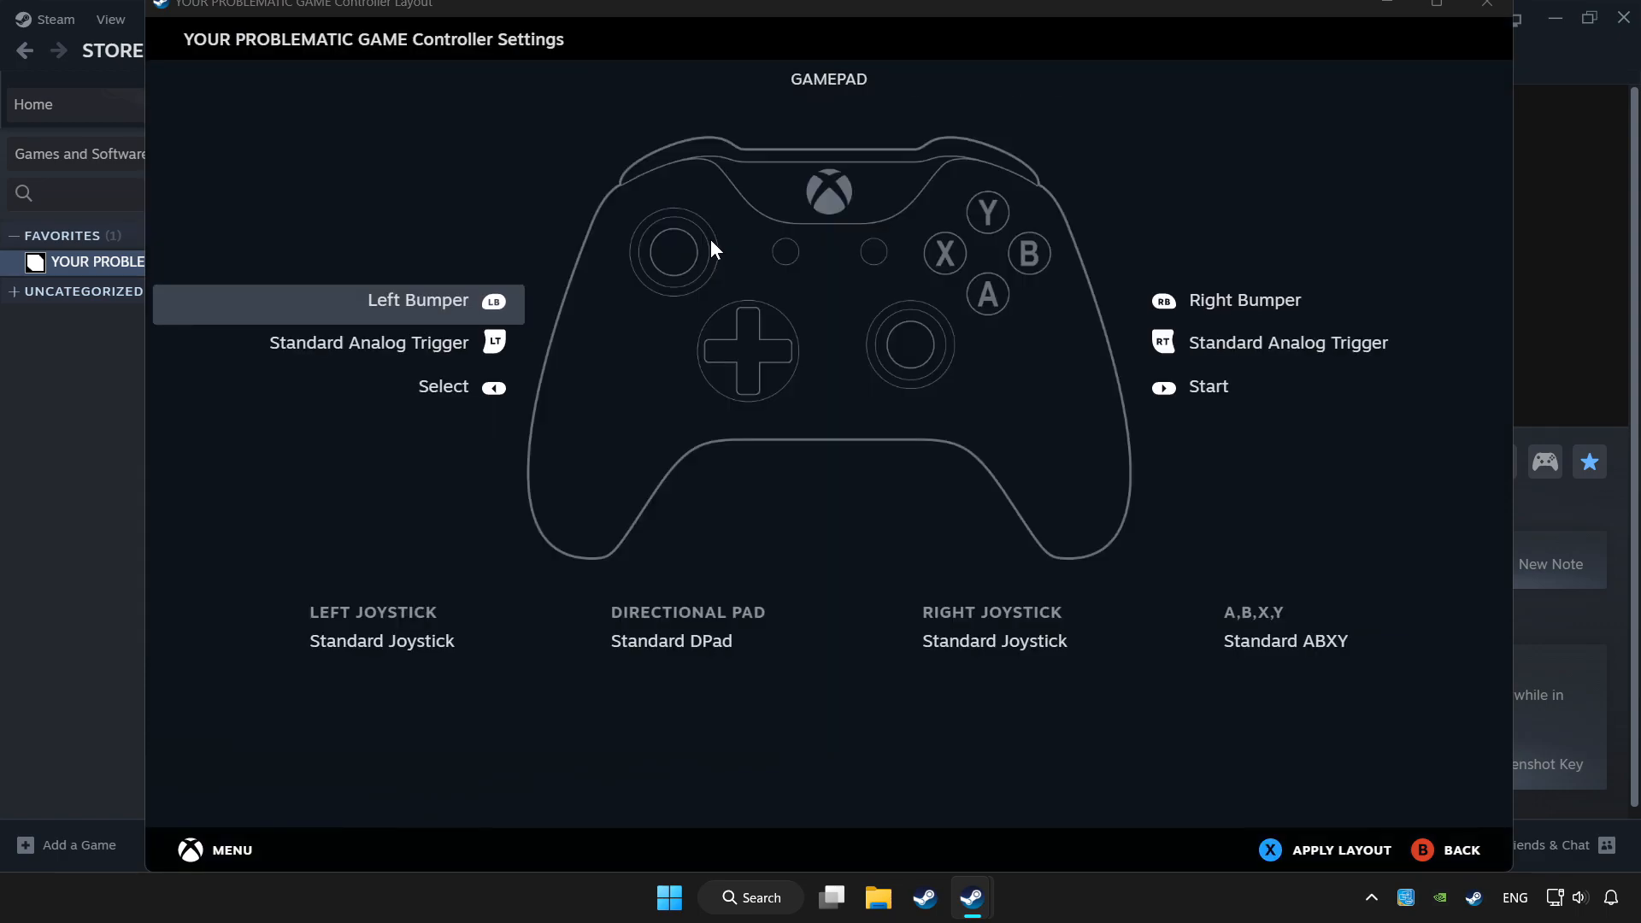
mouse_move(1355, 858)
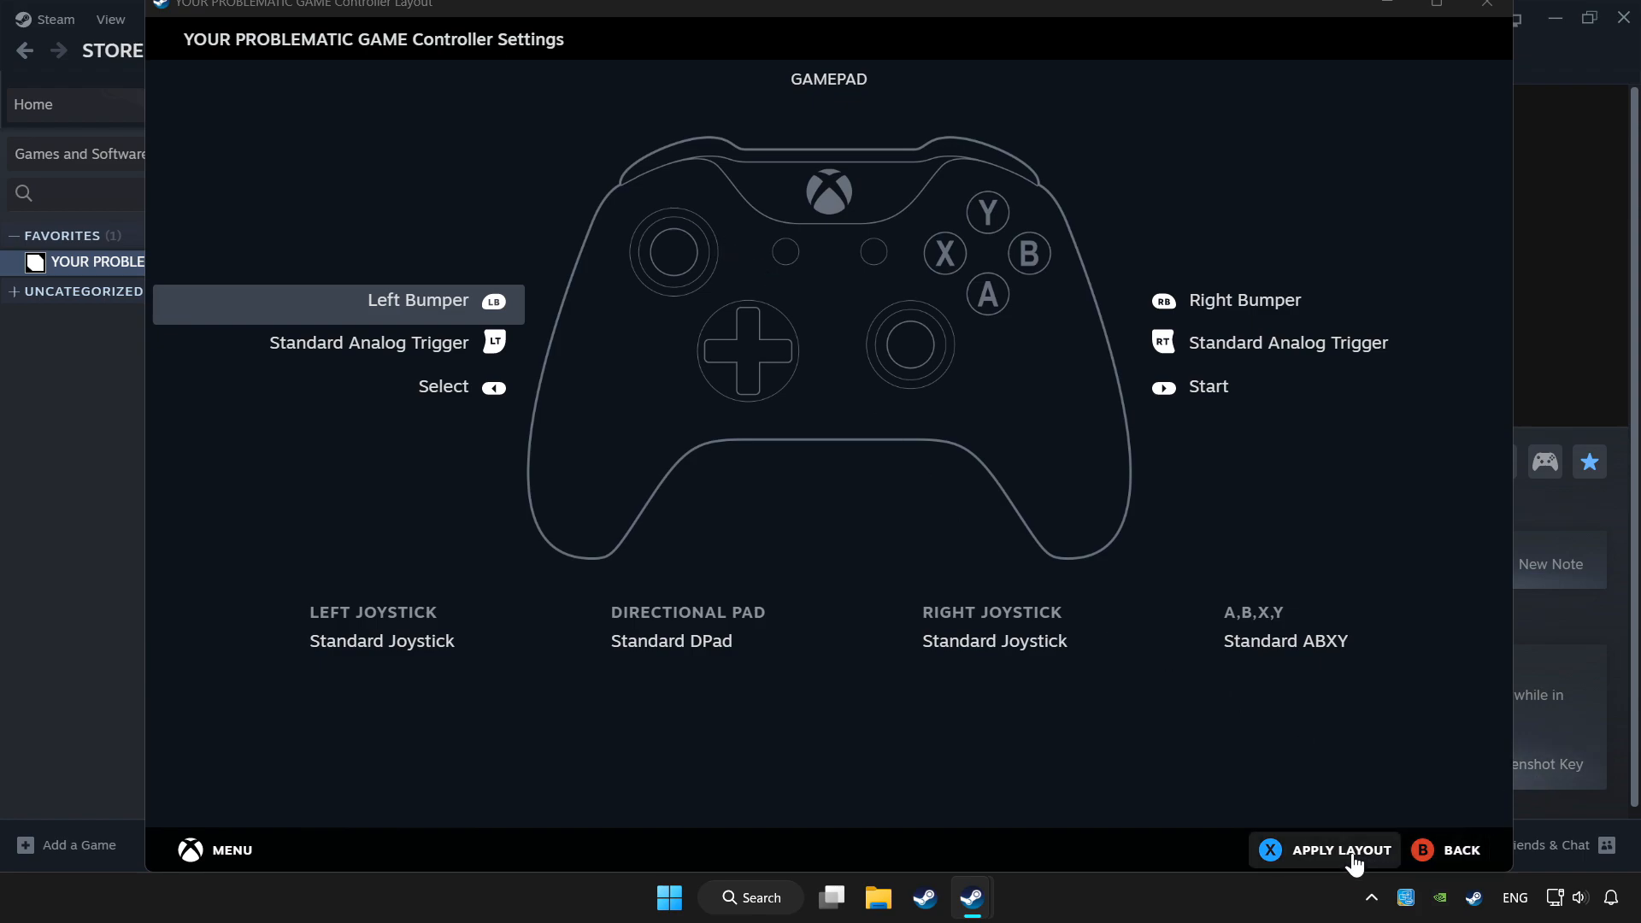
click(1340, 850)
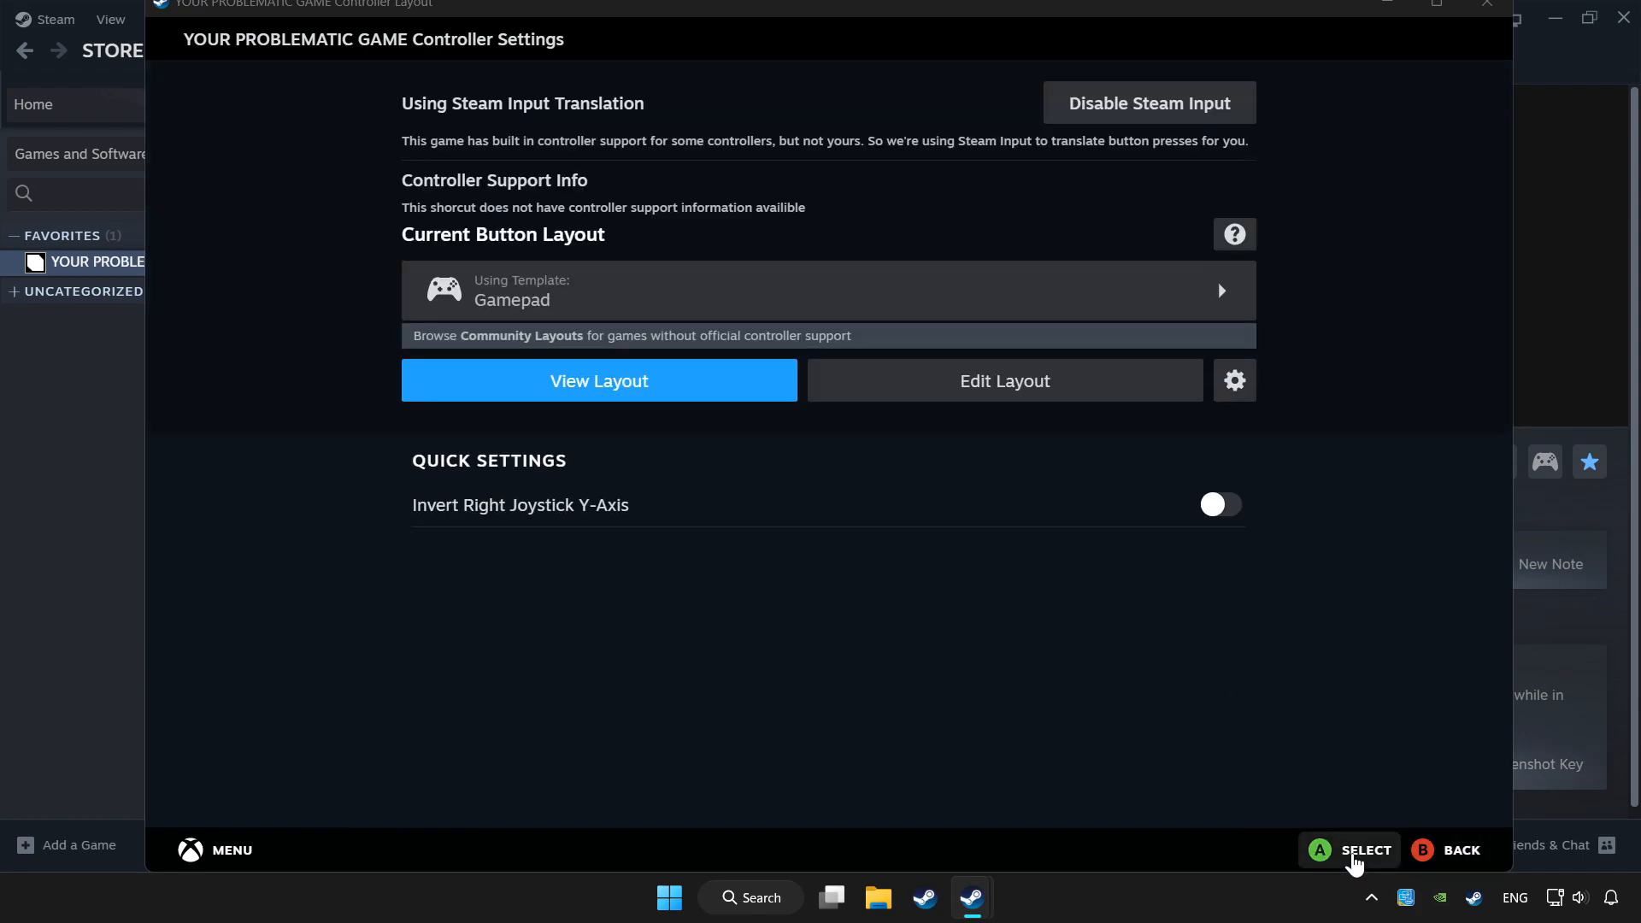
mouse_move(1458, 850)
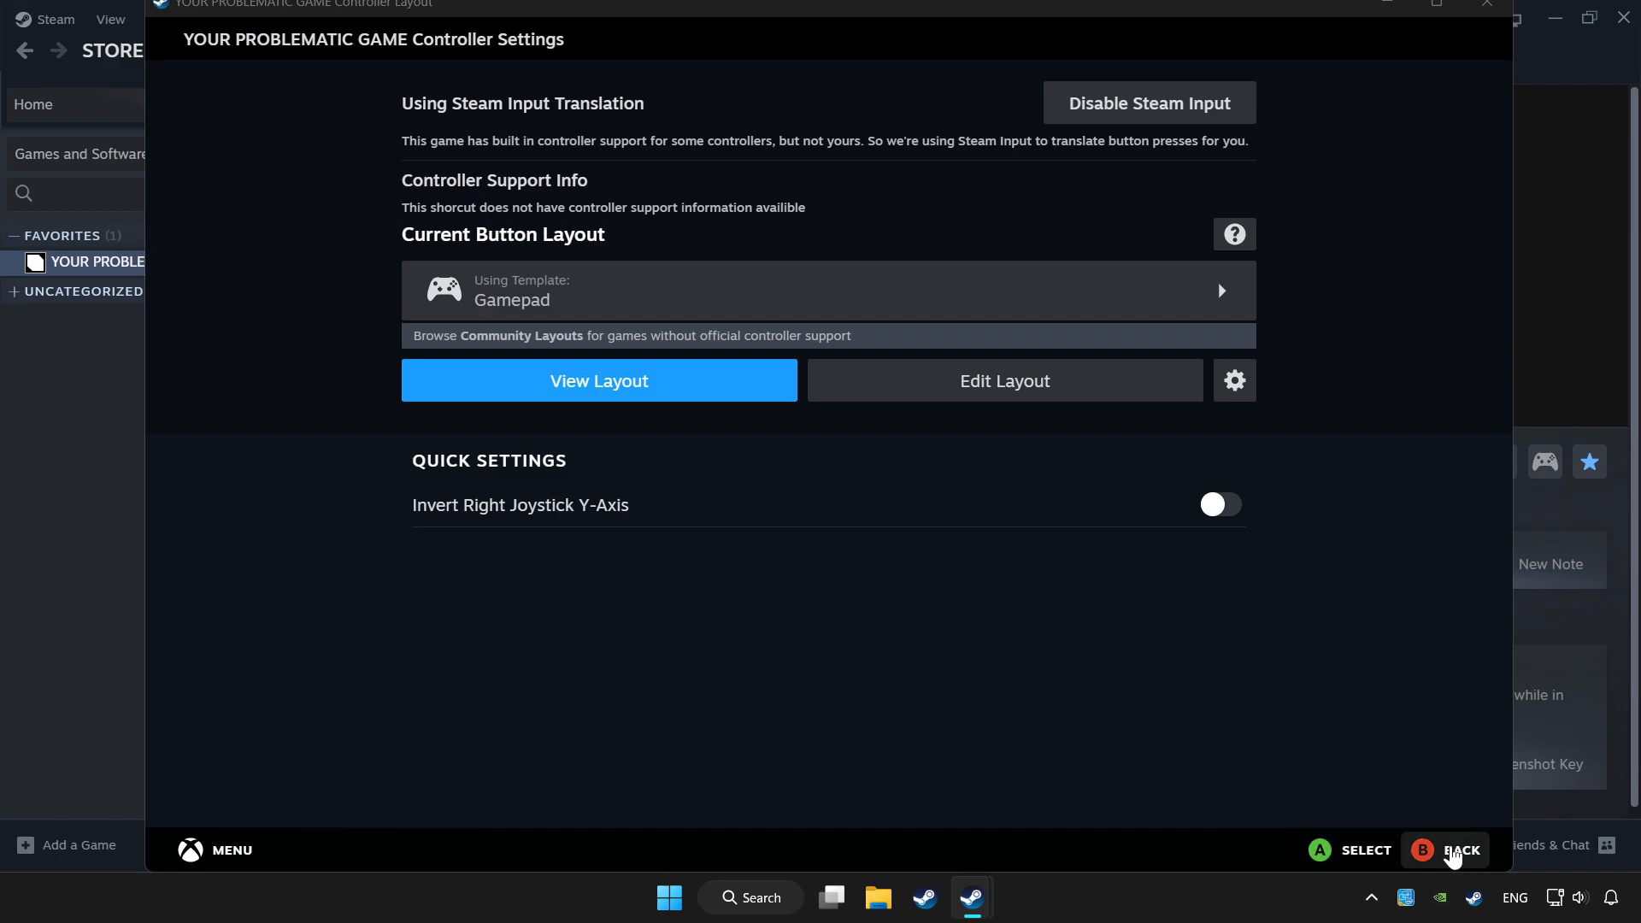
click(1463, 849)
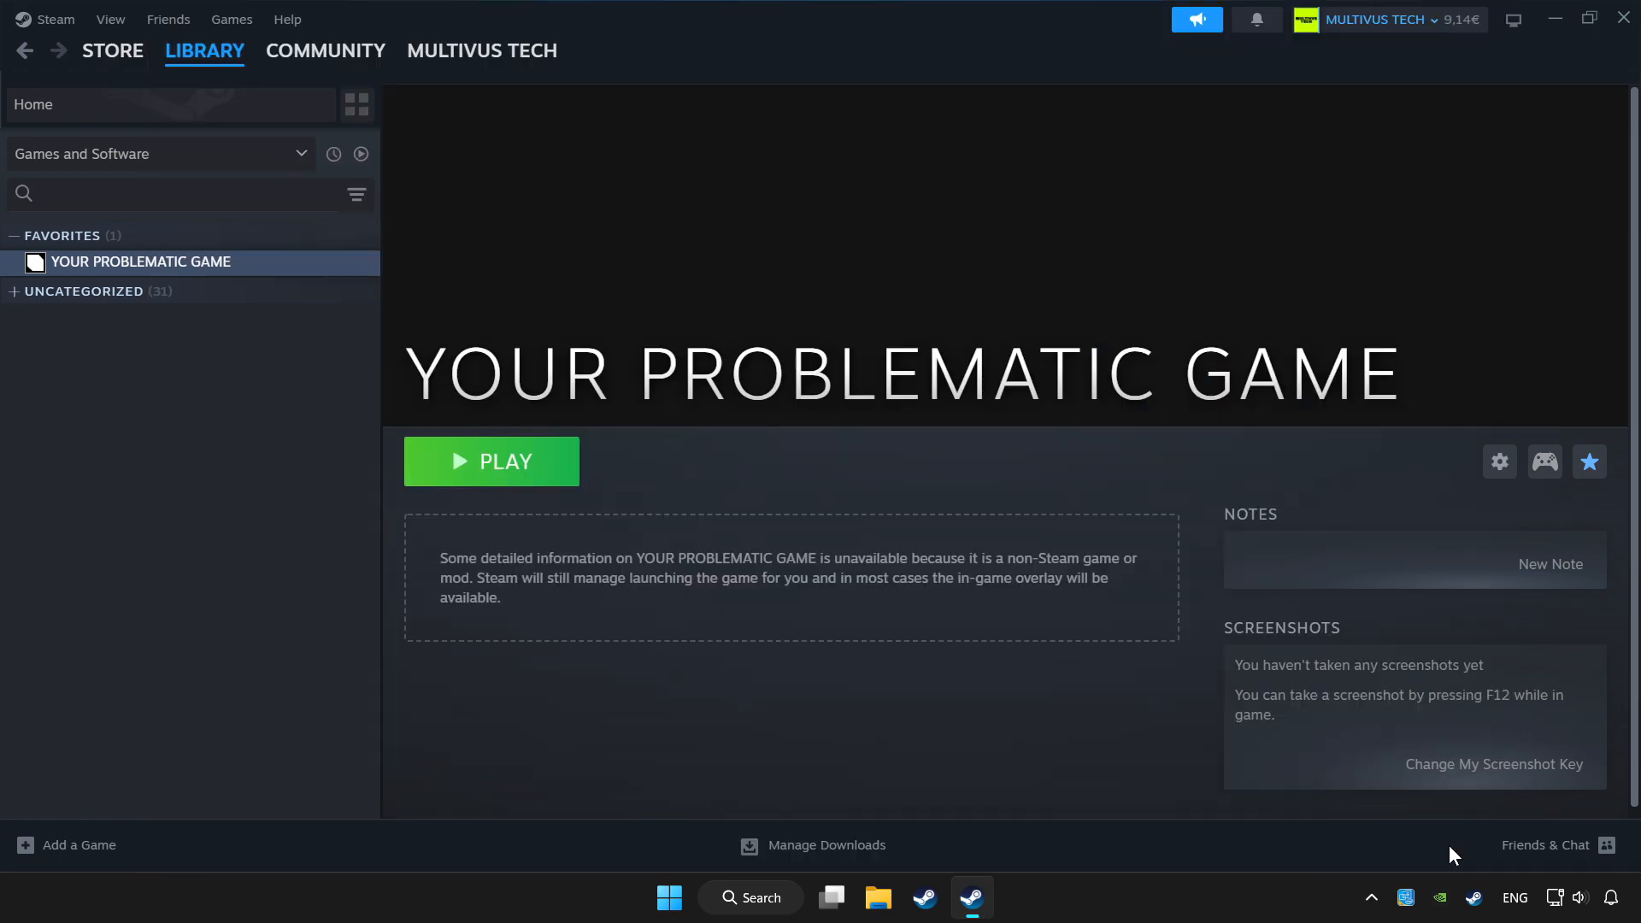
mouse_move(534, 484)
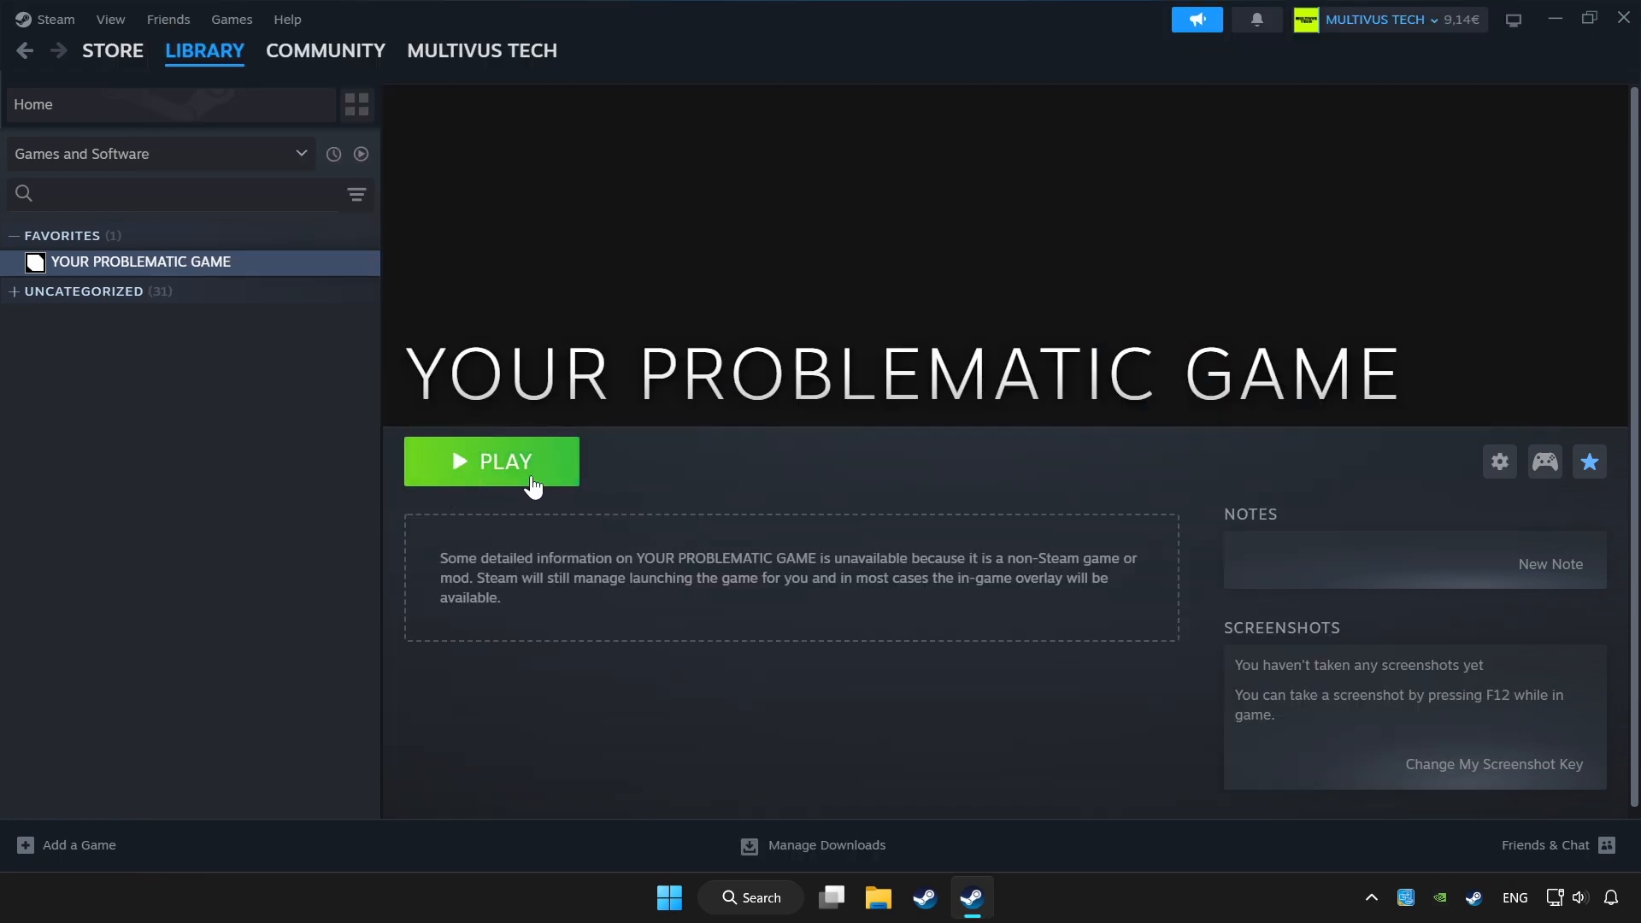